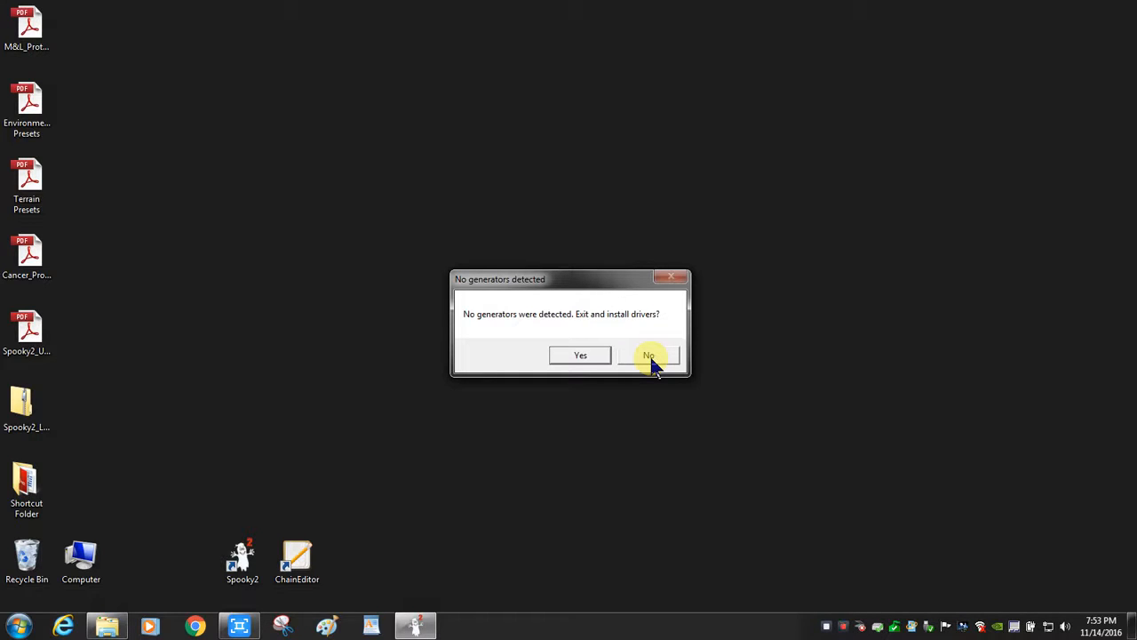
Decline the generator driver install and accept running Spooky2 in test mode.
{"action": "left_click", "coordinate": [647, 356]}
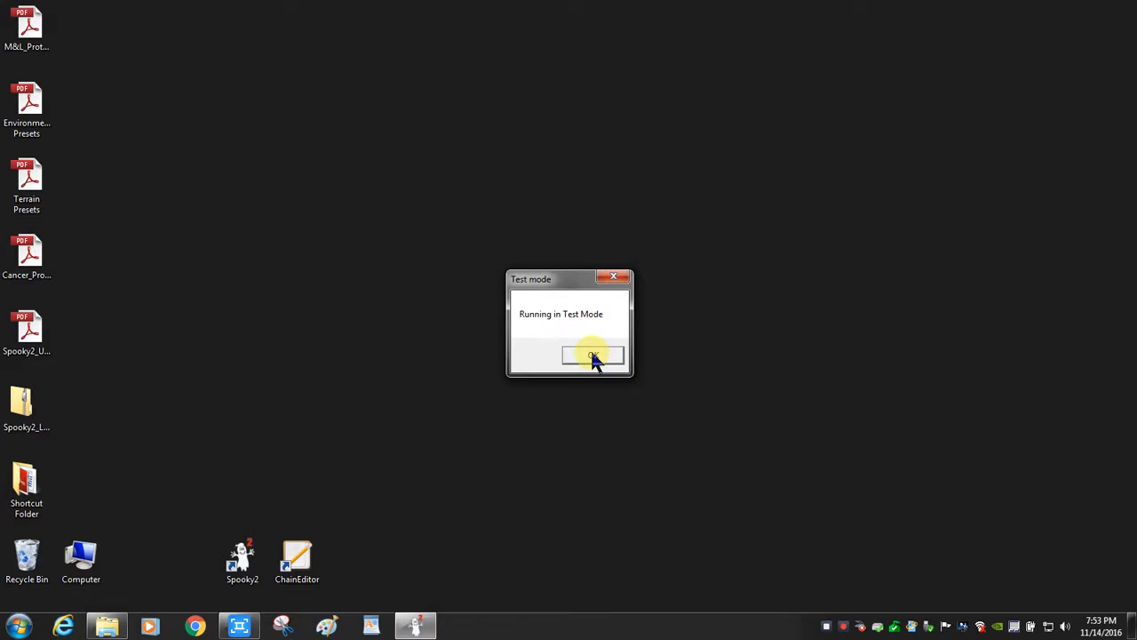
{"action": "left_click", "coordinate": [593, 355]}
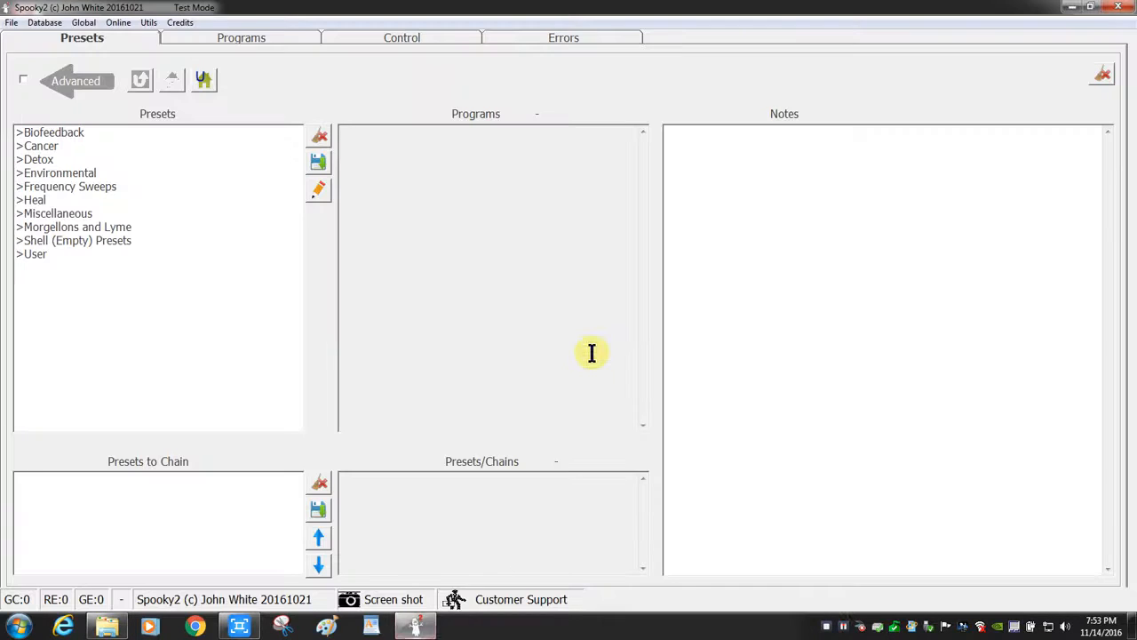
{"action": "mouse_move", "coordinate": [341, 183]}
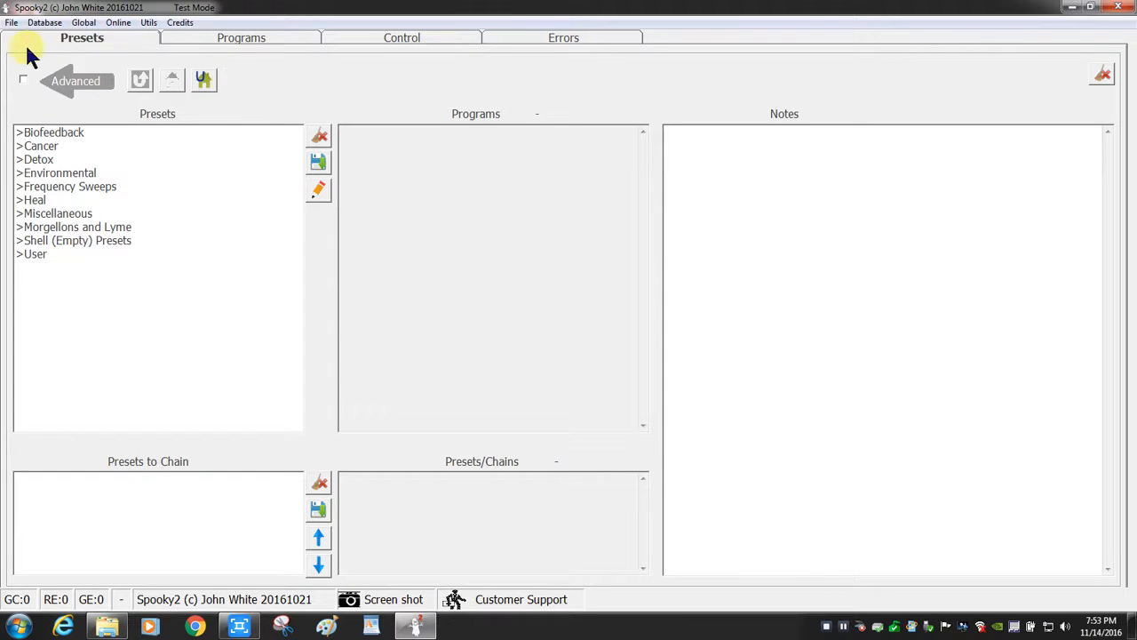
{"action": "mouse_move", "coordinate": [21, 80]}
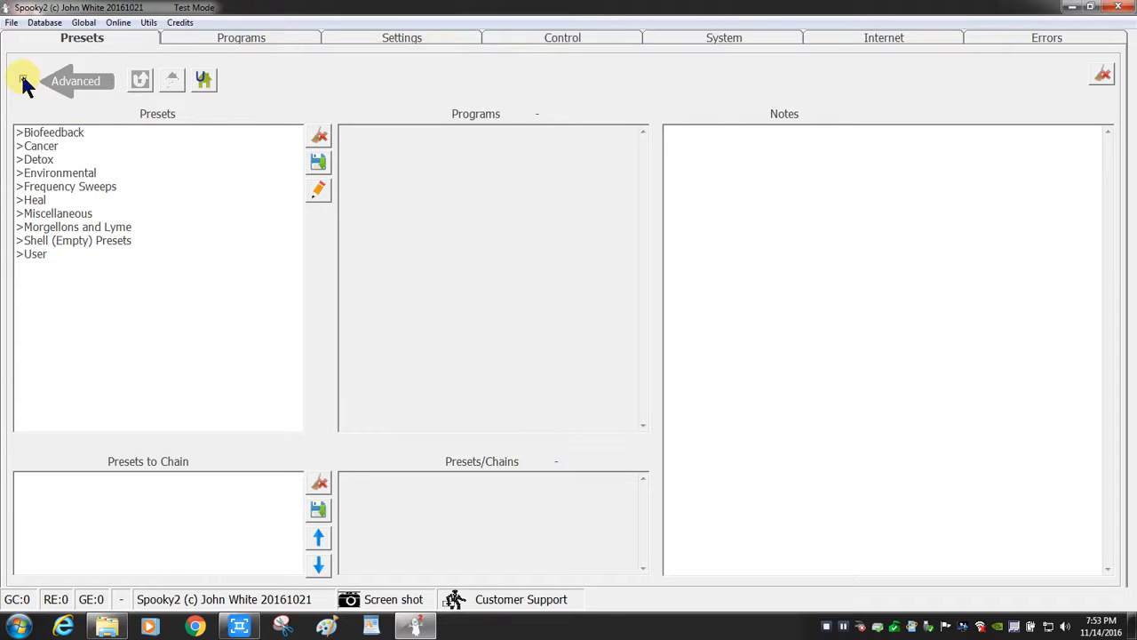
Toggle the Advanced checkbox on, off to compare, then leave it switched on.
{"action": "left_click", "coordinate": [23, 78]}
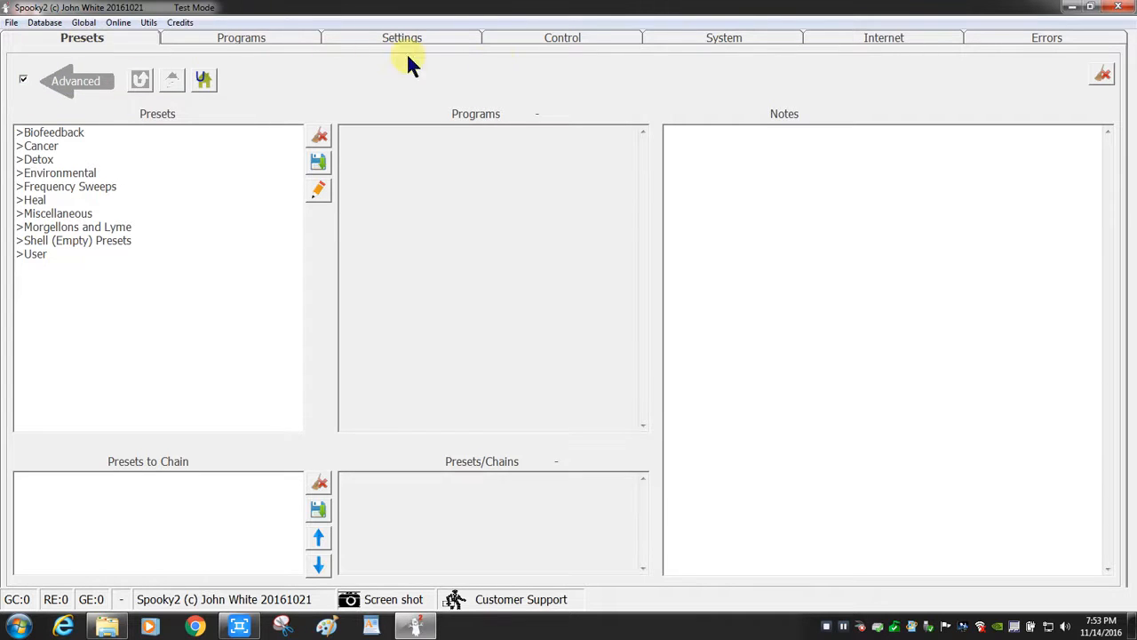
{"action": "mouse_move", "coordinate": [24, 80]}
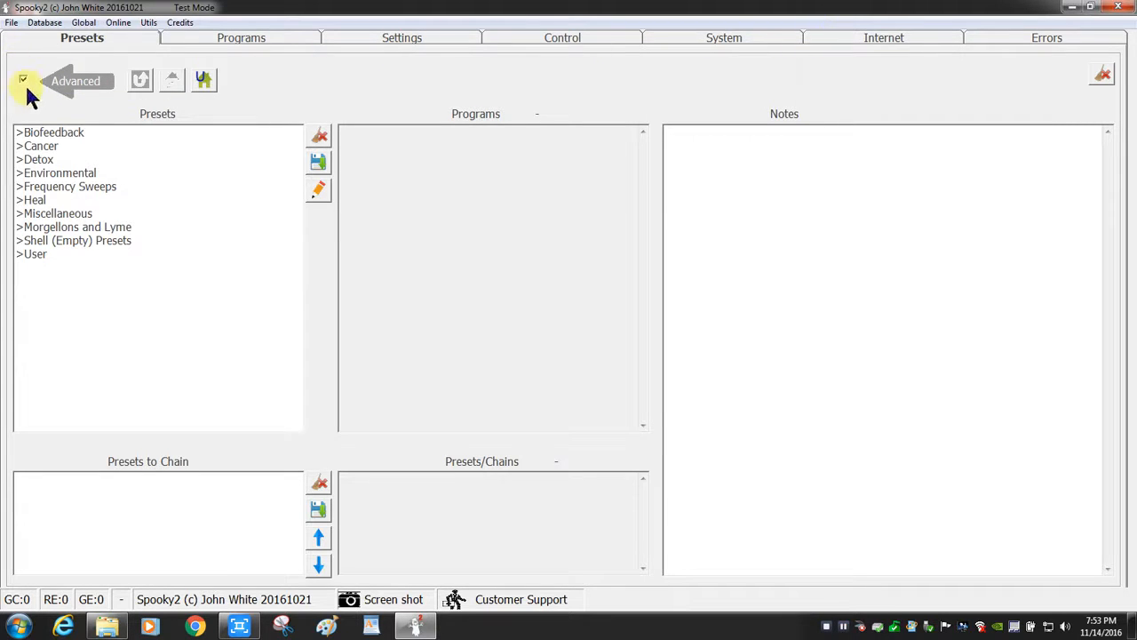
{"action": "left_click", "coordinate": [24, 78]}
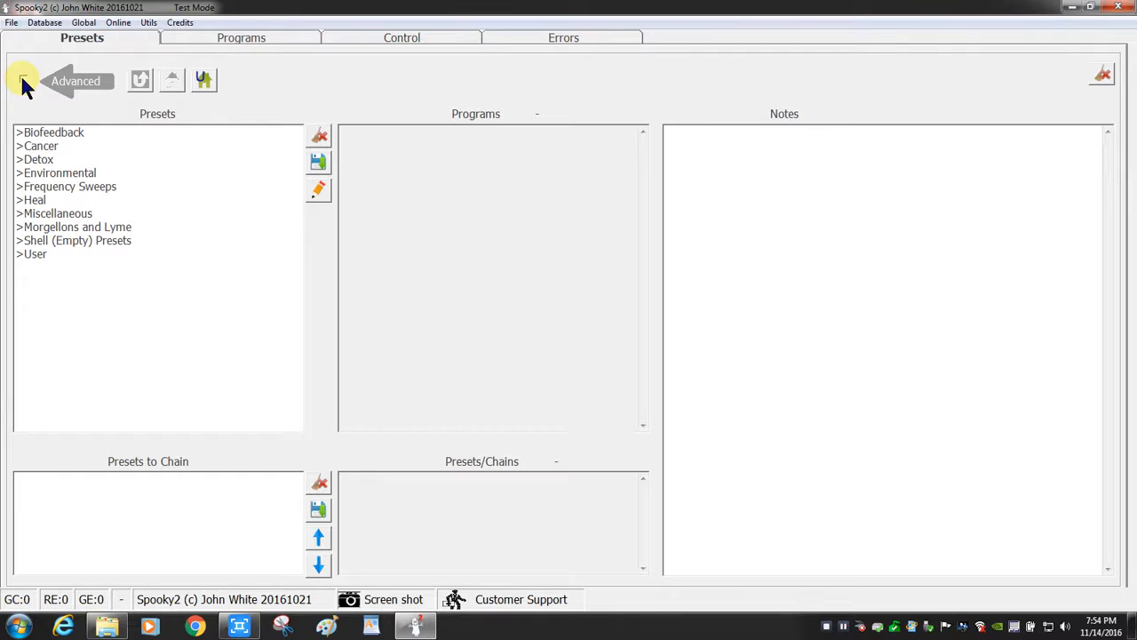
{"action": "left_click", "coordinate": [23, 78]}
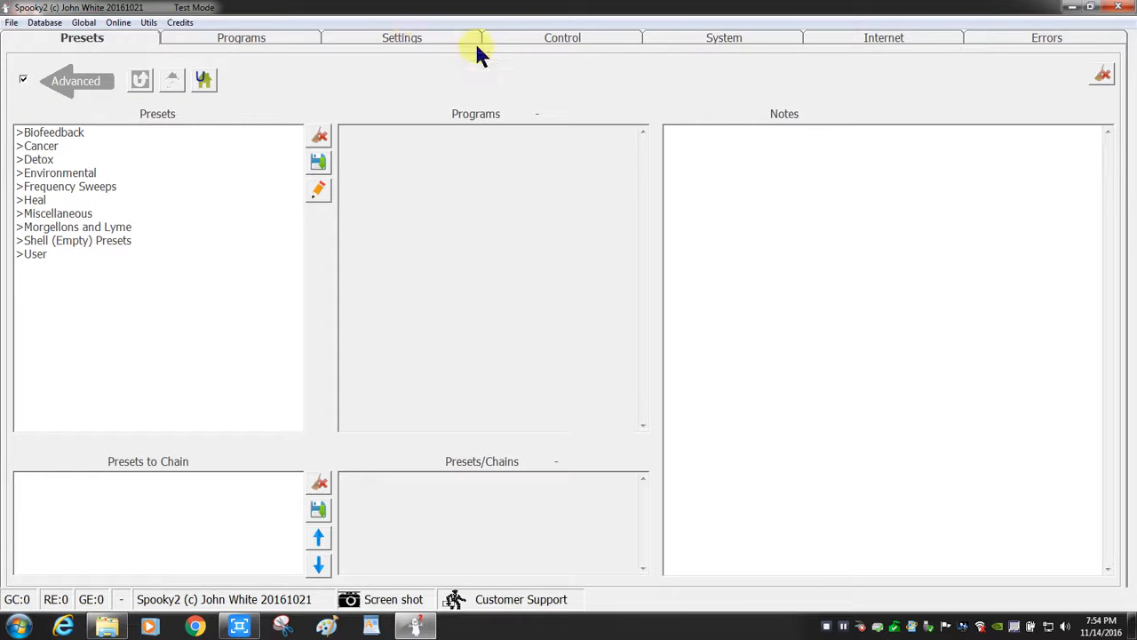
{"action": "mouse_move", "coordinate": [767, 39]}
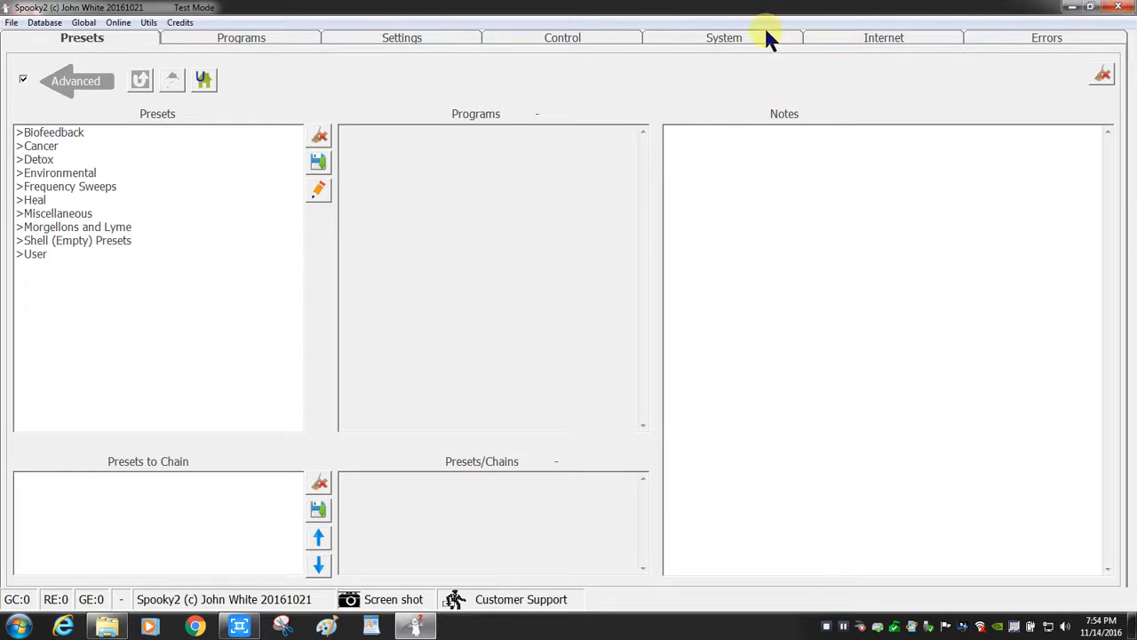
{"action": "mouse_move", "coordinate": [417, 53]}
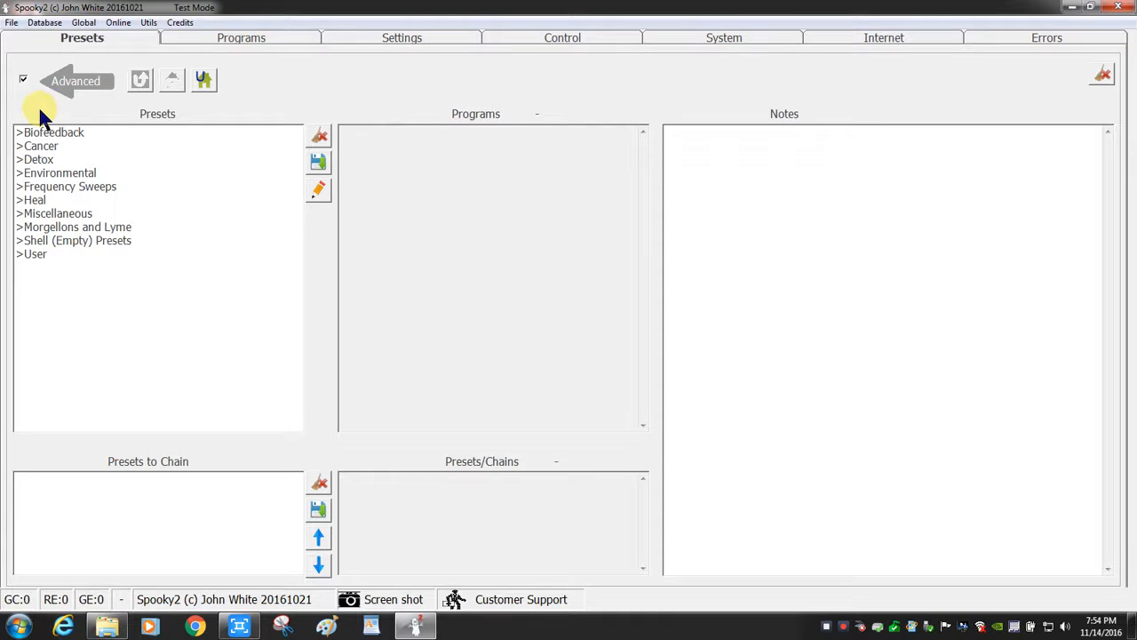
{"action": "left_click", "coordinate": [49, 132]}
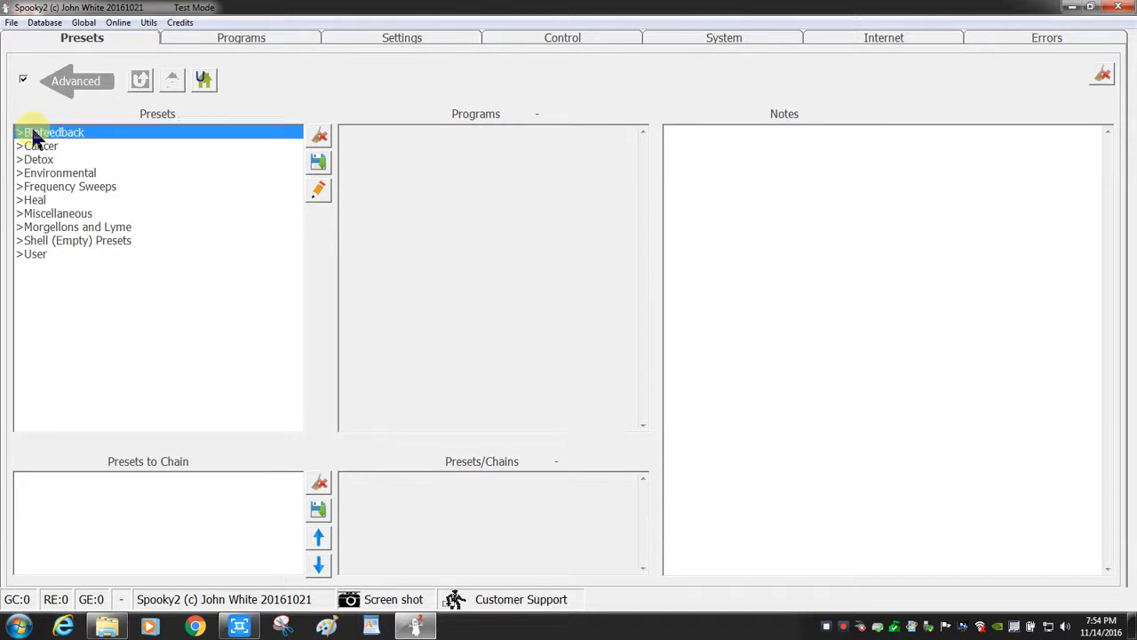
{"action": "double_click", "coordinate": [50, 131]}
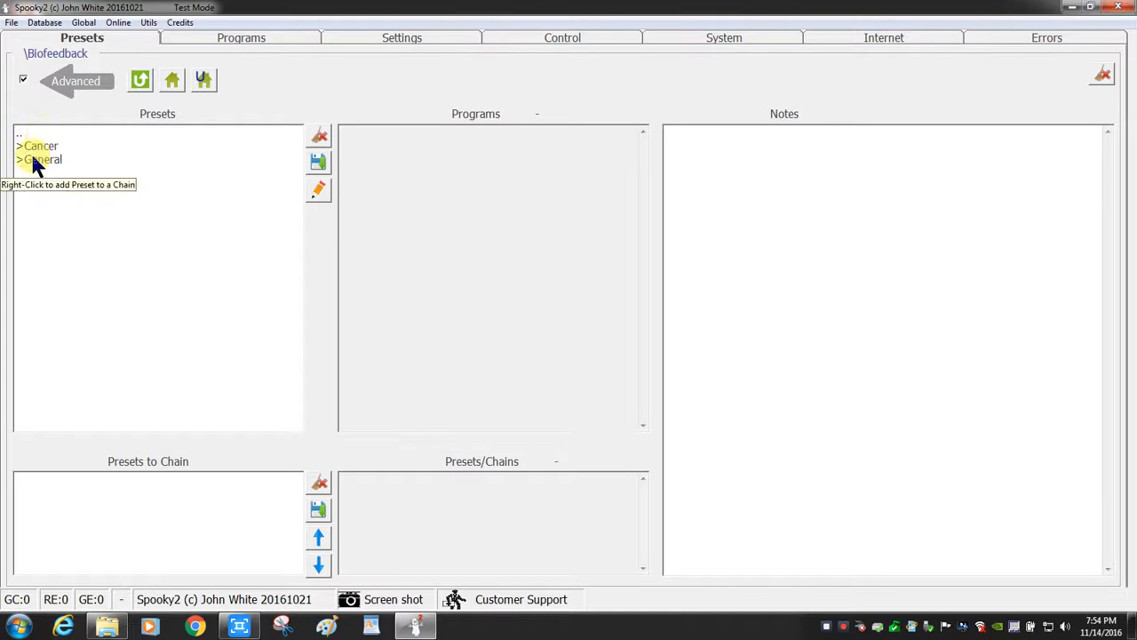
{"action": "double_click", "coordinate": [42, 160]}
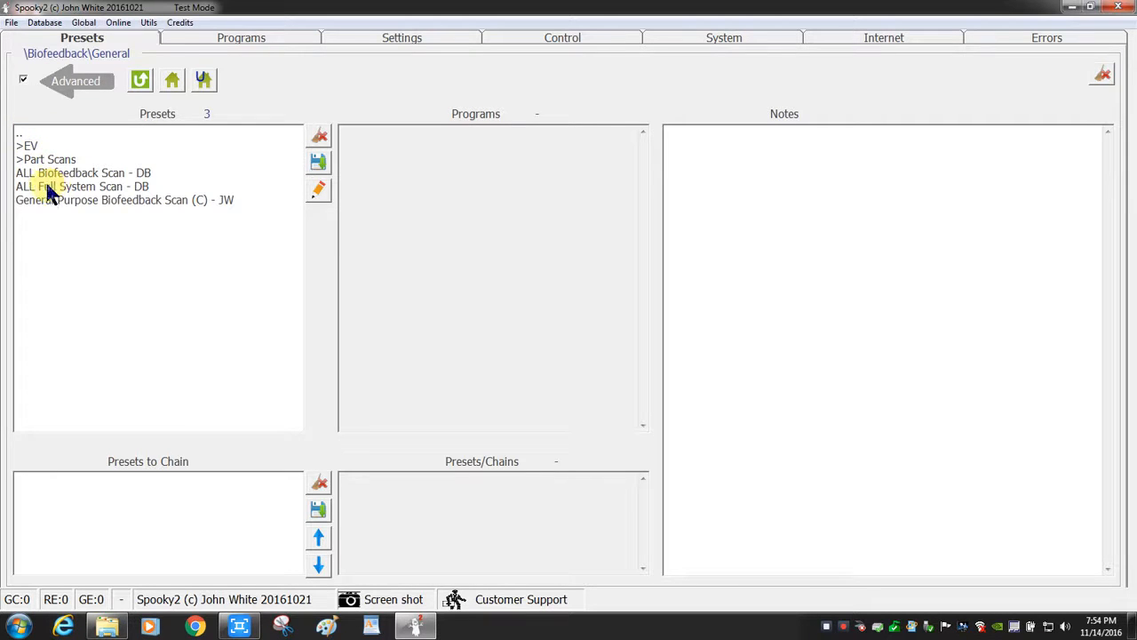
{"action": "mouse_move", "coordinate": [51, 222]}
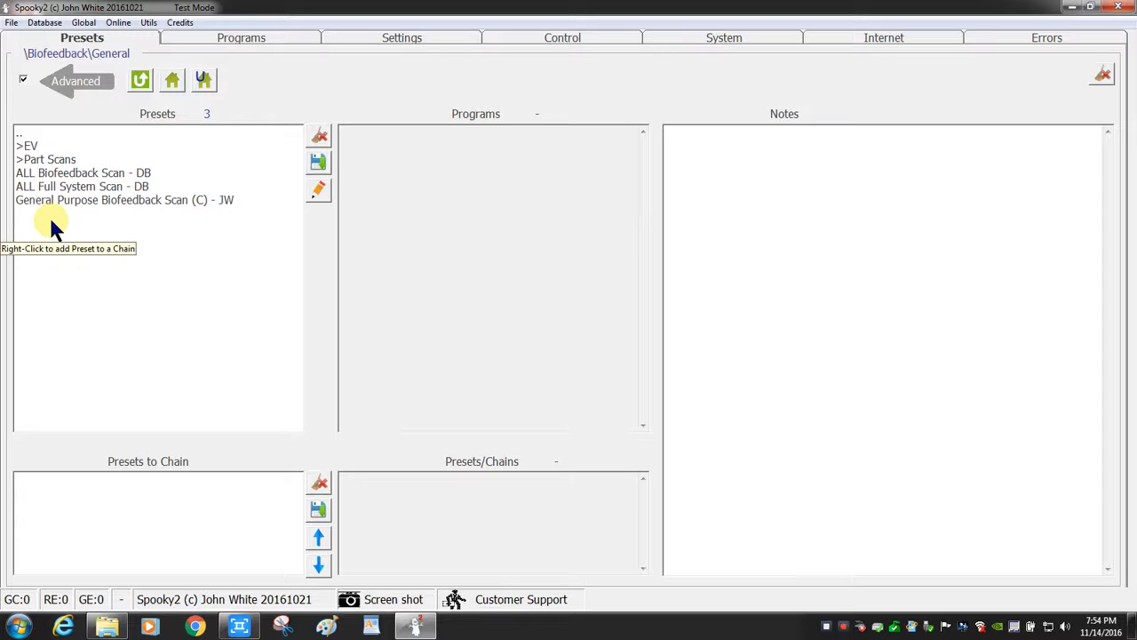
{"action": "left_click", "coordinate": [139, 80]}
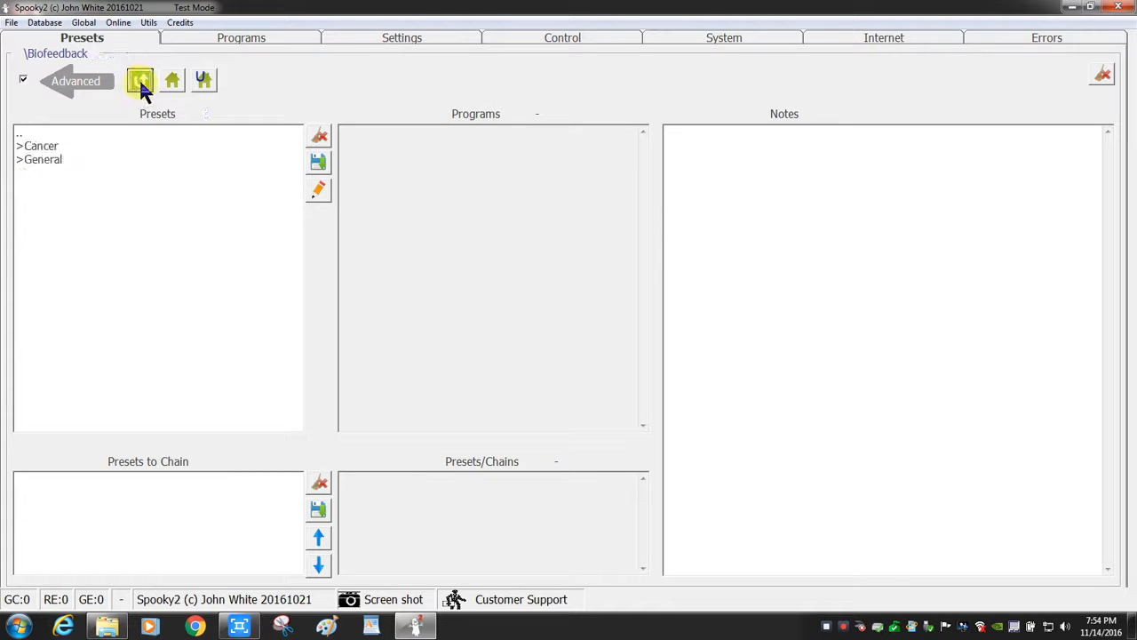
{"action": "left_click", "coordinate": [171, 82]}
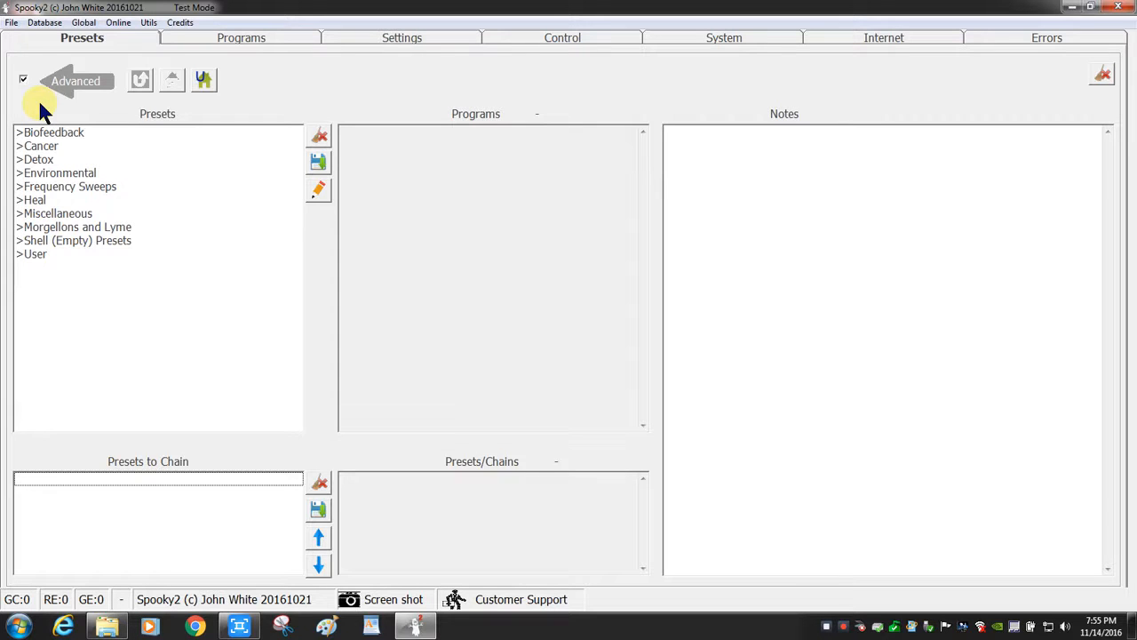
Browse Detox > Remote and load the Terrain (R) - BY preset.
{"action": "left_click", "coordinate": [35, 159]}
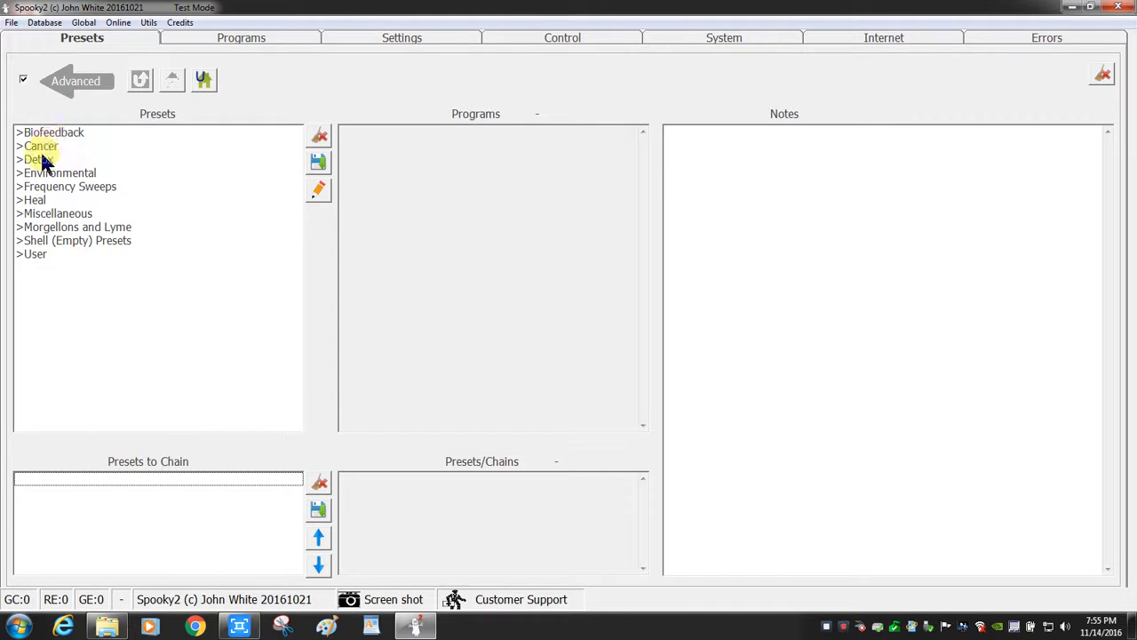
{"action": "double_click", "coordinate": [39, 160]}
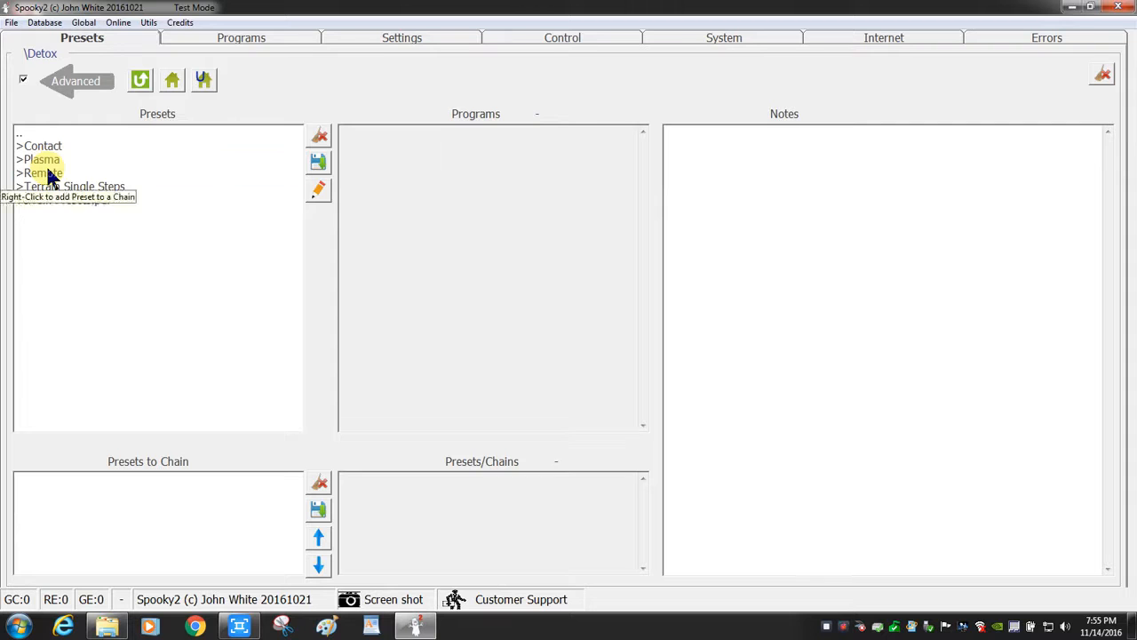
{"action": "double_click", "coordinate": [43, 173]}
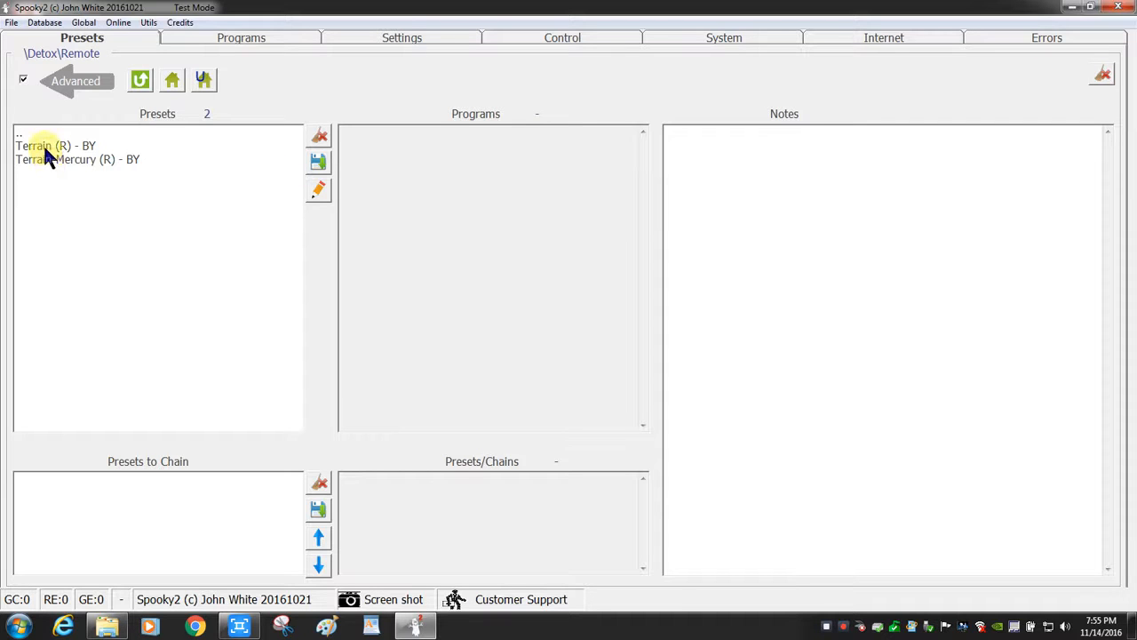
{"action": "left_click", "coordinate": [55, 146]}
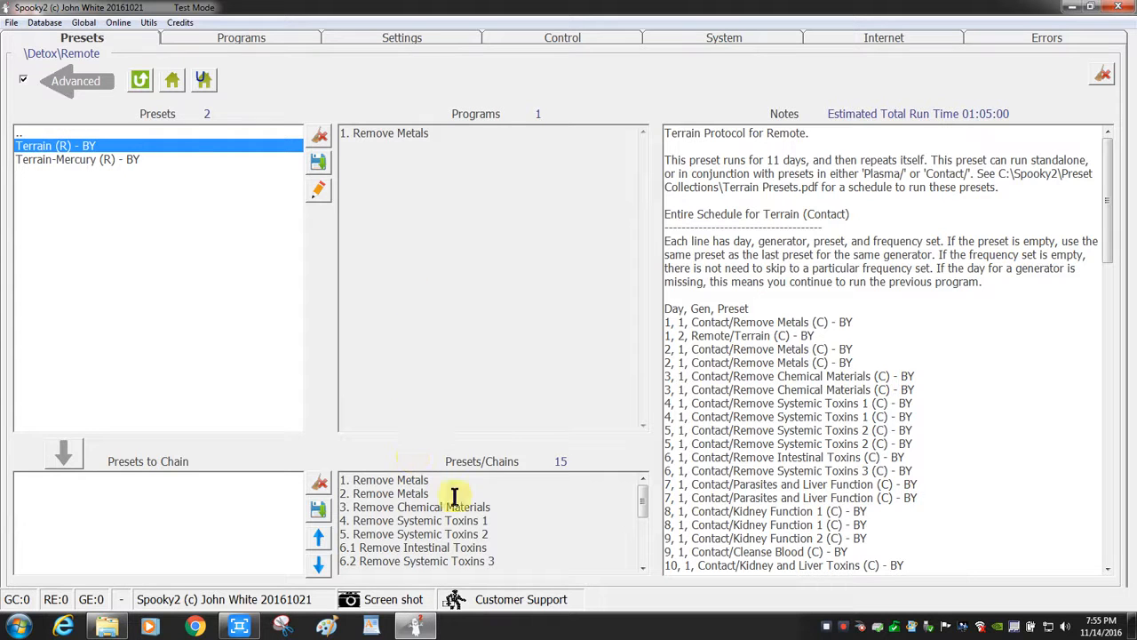
{"action": "mouse_move", "coordinate": [239, 356]}
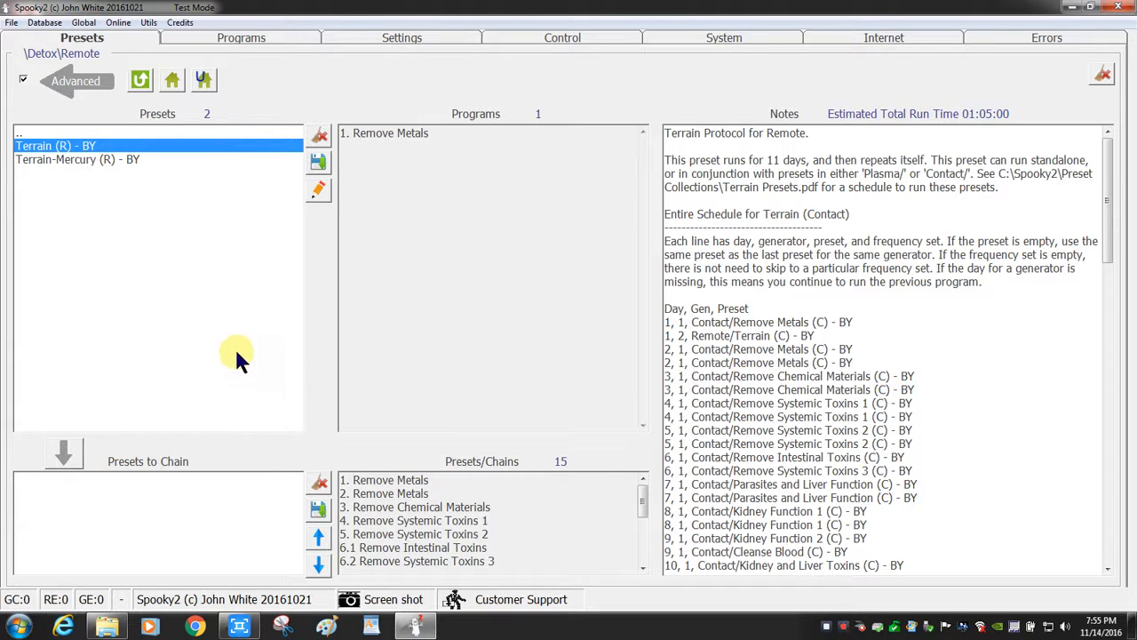
{"action": "mouse_move", "coordinate": [390, 493]}
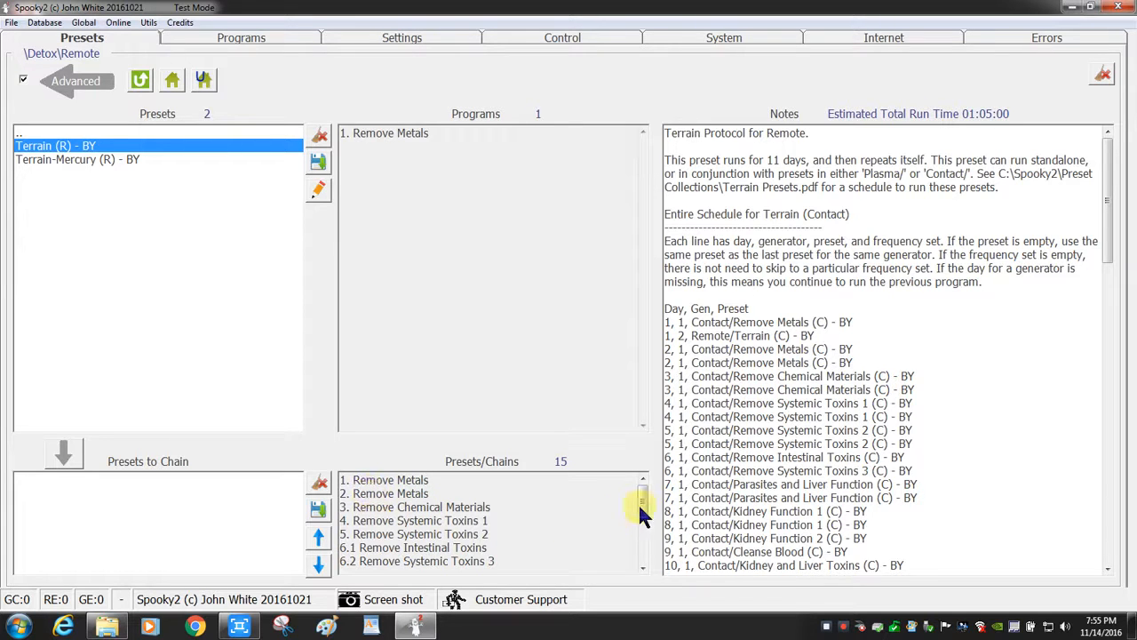
{"action": "scroll", "scroll_direction": "down", "scroll_amount": 3}
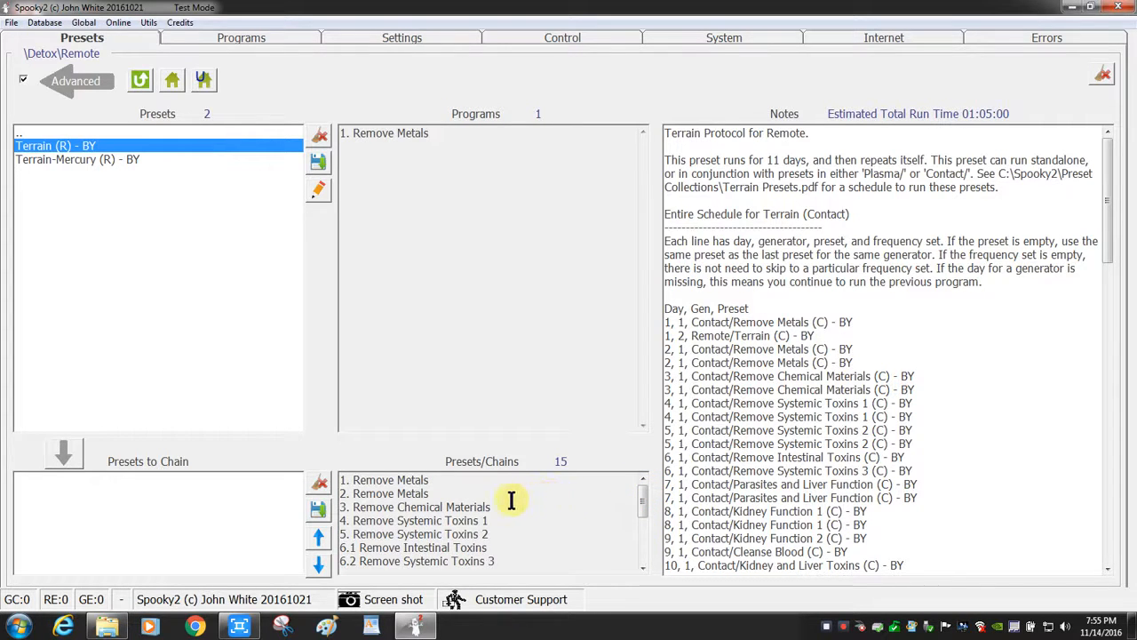
{"action": "mouse_move", "coordinate": [494, 183]}
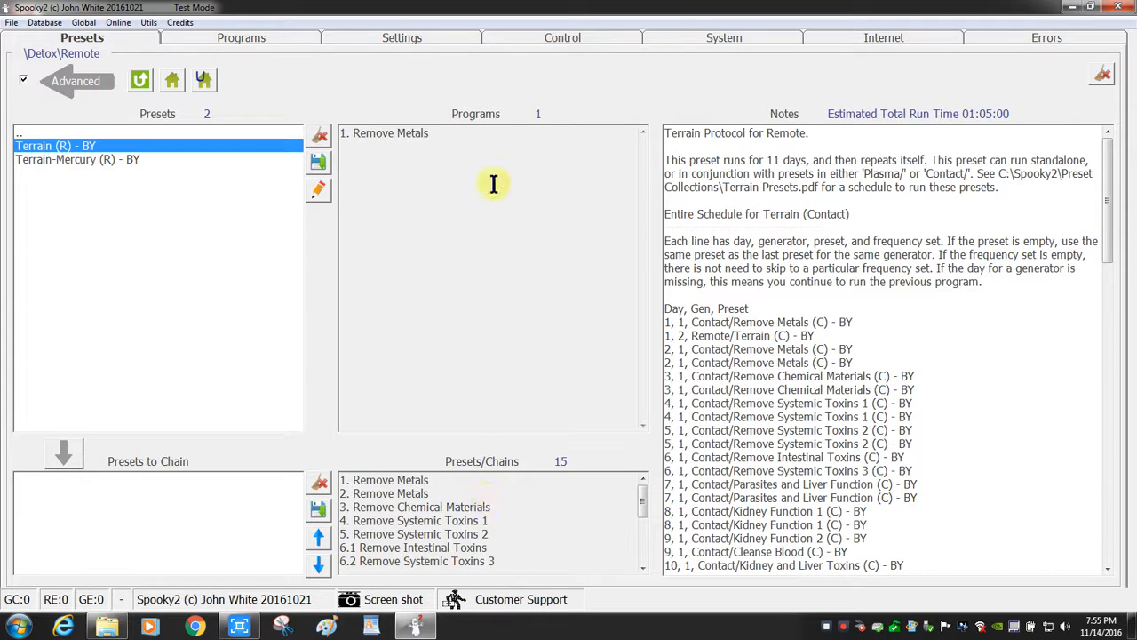
{"action": "mouse_move", "coordinate": [672, 149]}
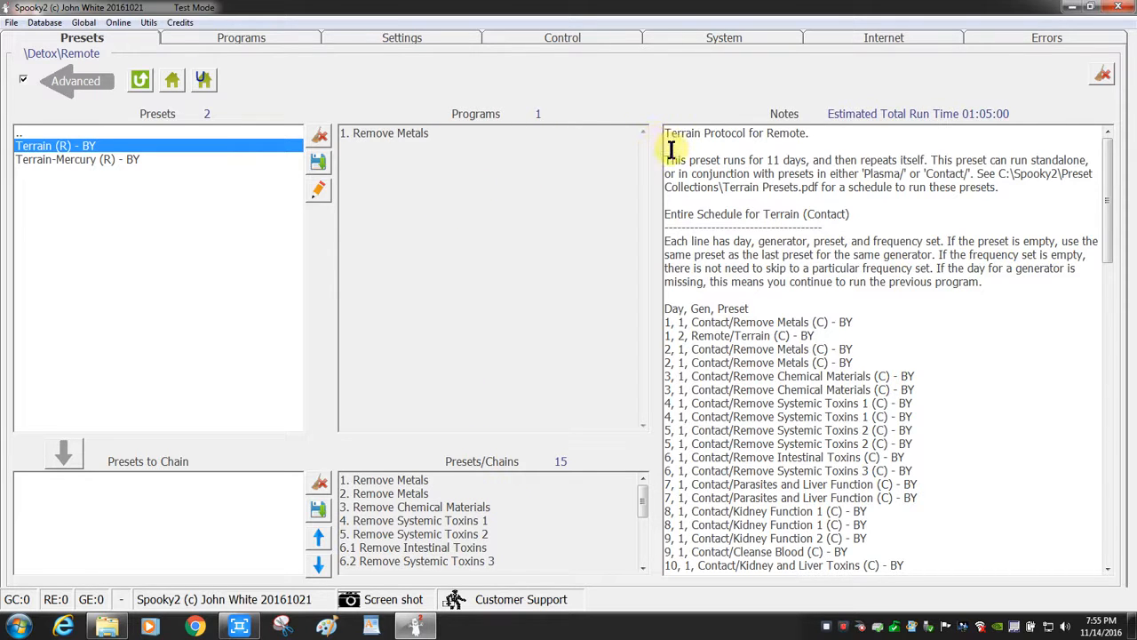
{"action": "mouse_move", "coordinate": [949, 174]}
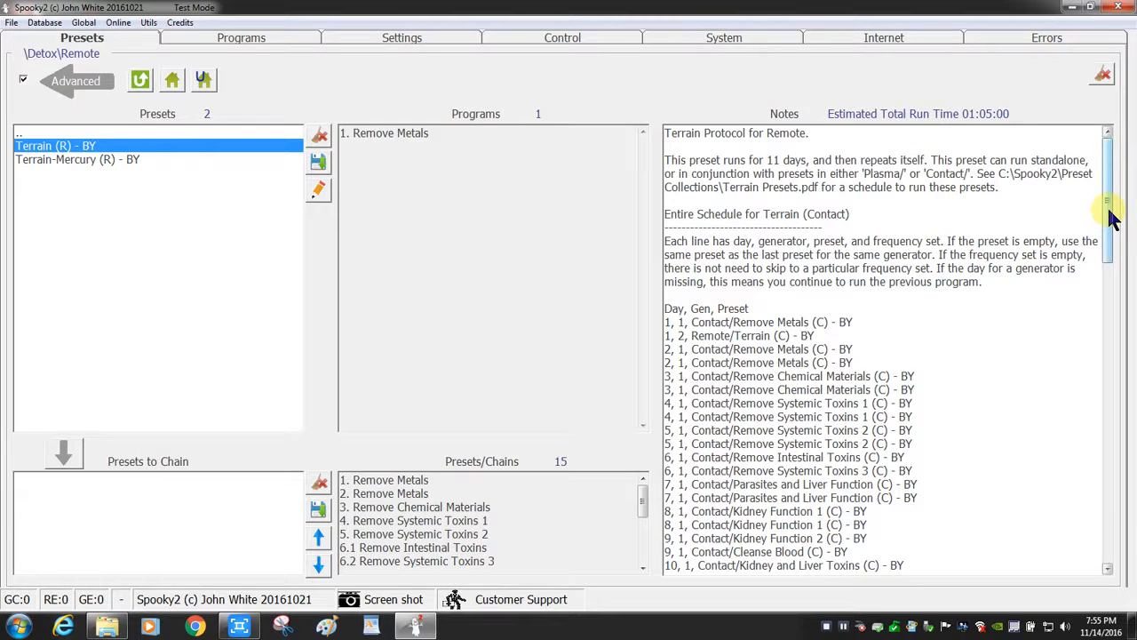
{"action": "scroll", "scroll_direction": "down", "scroll_amount": 3}
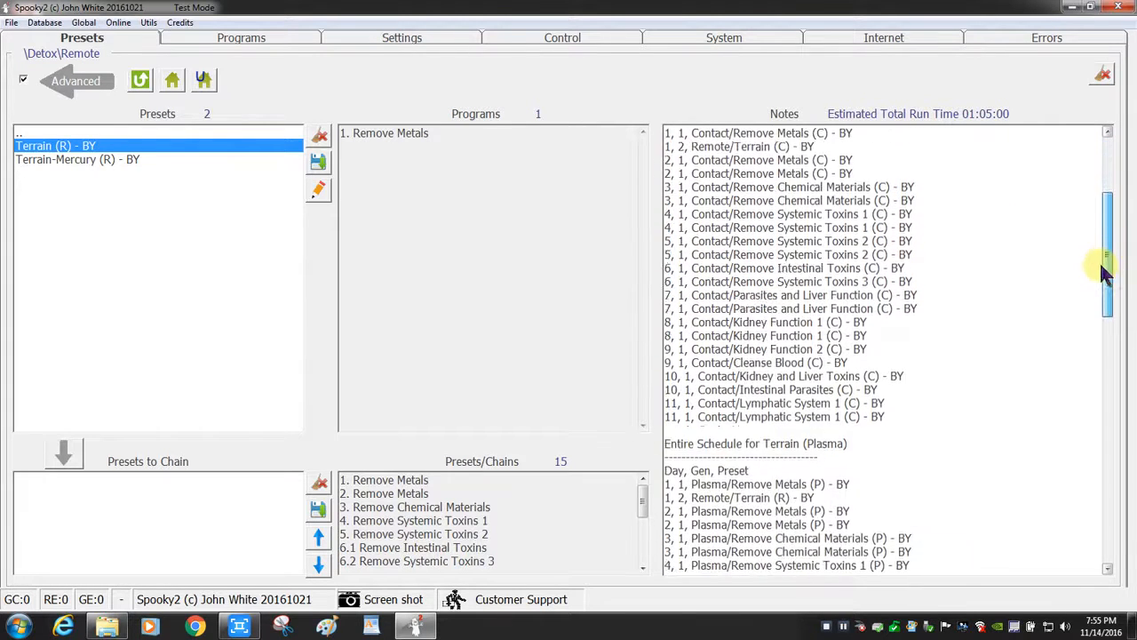
{"action": "scroll", "scroll_direction": "down", "scroll_amount": 3}
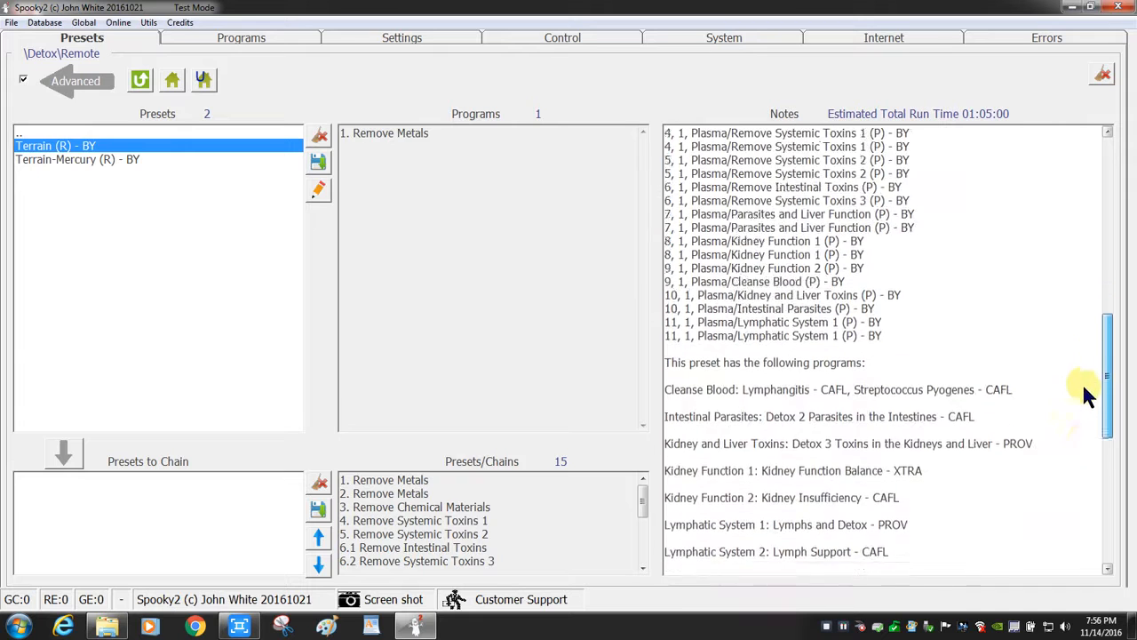
{"action": "scroll", "scroll_direction": "down", "scroll_amount": 3}
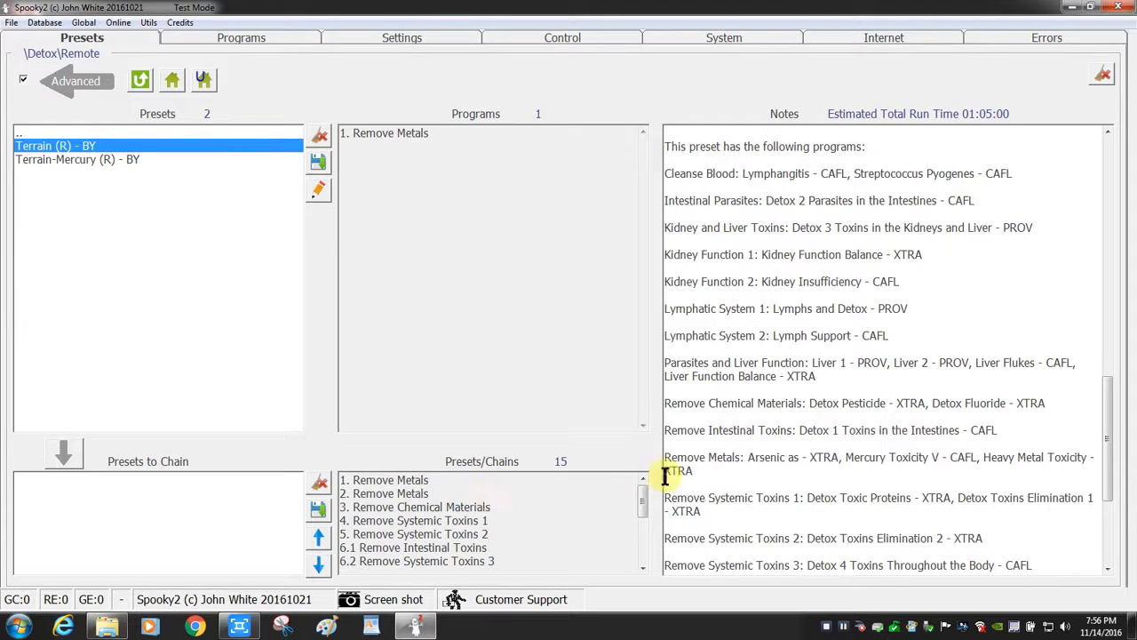
{"action": "mouse_move", "coordinate": [737, 458]}
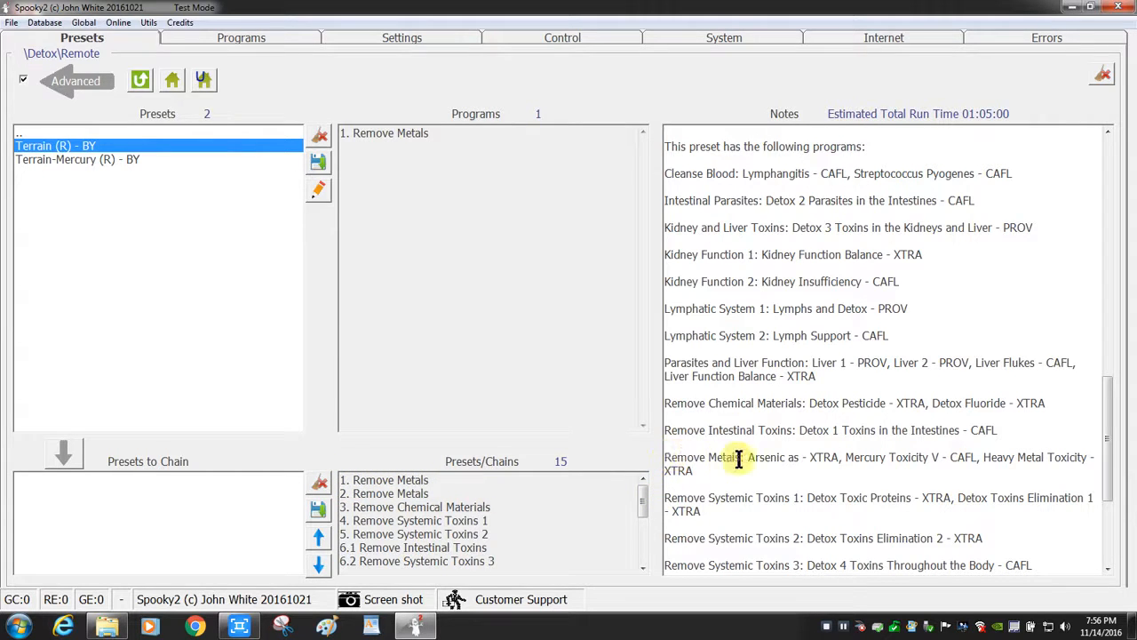
{"action": "mouse_move", "coordinate": [749, 462]}
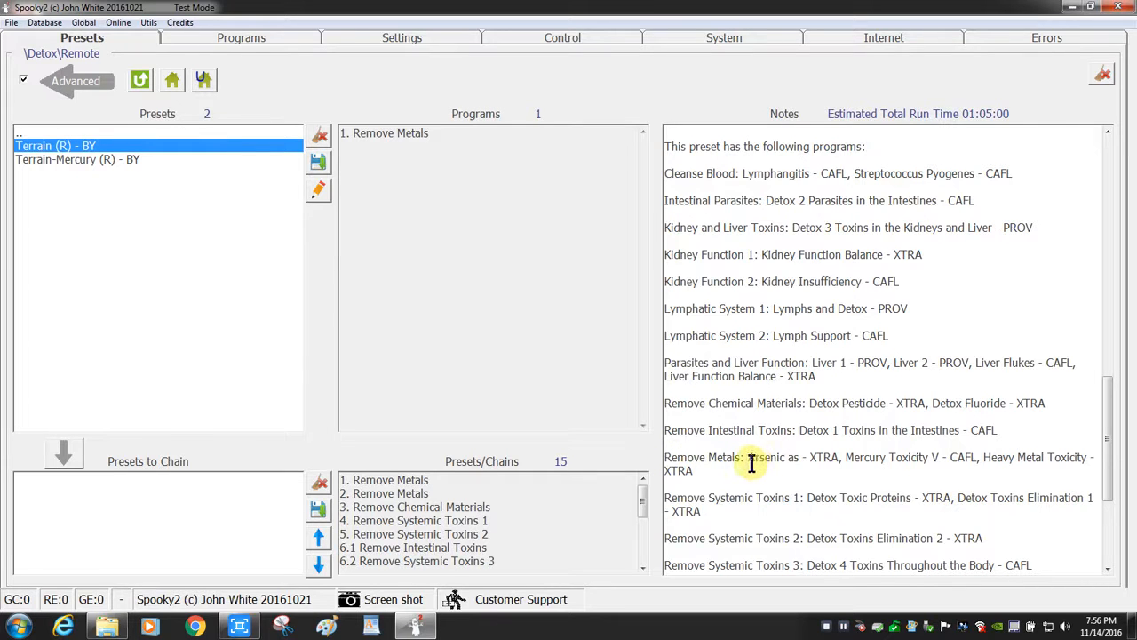
{"action": "mouse_move", "coordinate": [895, 457]}
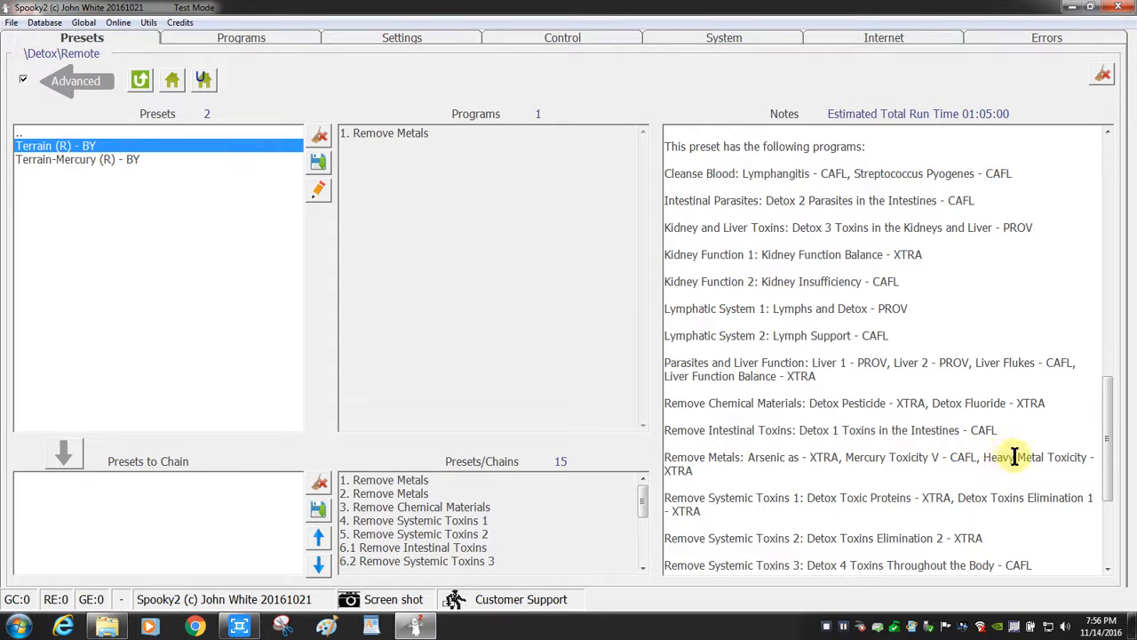
{"action": "mouse_move", "coordinate": [696, 469]}
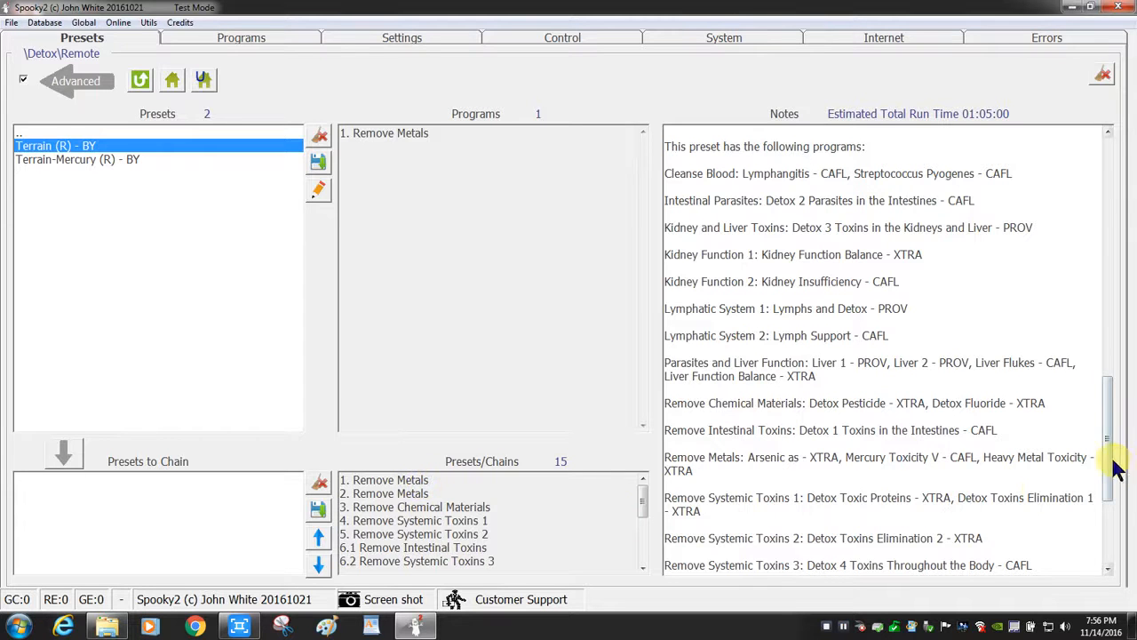
{"action": "scroll", "scroll_direction": "down", "scroll_amount": 3}
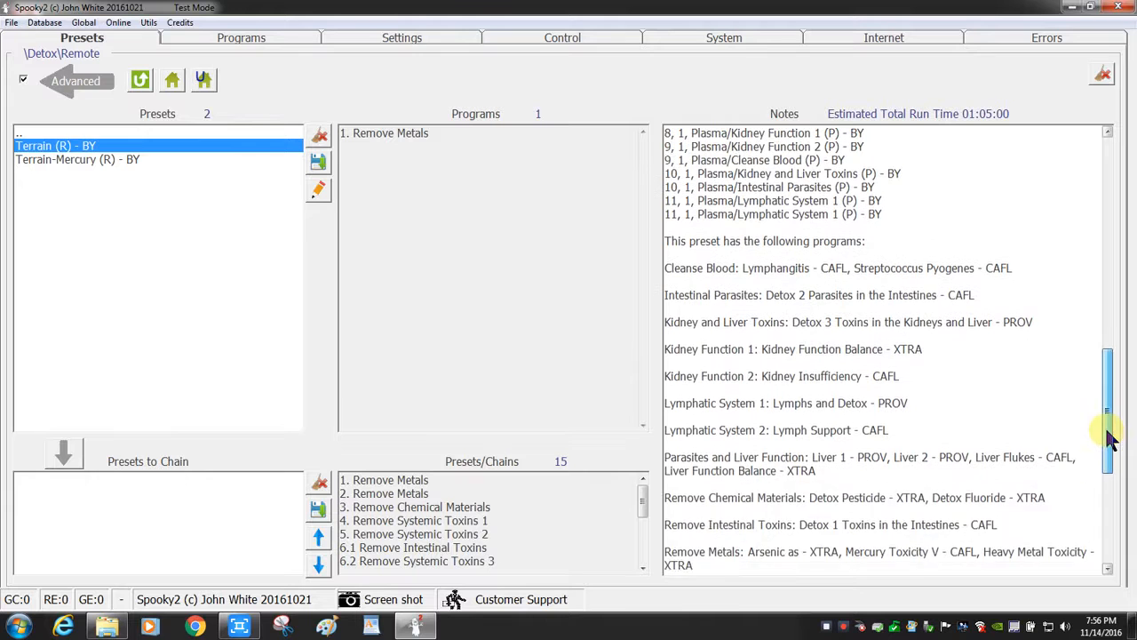
{"action": "scroll", "scroll_direction": "down", "scroll_amount": 3}
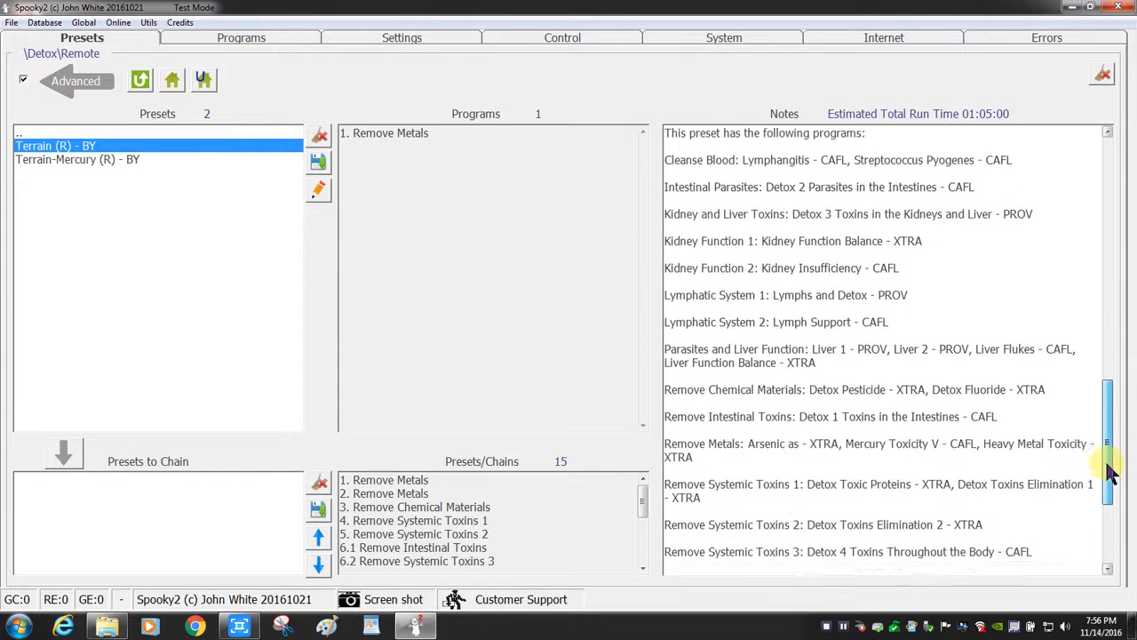
{"action": "scroll", "scroll_direction": "down", "scroll_amount": 3}
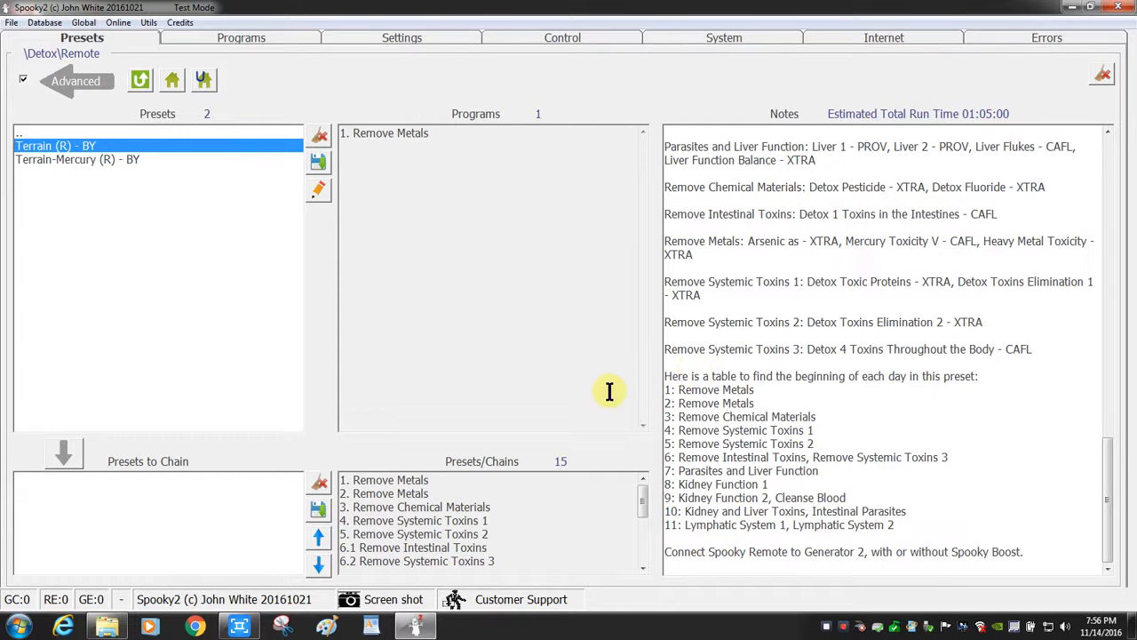
{"action": "mouse_move", "coordinate": [1086, 471]}
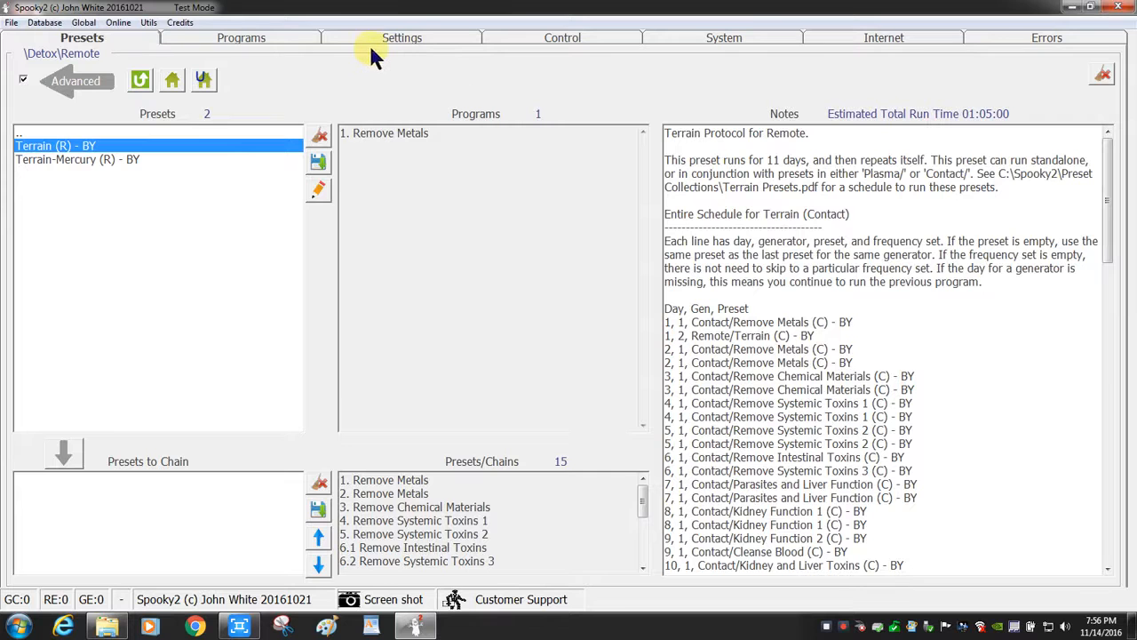
Go via Settings to the Control page and bring up the full generator control panel.
{"action": "left_click", "coordinate": [401, 38]}
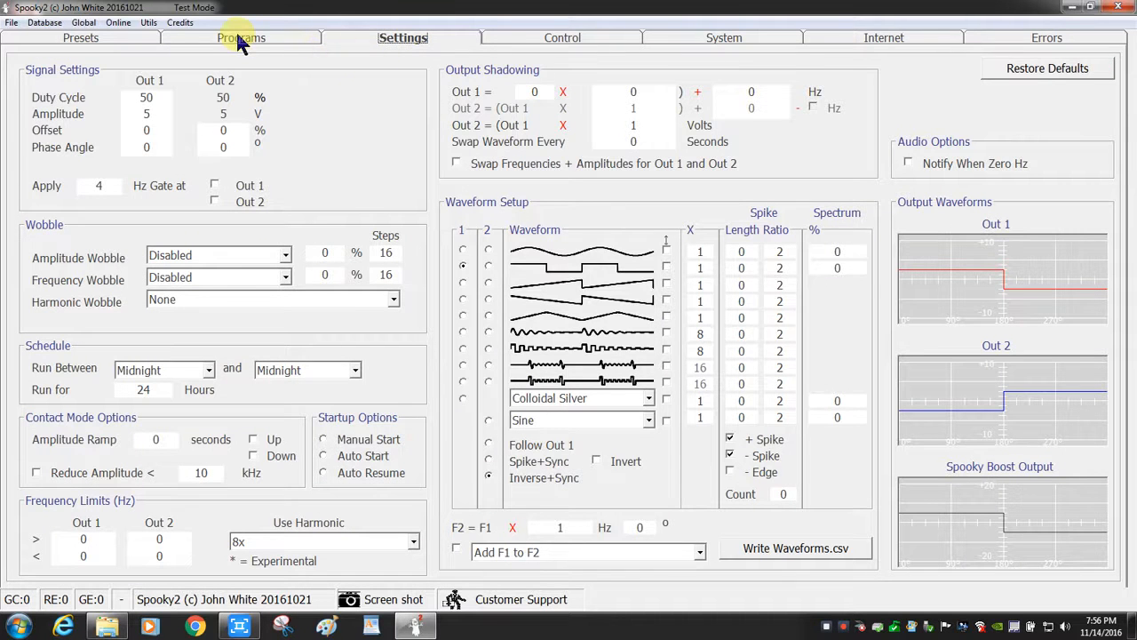
{"action": "mouse_move", "coordinate": [402, 44]}
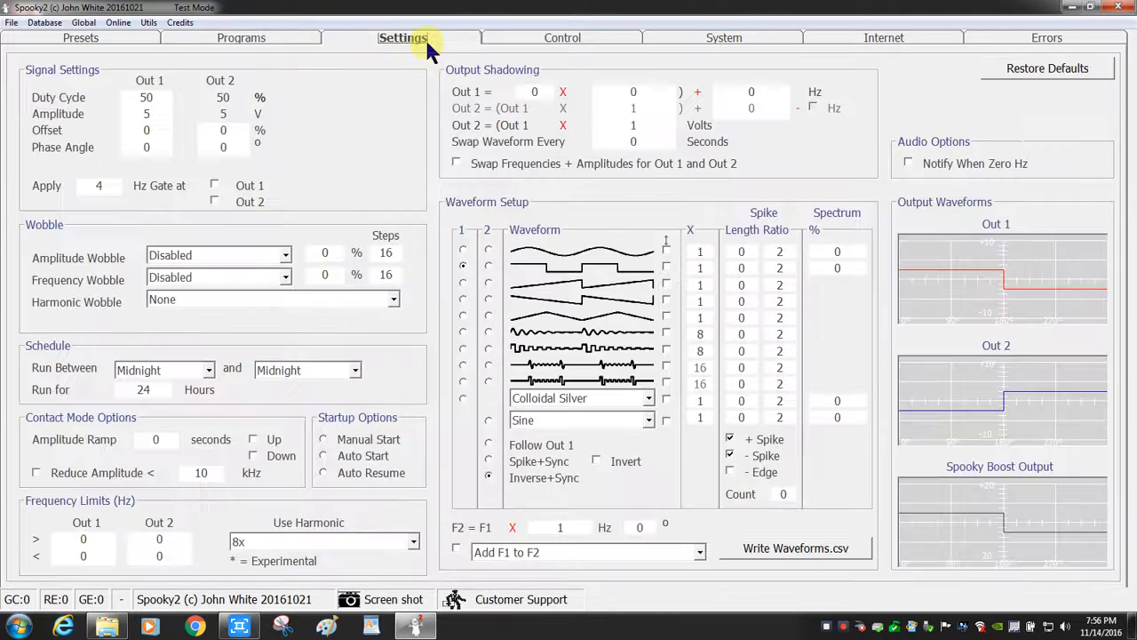
{"action": "left_click", "coordinate": [562, 37]}
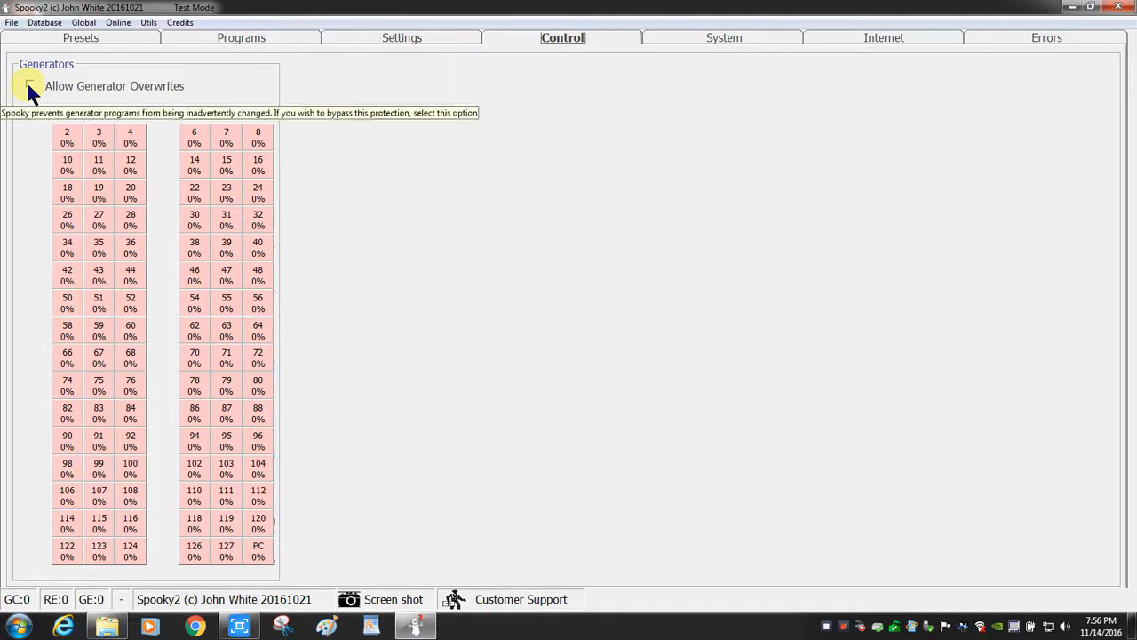
{"action": "left_click", "coordinate": [28, 85]}
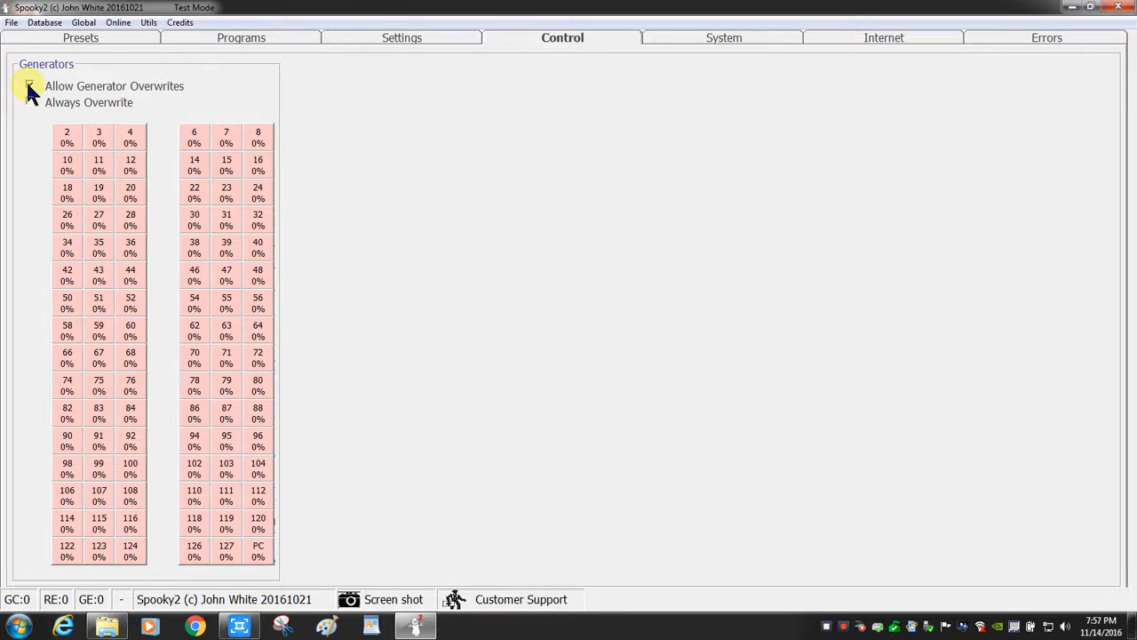
{"action": "left_click", "coordinate": [30, 86]}
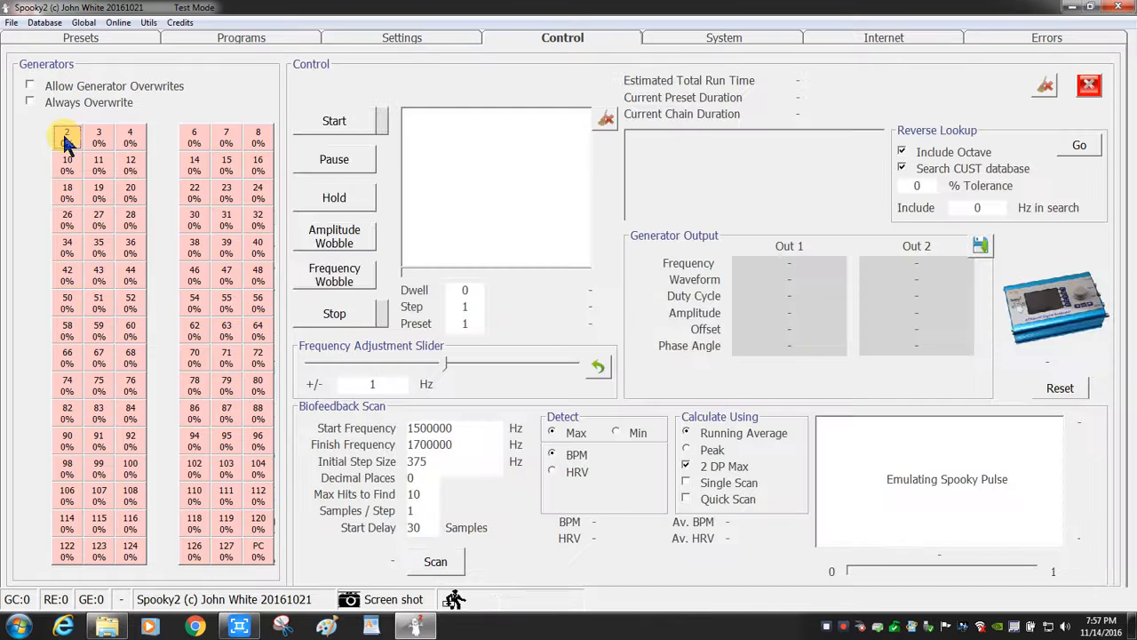
Load the preset onto generator 2 and start it running Remove Metals.
{"action": "left_click", "coordinate": [334, 121]}
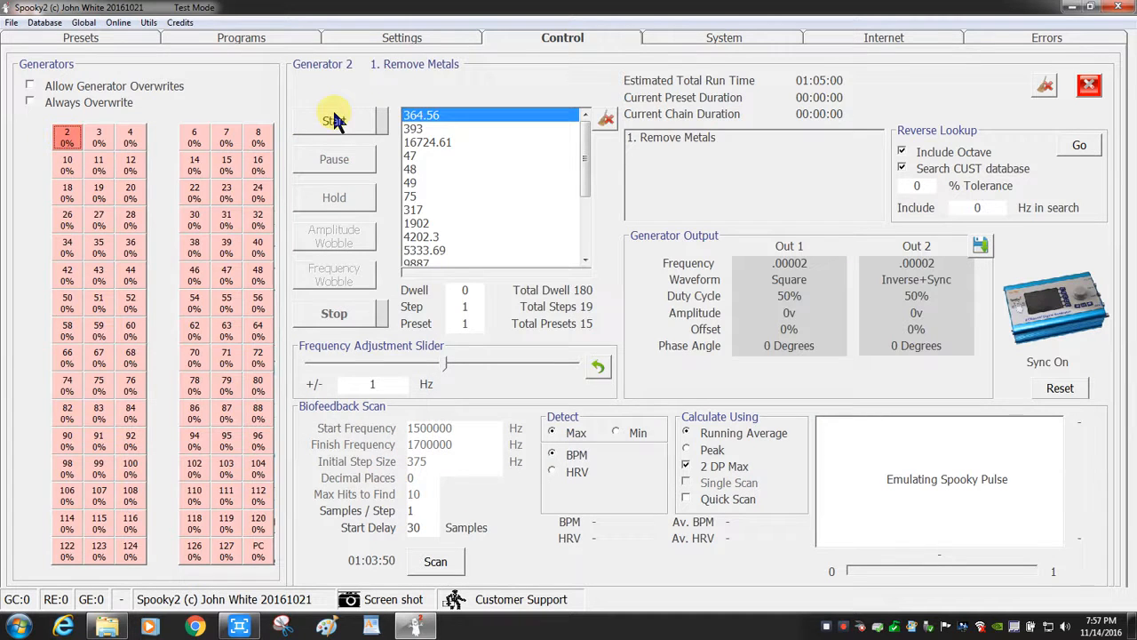
{"action": "left_click", "coordinate": [334, 121]}
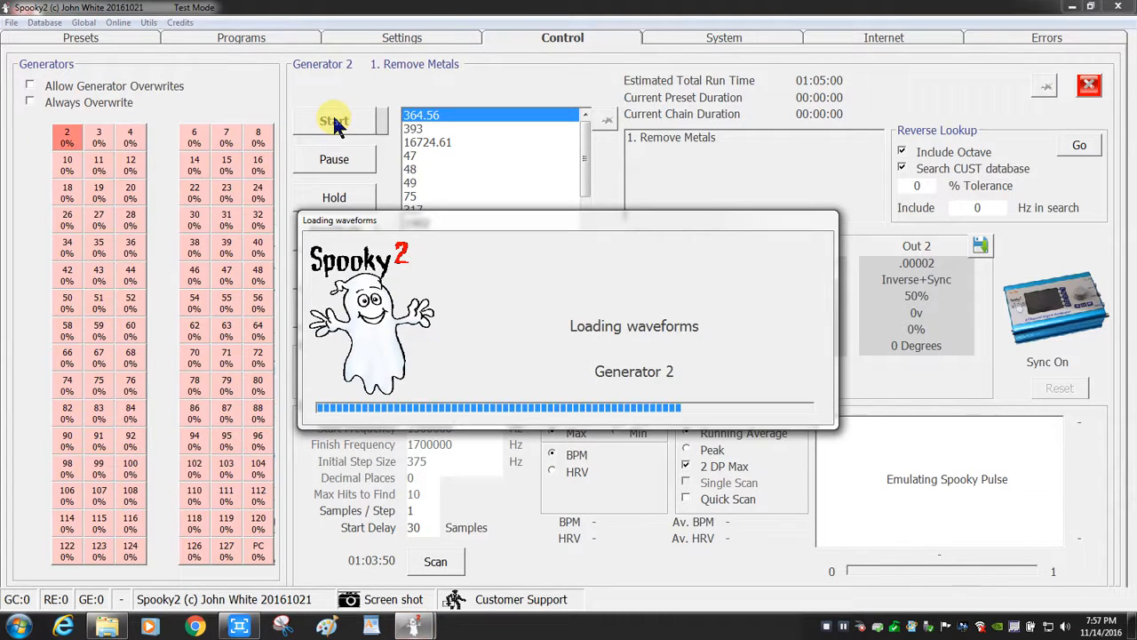
{"action": "left_click", "coordinate": [334, 120]}
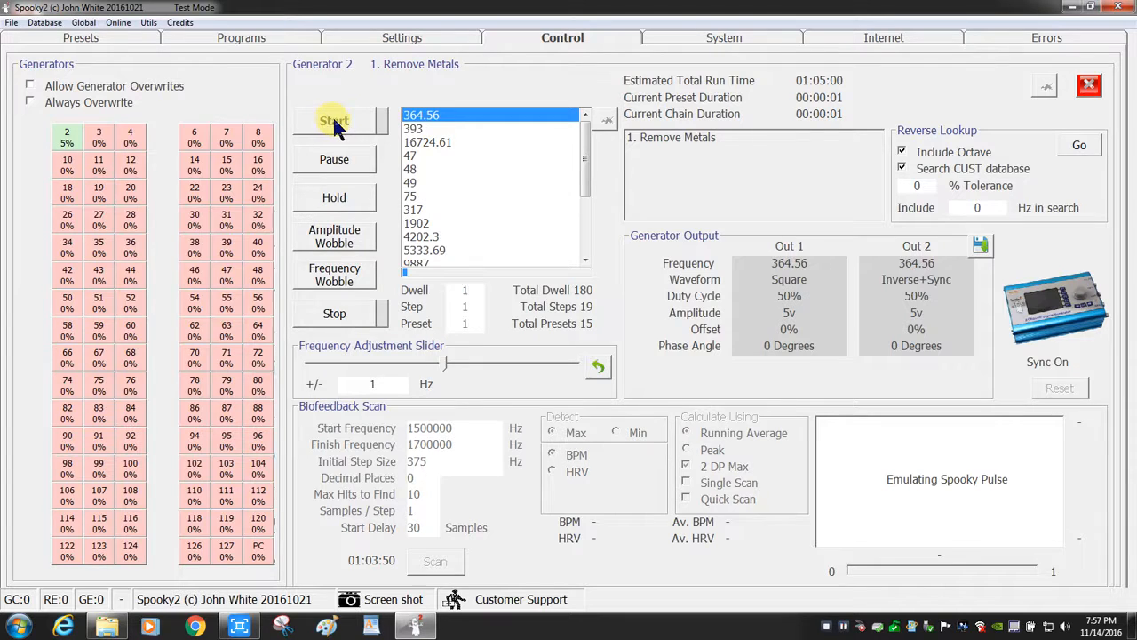
{"action": "left_click", "coordinate": [334, 120]}
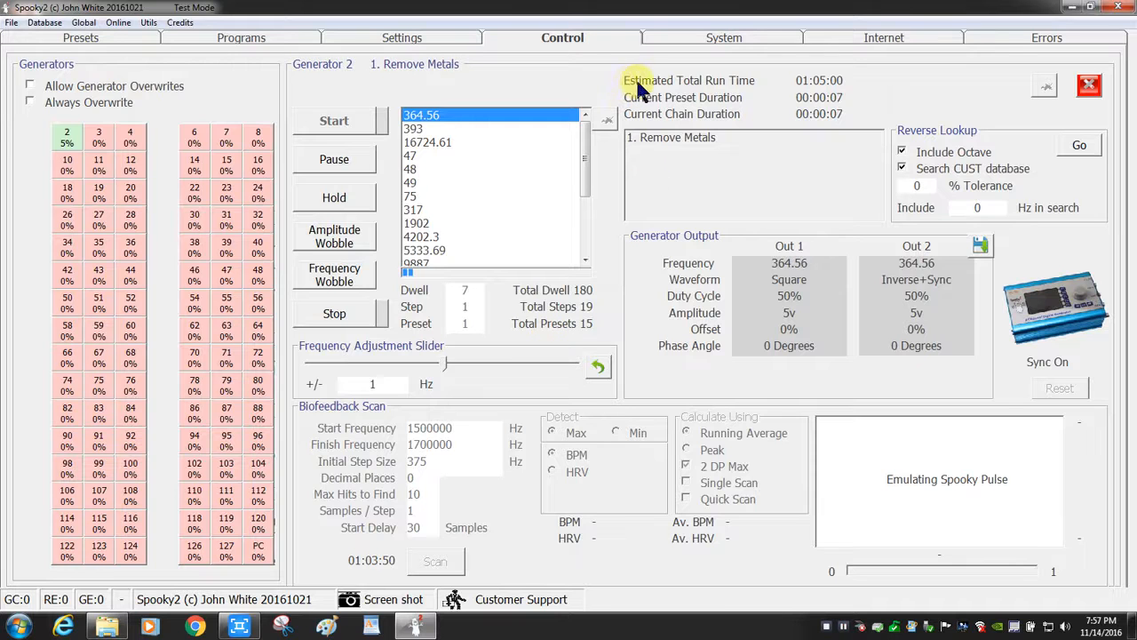
{"action": "mouse_move", "coordinate": [817, 80]}
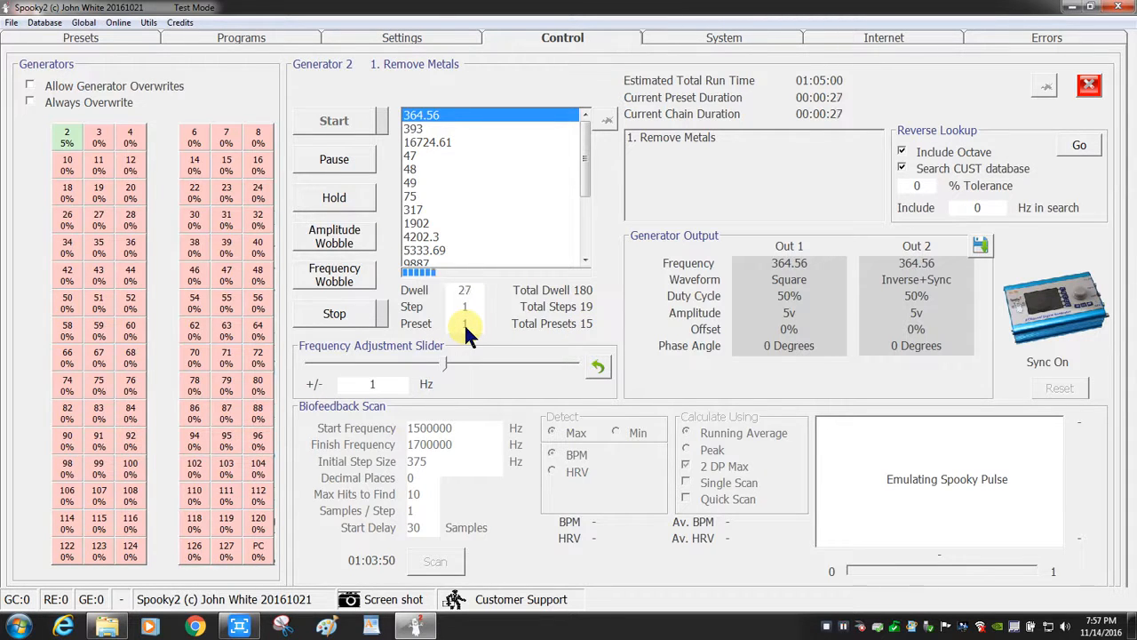
{"action": "mouse_move", "coordinate": [1062, 85]}
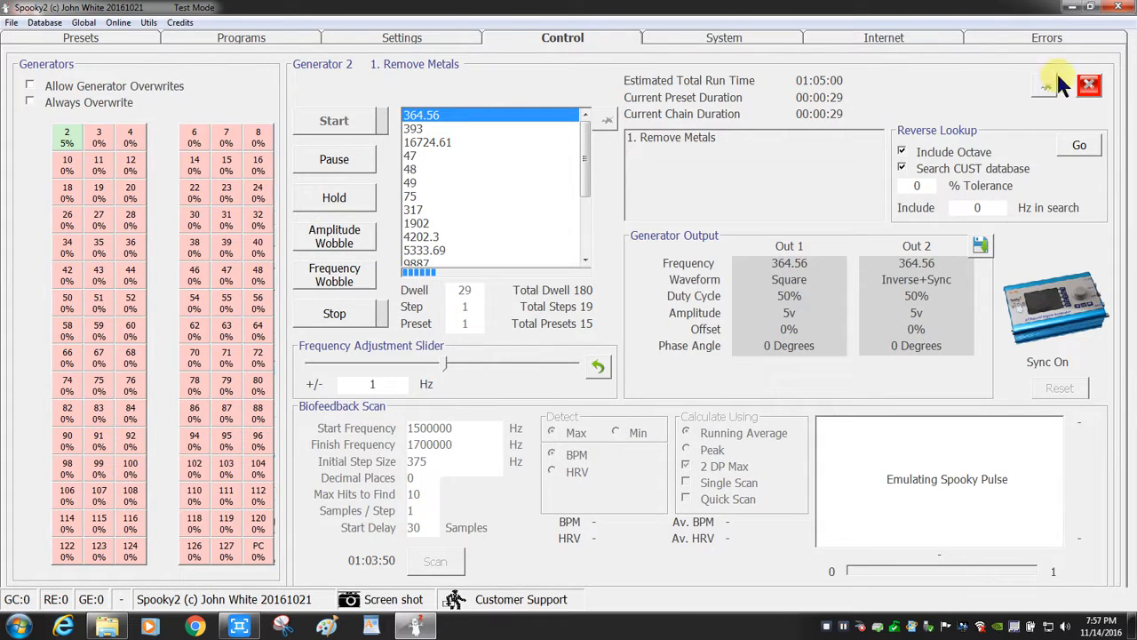
Close the generator panel and return to the top-level preset folders.
{"action": "left_click", "coordinate": [1091, 85]}
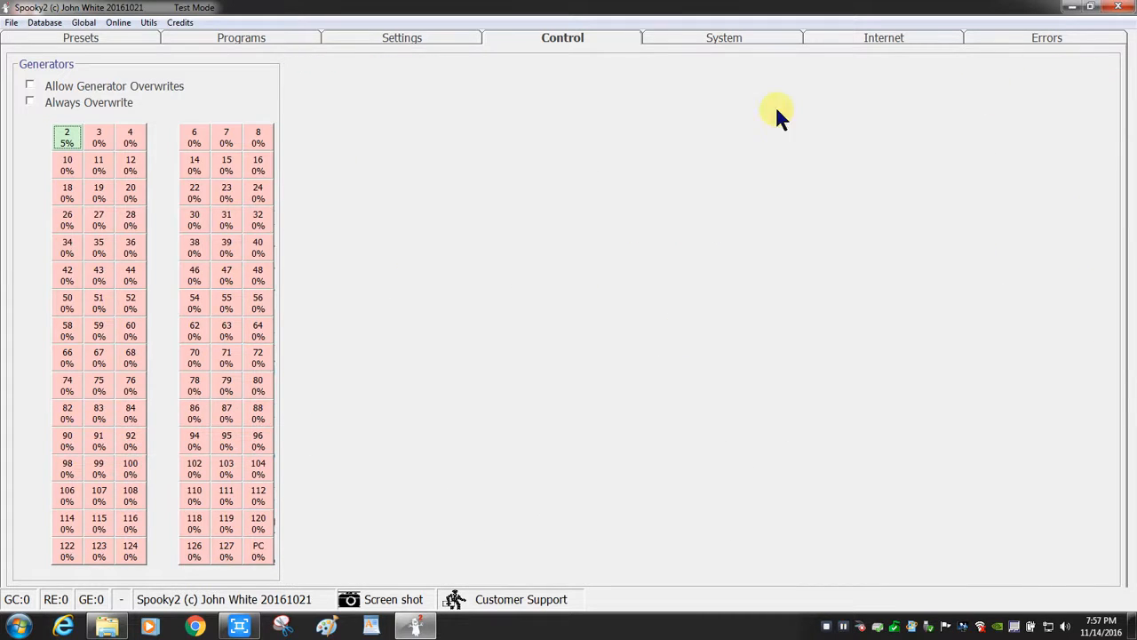
{"action": "left_click", "coordinate": [82, 37]}
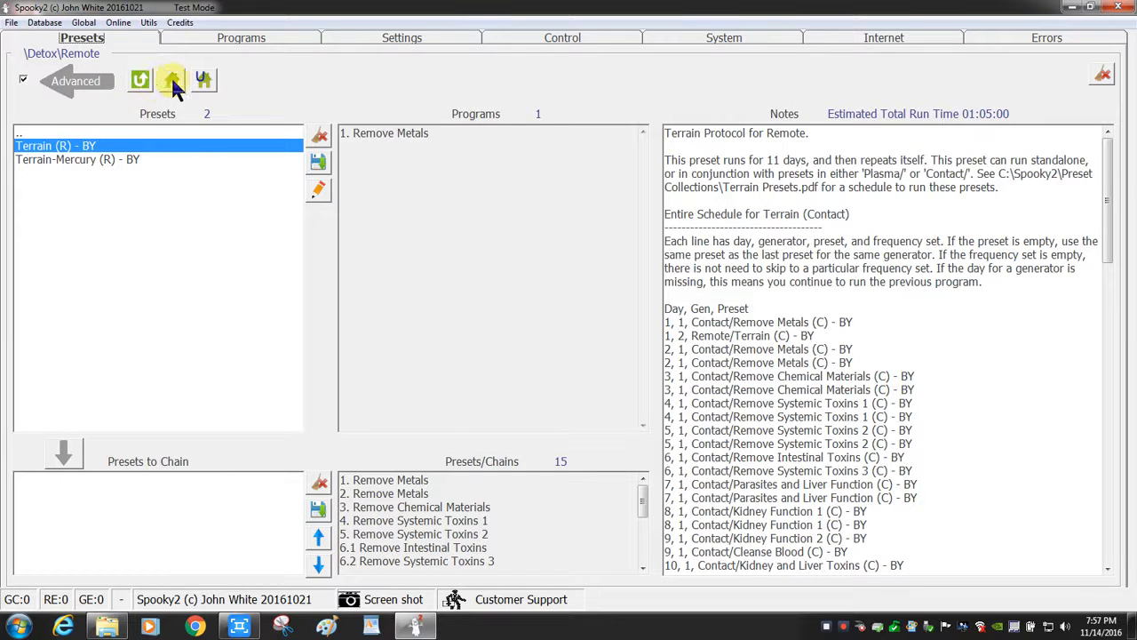
{"action": "left_click", "coordinate": [171, 80]}
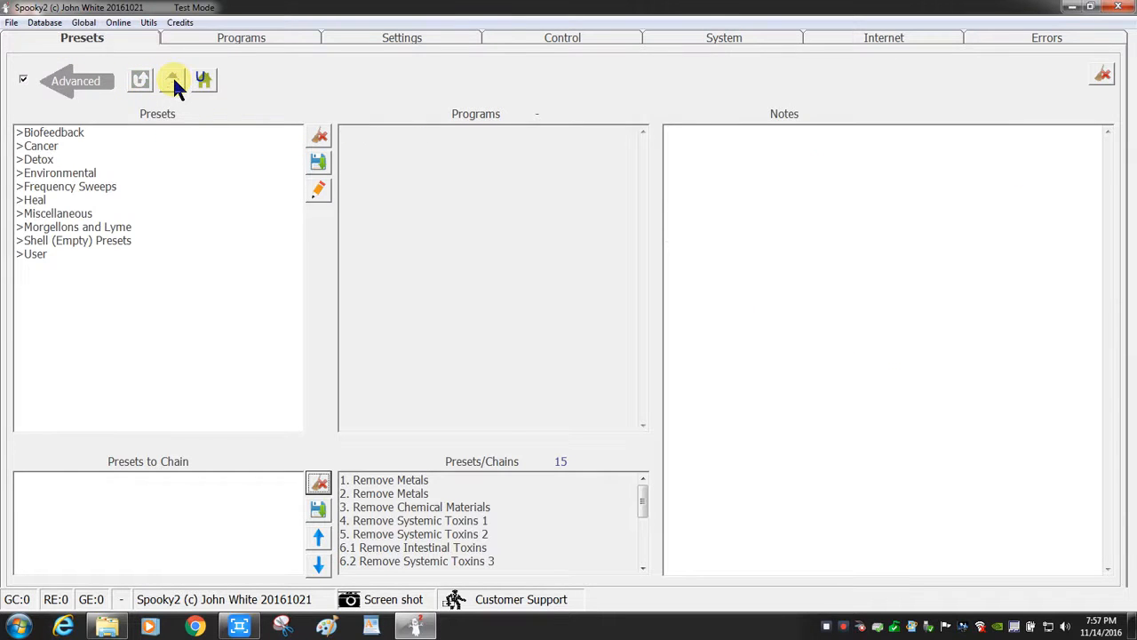
{"action": "mouse_move", "coordinate": [138, 80]}
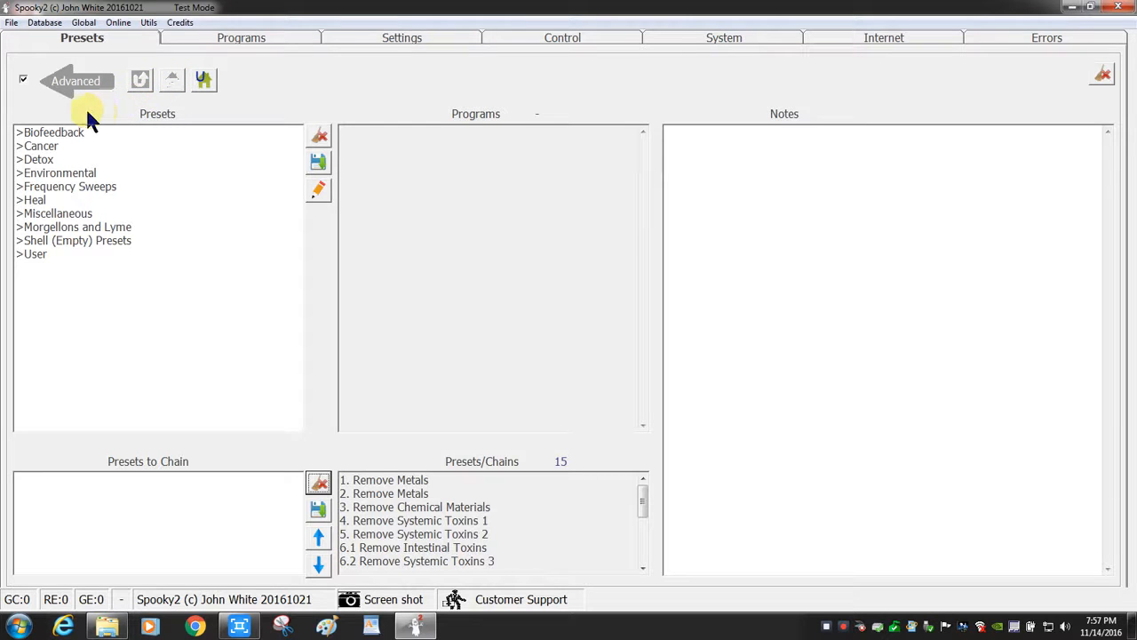
Peek into Detox, go back, then enter the Morgellons and Lyme v3.0 folder.
{"action": "double_click", "coordinate": [40, 160]}
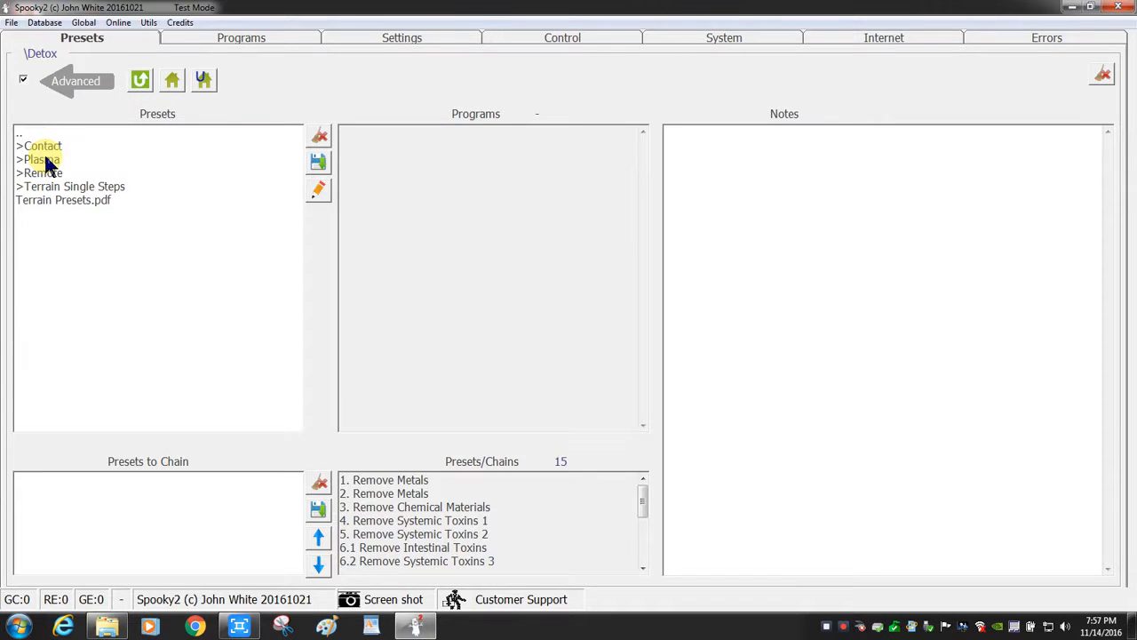
{"action": "left_click", "coordinate": [138, 80]}
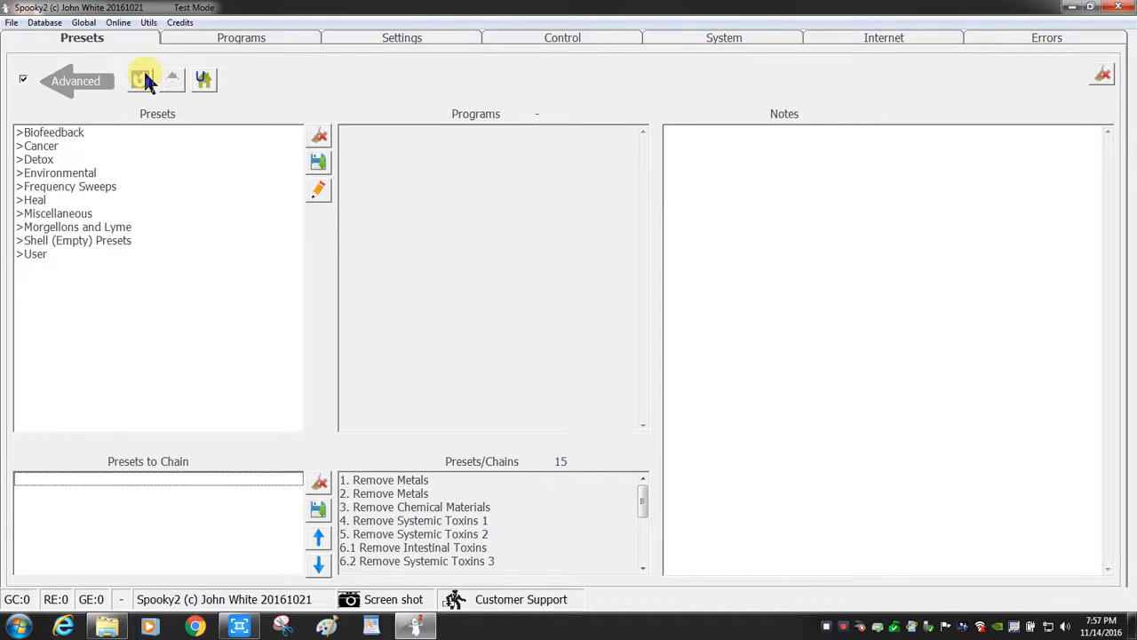
{"action": "mouse_move", "coordinate": [114, 176]}
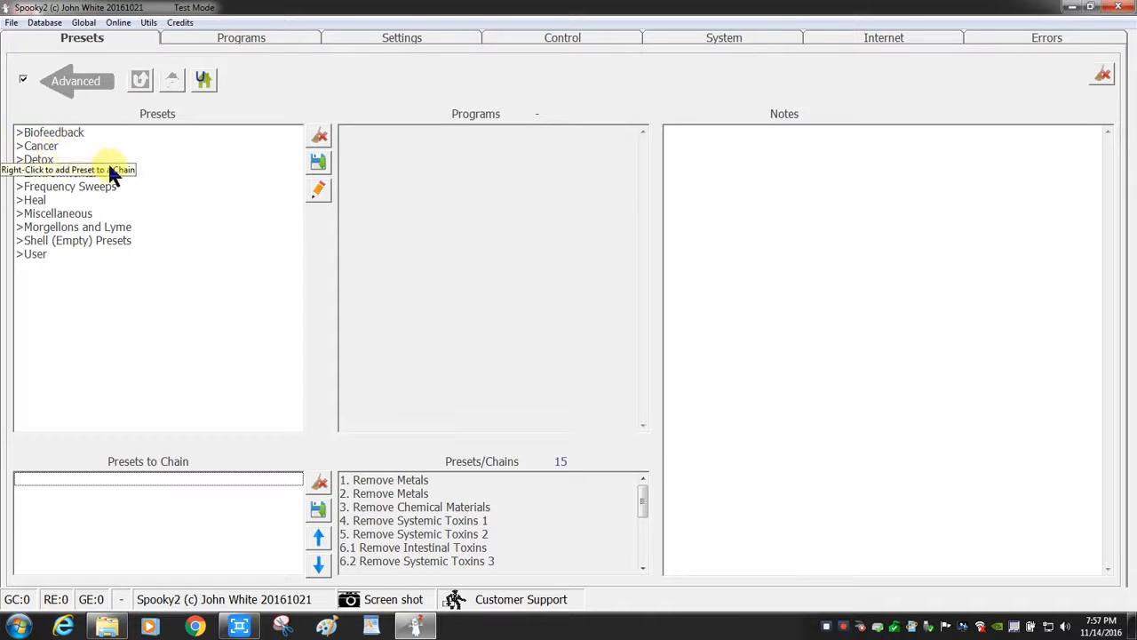
{"action": "mouse_move", "coordinate": [110, 216]}
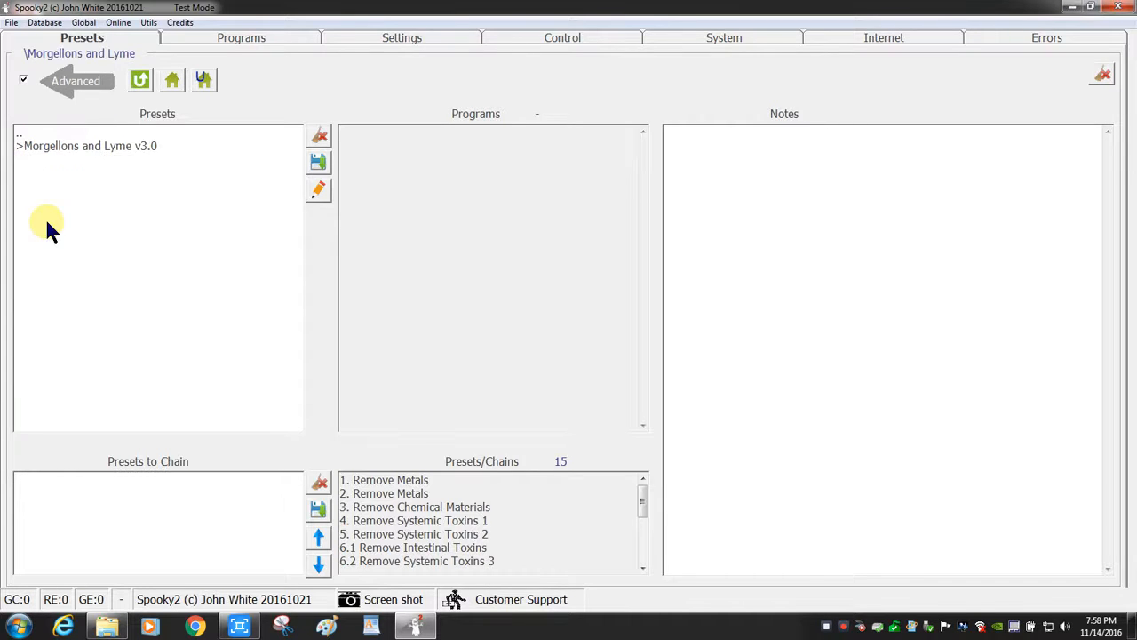
{"action": "double_click", "coordinate": [85, 145]}
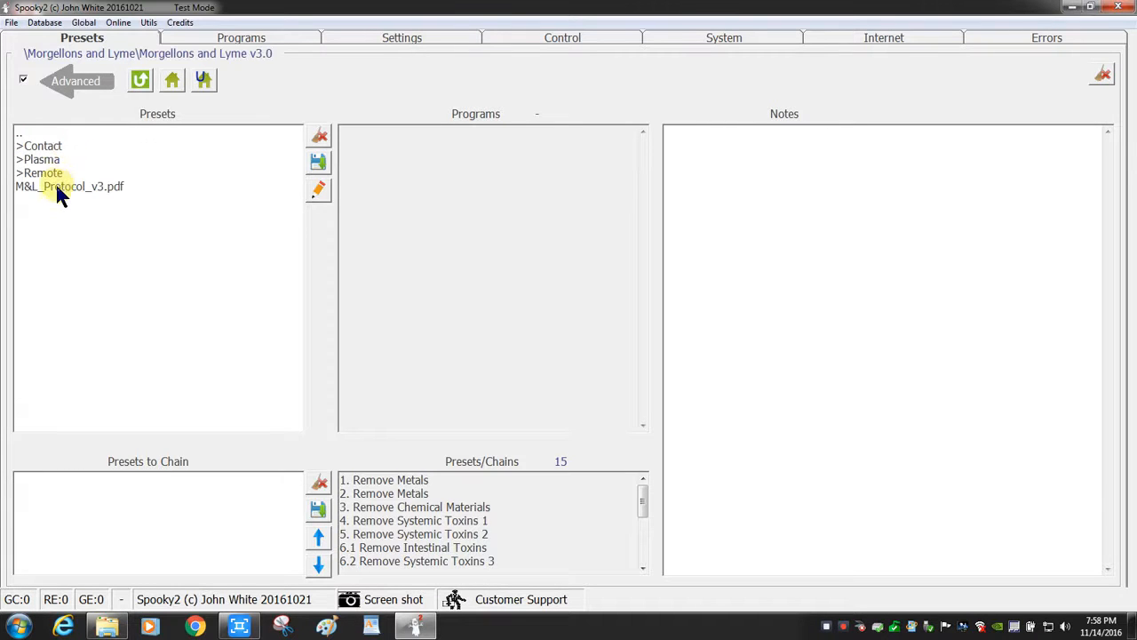
Open M&L_Protocol_v3.pdf in the PDF viewer at its cover page.
{"action": "double_click", "coordinate": [69, 186]}
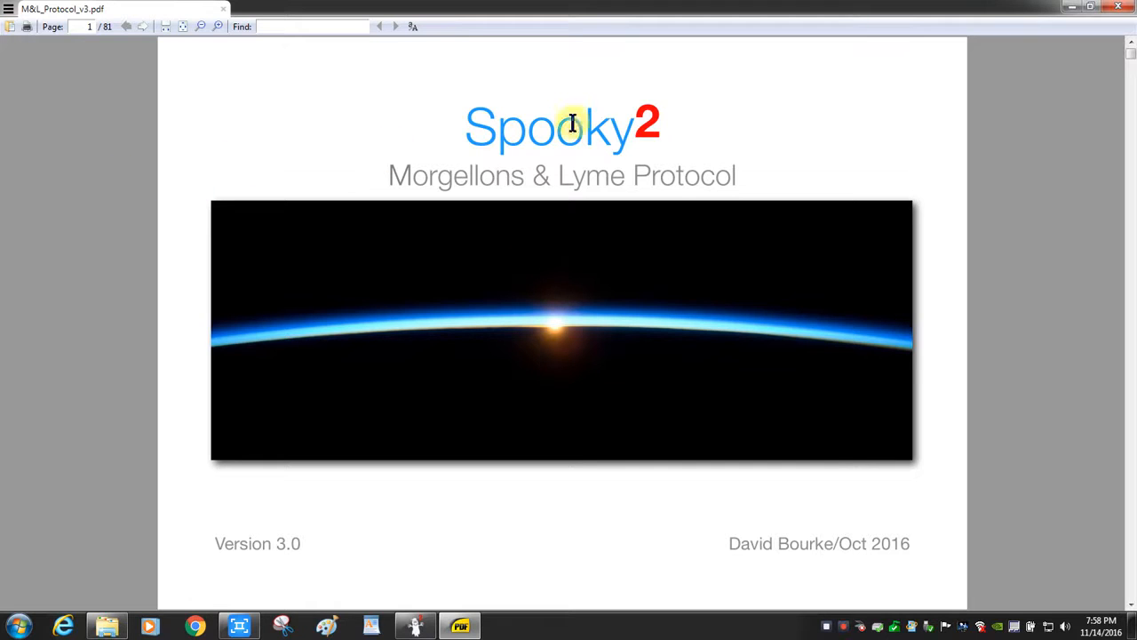
{"action": "mouse_move", "coordinate": [879, 149]}
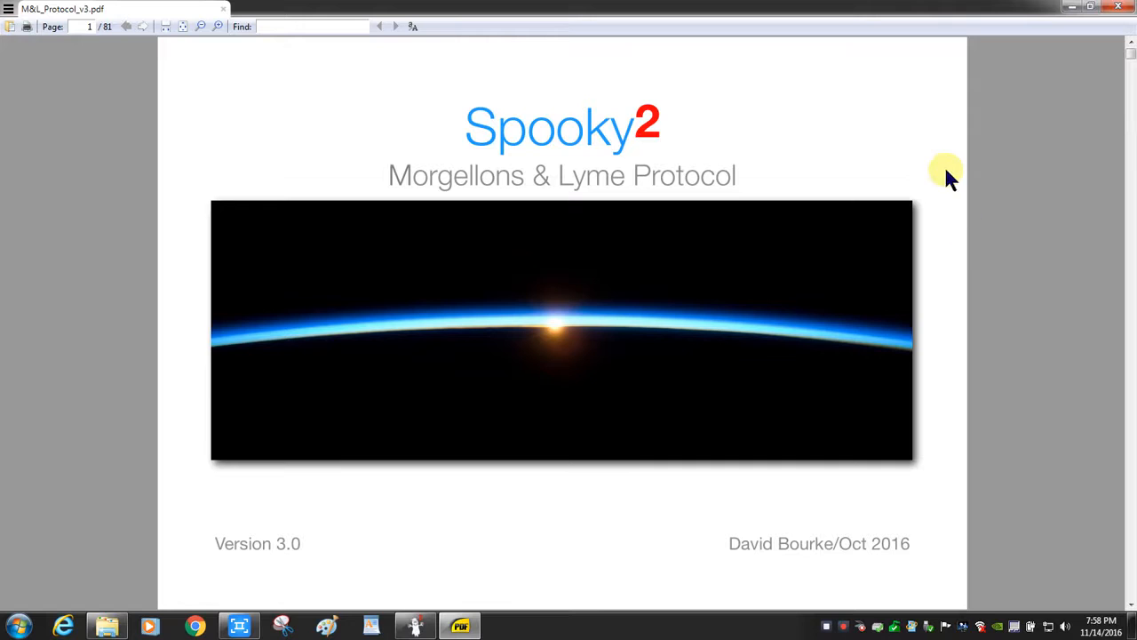
{"action": "mouse_move", "coordinate": [932, 121]}
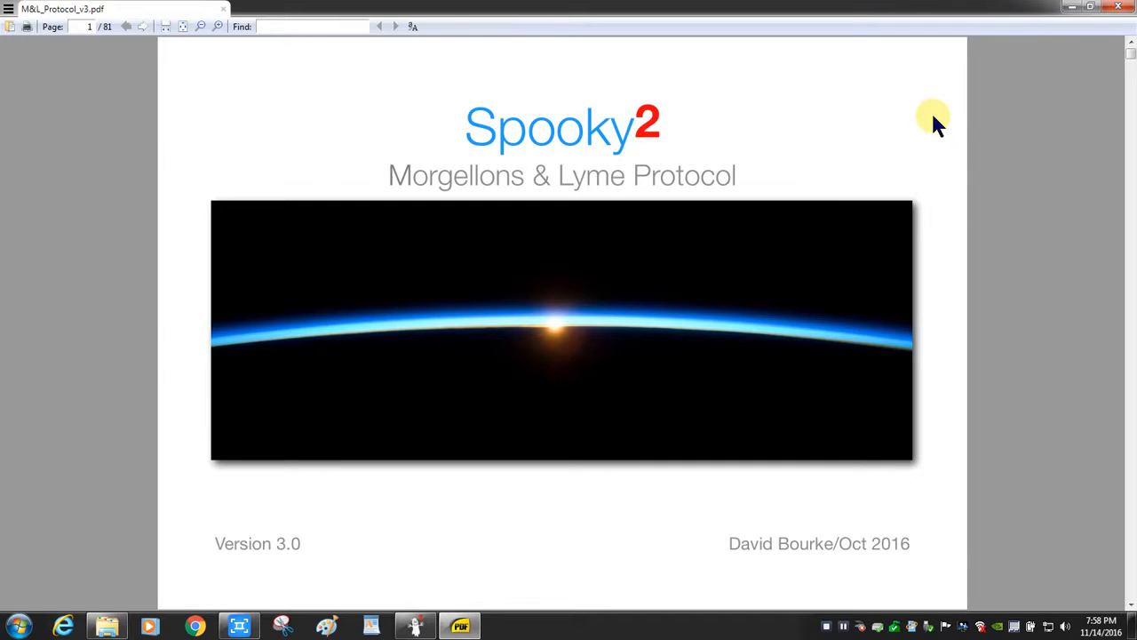
{"action": "mouse_move", "coordinate": [938, 116]}
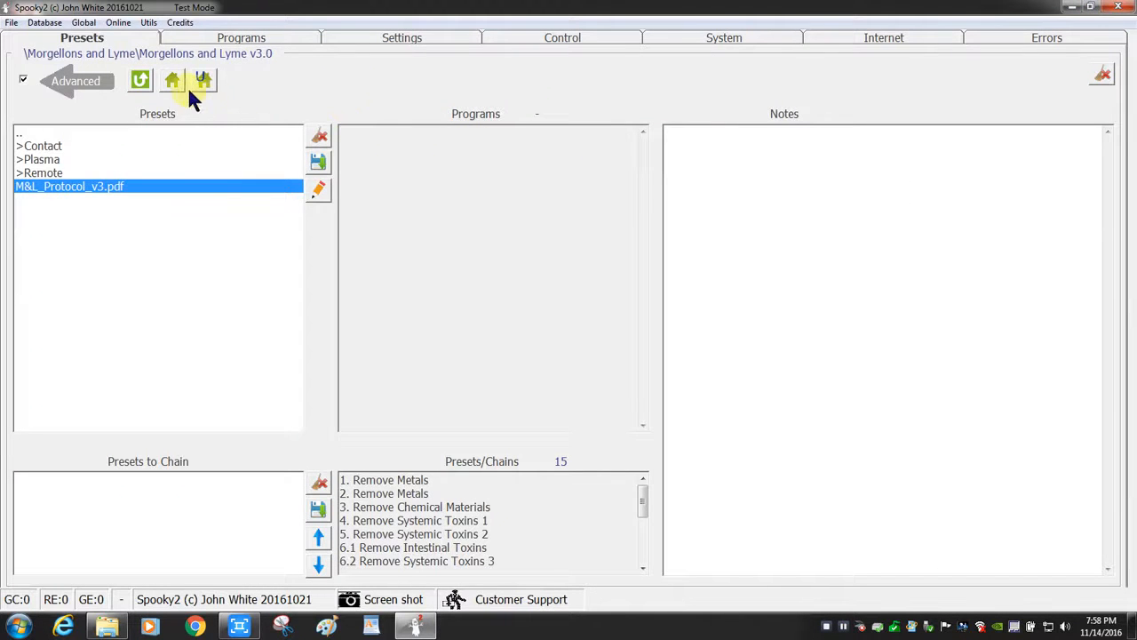
From the top level, look inside the Frequency Sweeps folder and back out again.
{"action": "left_click", "coordinate": [174, 80]}
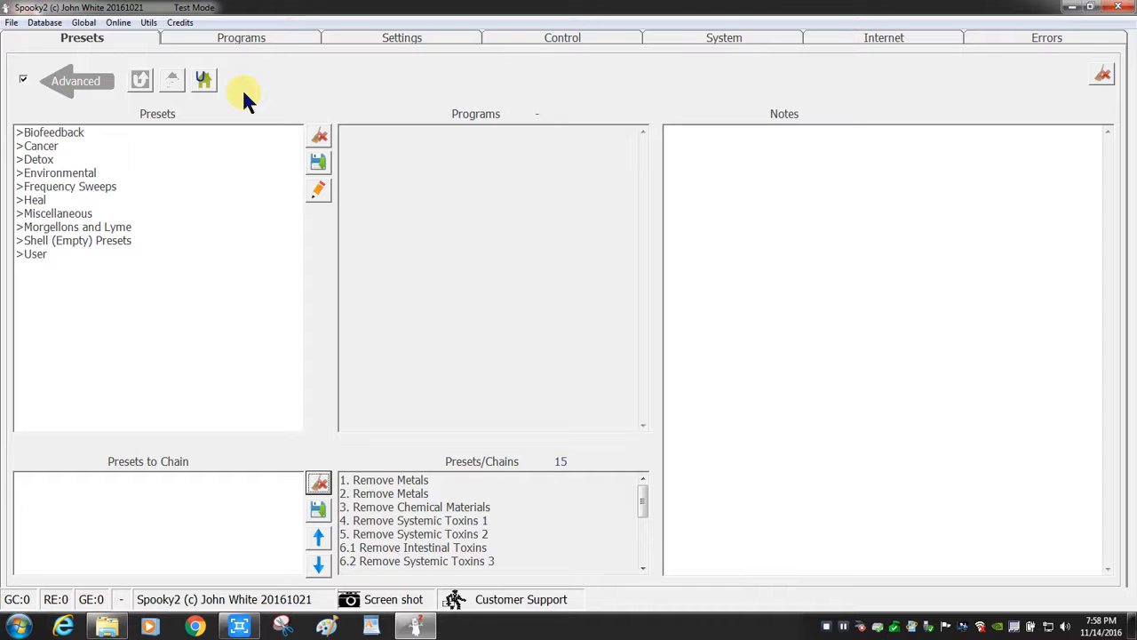
{"action": "left_click", "coordinate": [65, 186]}
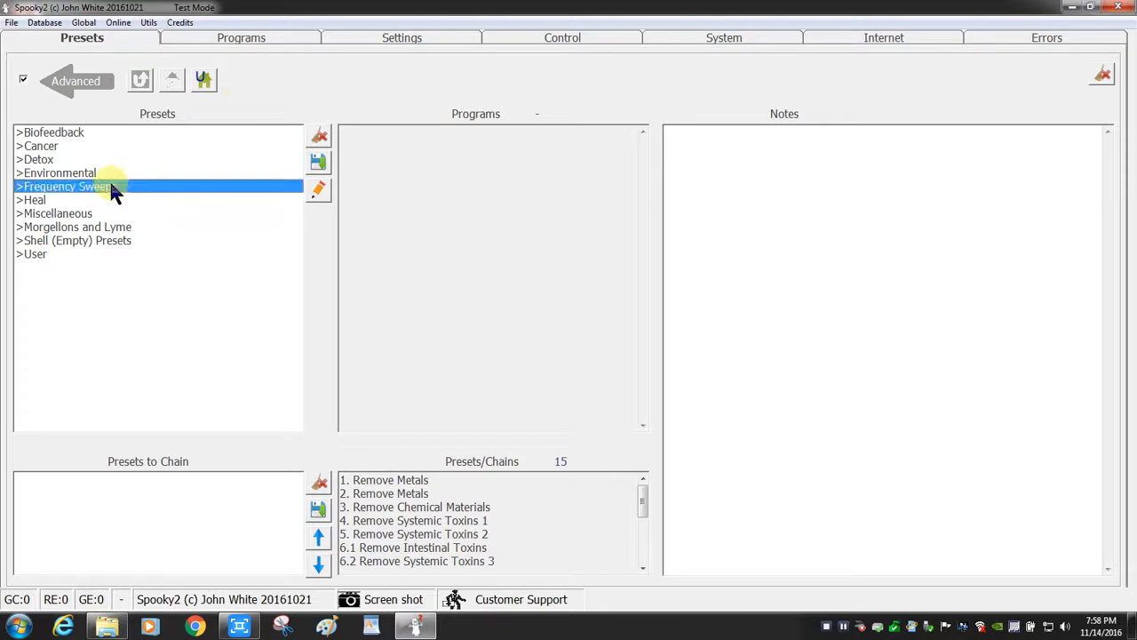
{"action": "double_click", "coordinate": [67, 186]}
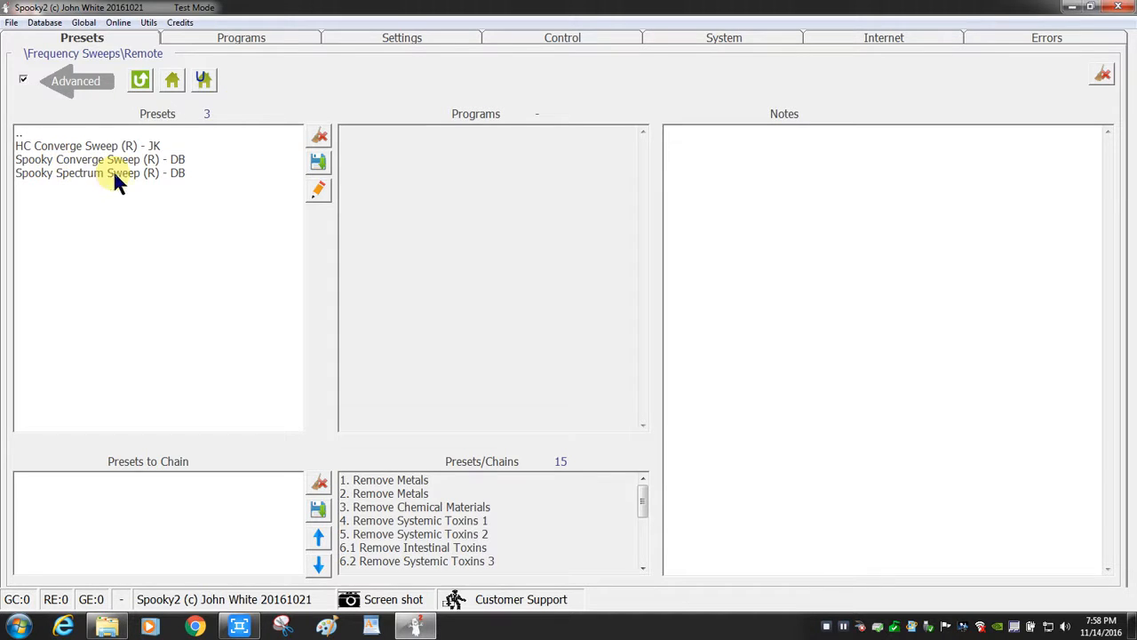
{"action": "mouse_move", "coordinate": [169, 164]}
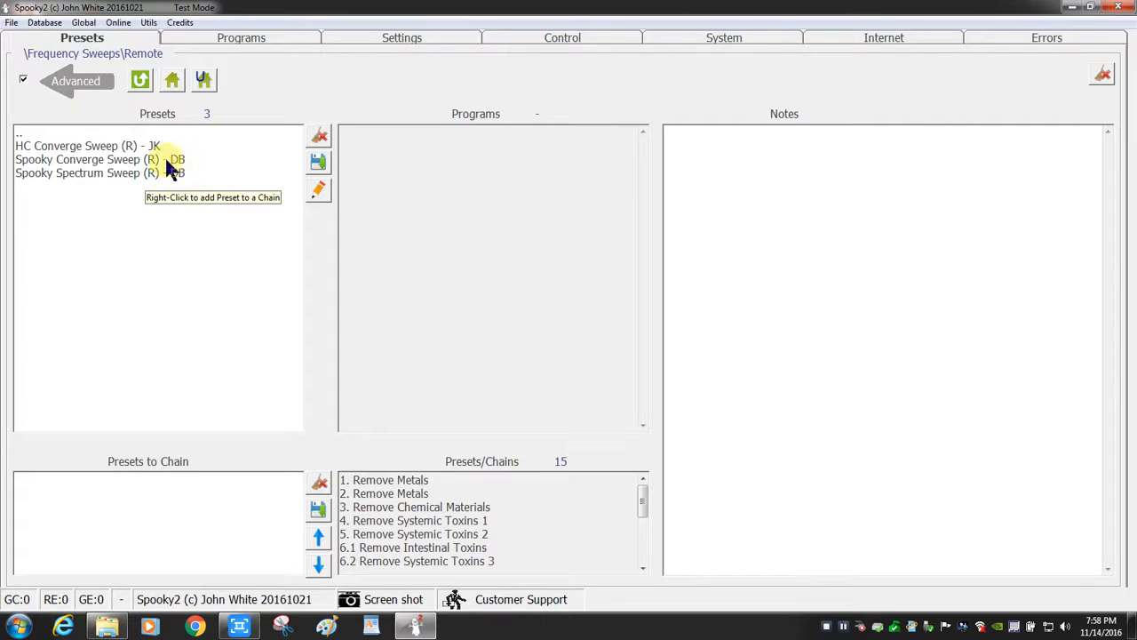
{"action": "left_click", "coordinate": [138, 80]}
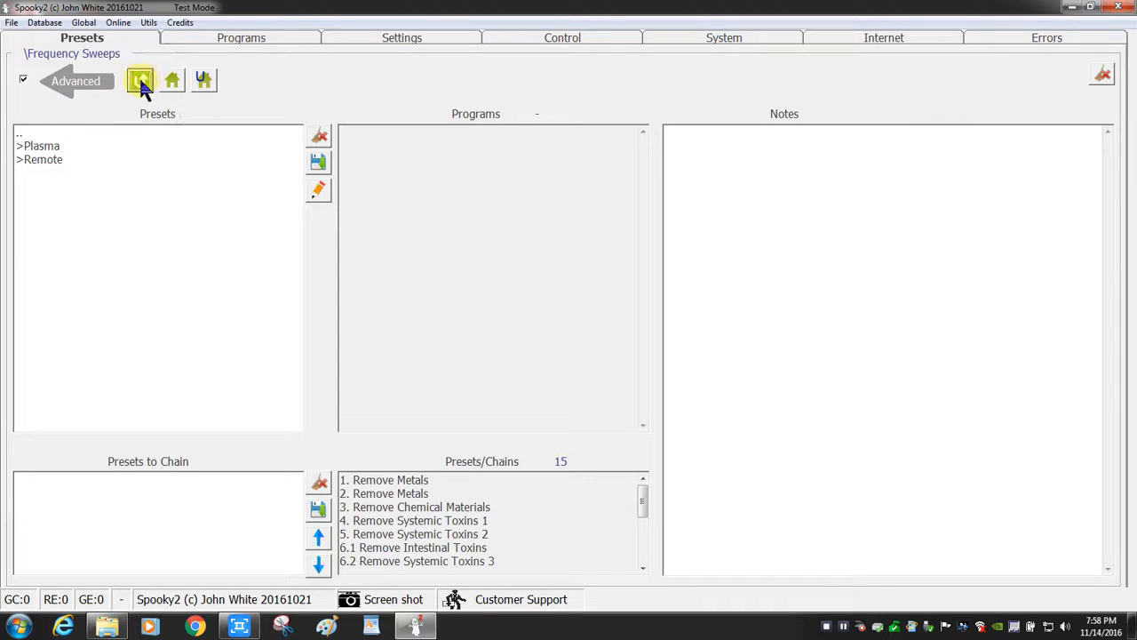
Enter the Heal > Remote folder listing its three presets.
{"action": "left_click", "coordinate": [141, 80]}
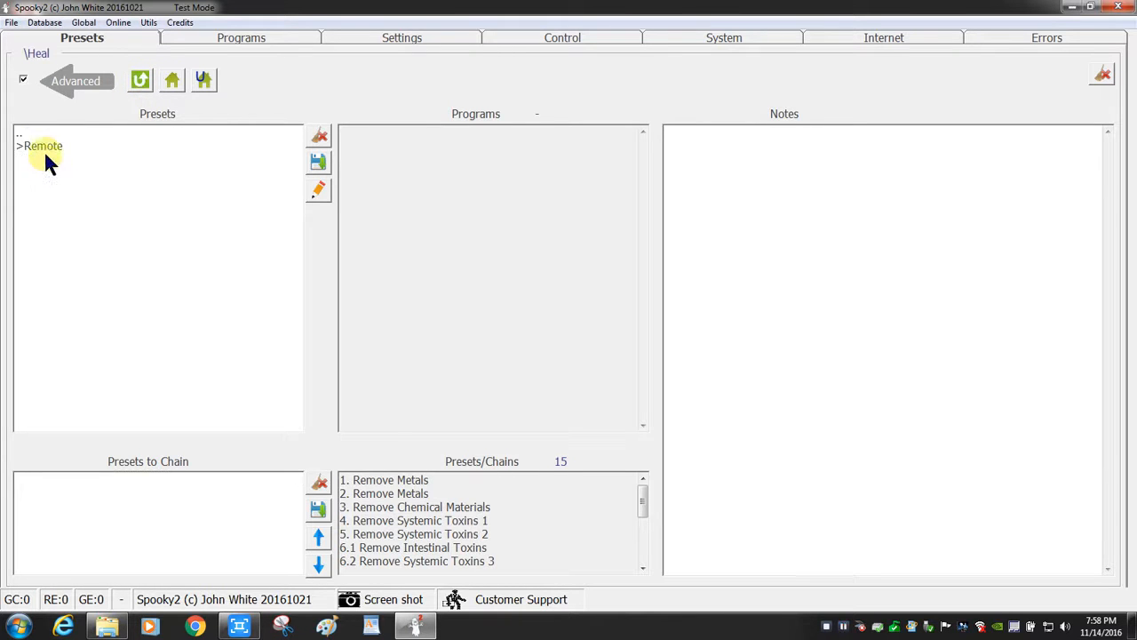
{"action": "double_click", "coordinate": [43, 146]}
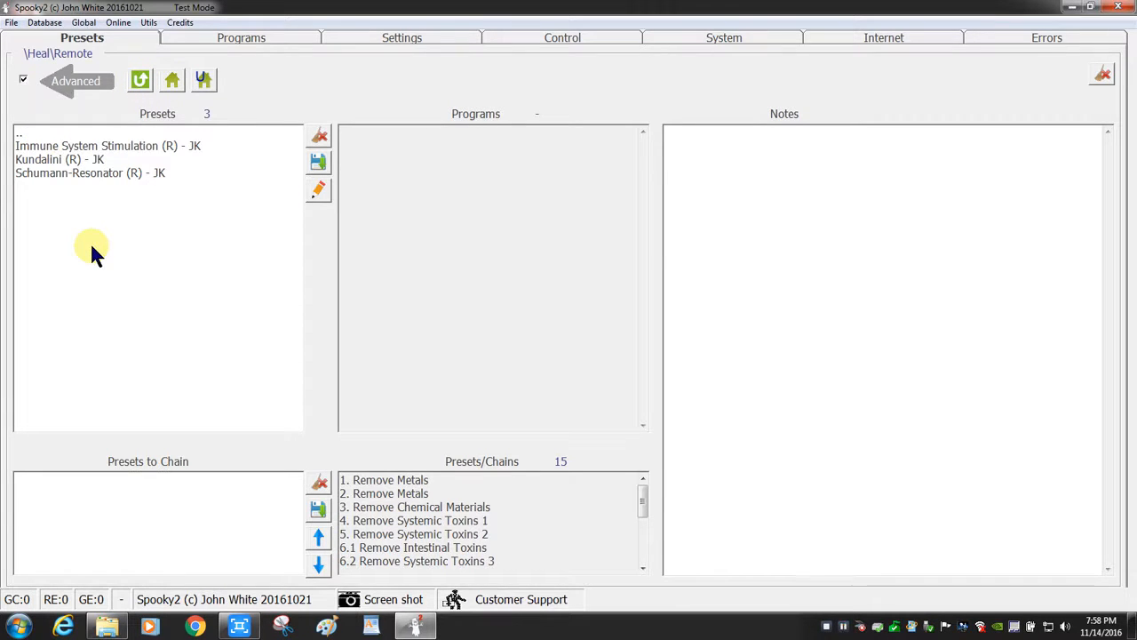
{"action": "mouse_move", "coordinate": [69, 158]}
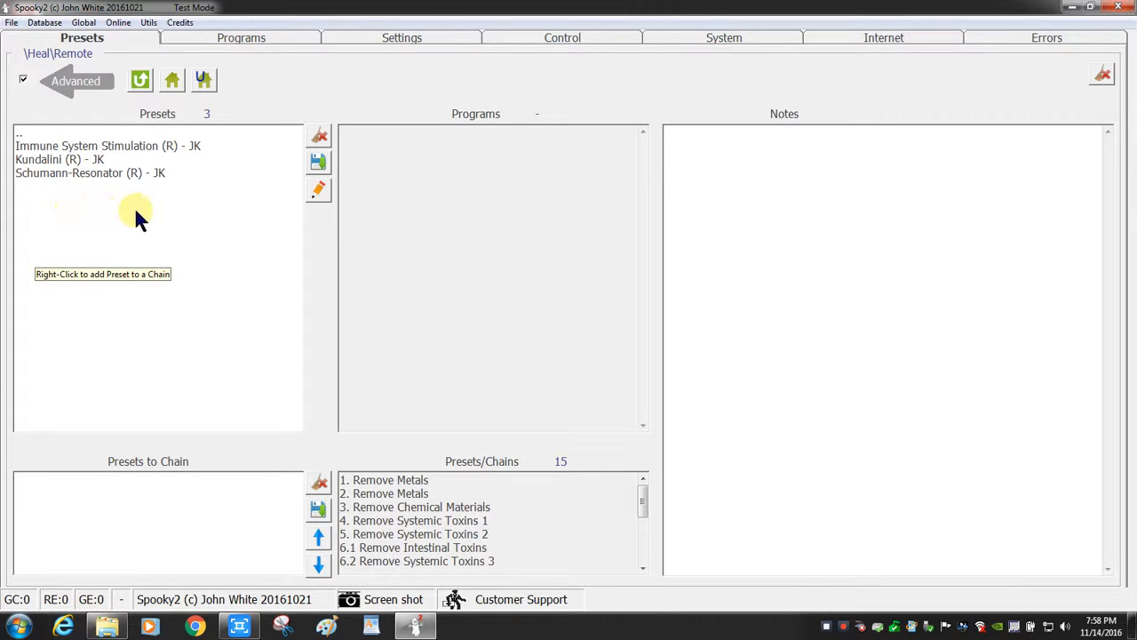
{"action": "mouse_move", "coordinate": [121, 149]}
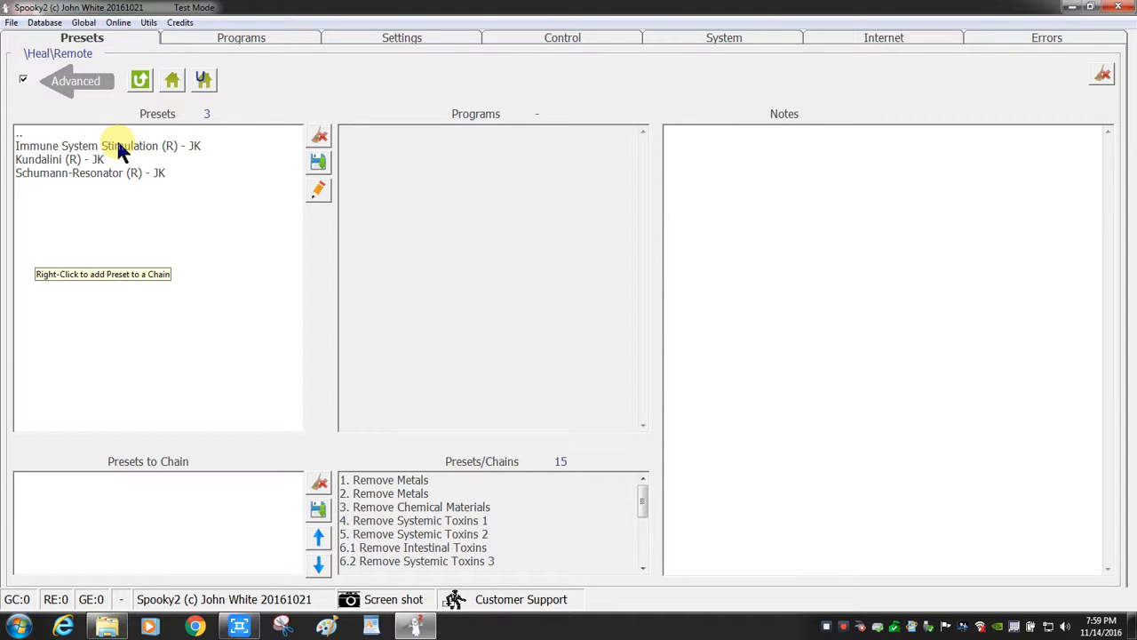
Add Immune System Stimulation, Kundalini and Schumann-Resonator to the preset chain.
{"action": "left_click", "coordinate": [106, 145]}
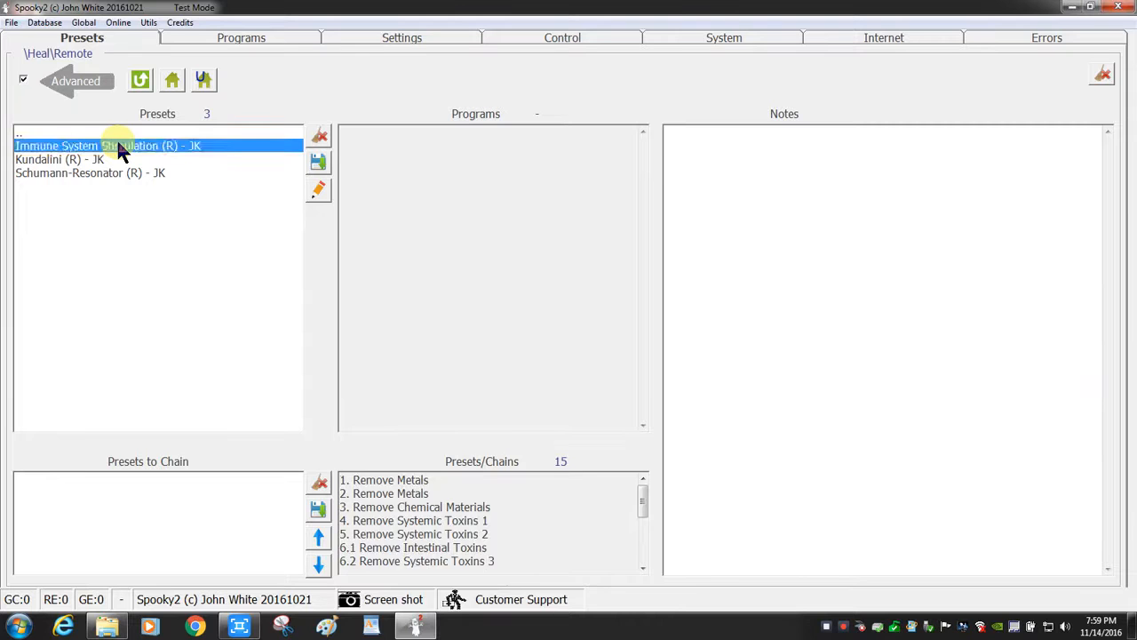
{"action": "left_click", "coordinate": [107, 146]}
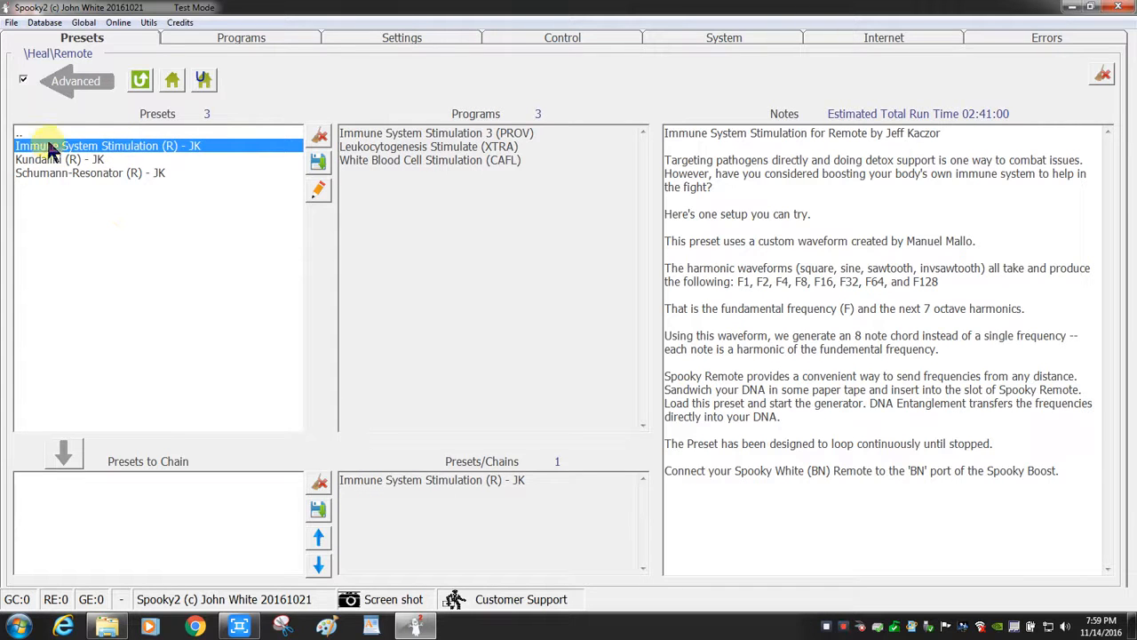
{"action": "mouse_move", "coordinate": [64, 451]}
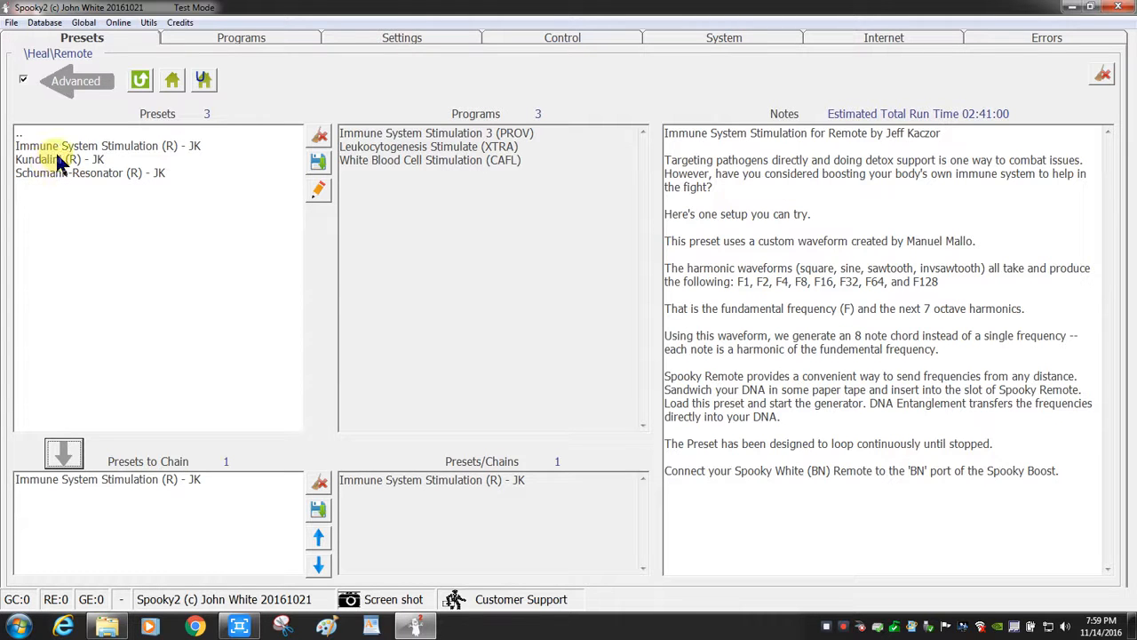
{"action": "left_click", "coordinate": [46, 160]}
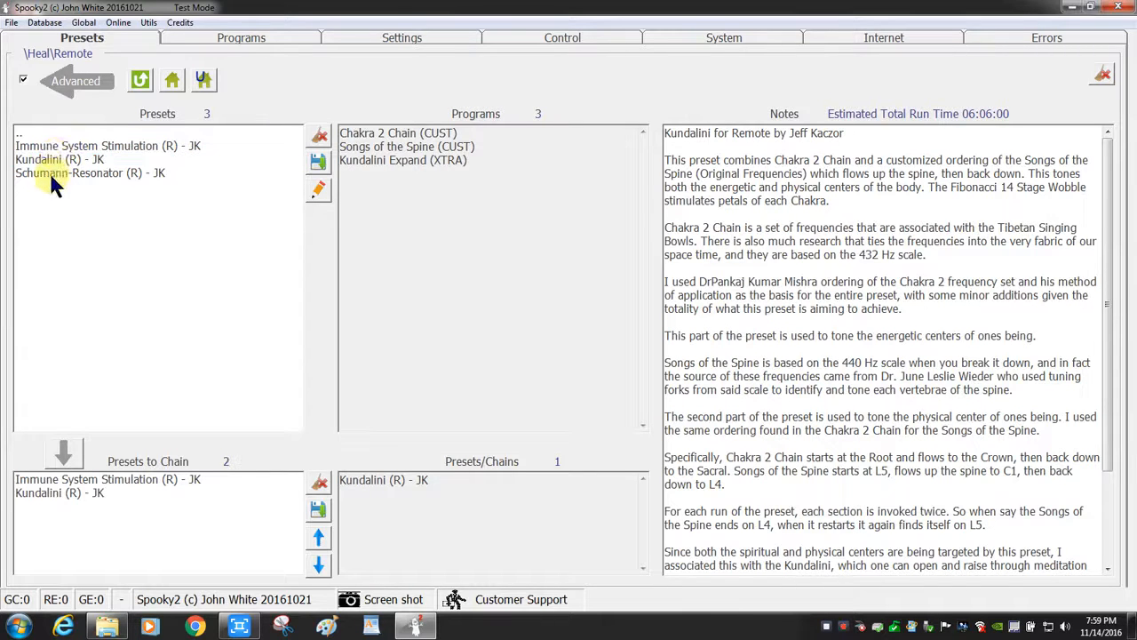
{"action": "left_click", "coordinate": [89, 172]}
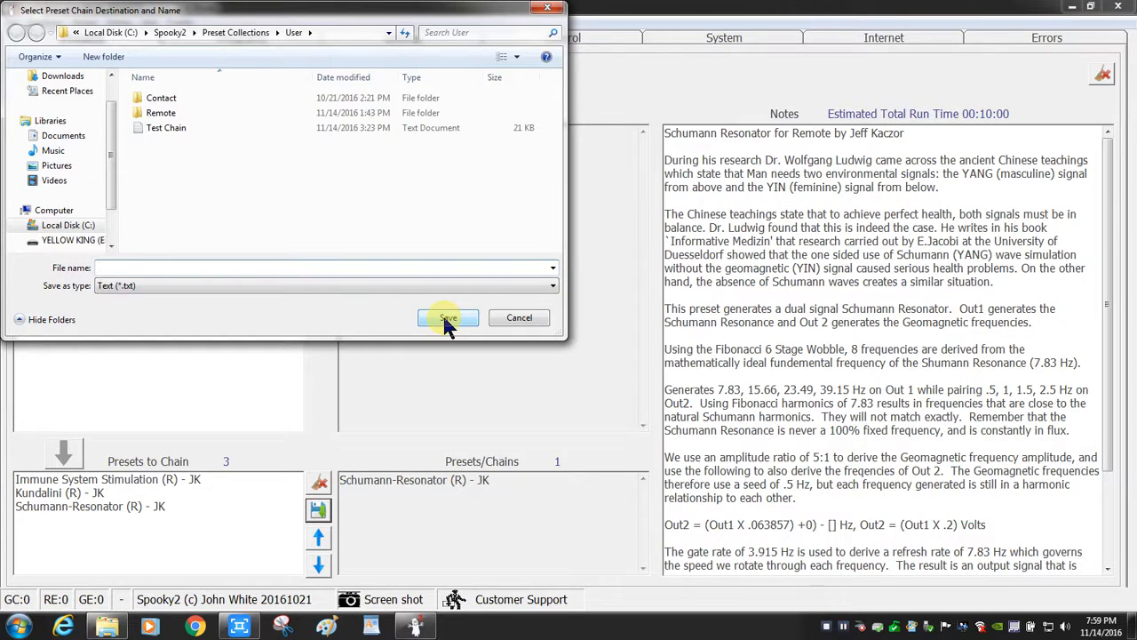
Save the three-preset chain as 'Chain' in the User folder.
{"action": "type", "text": "Chain"}
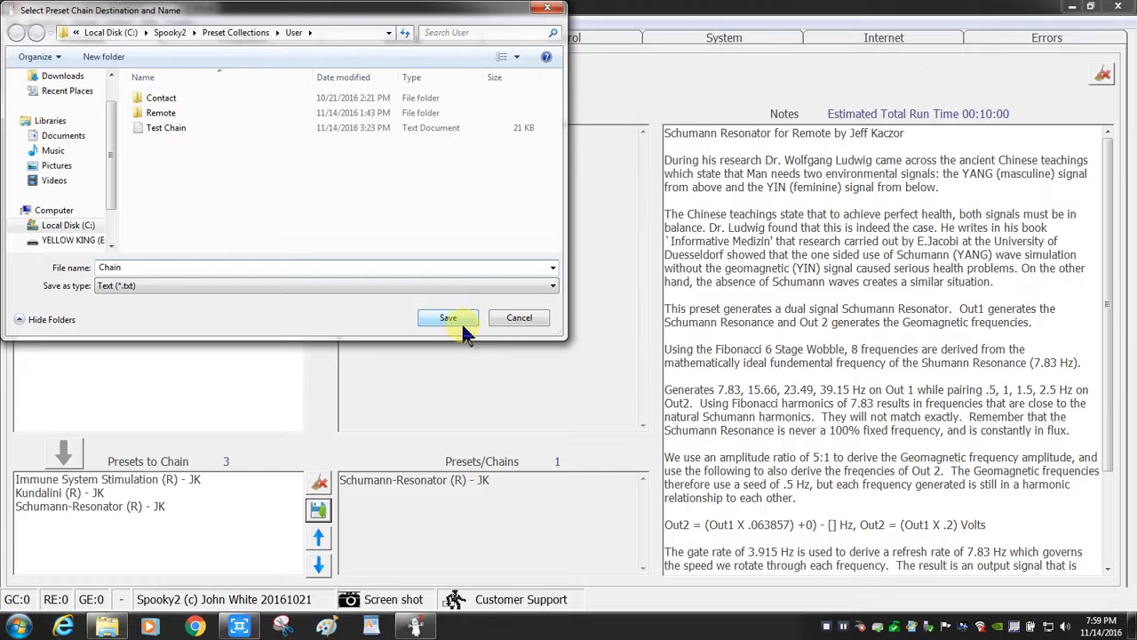
{"action": "left_click", "coordinate": [448, 316]}
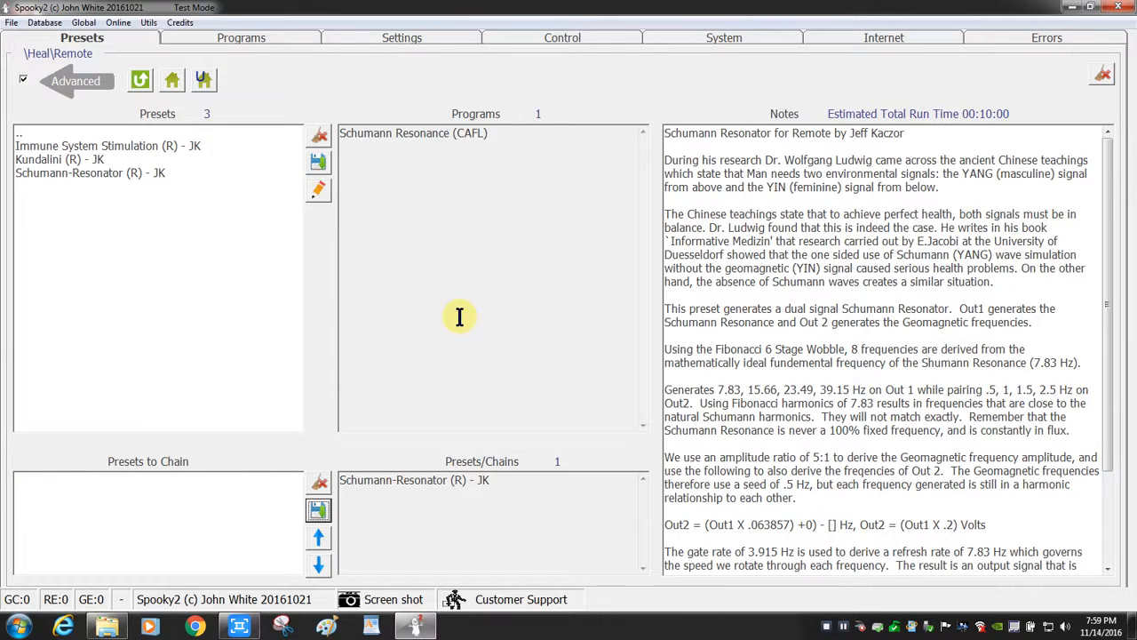
{"action": "mouse_move", "coordinate": [229, 80]}
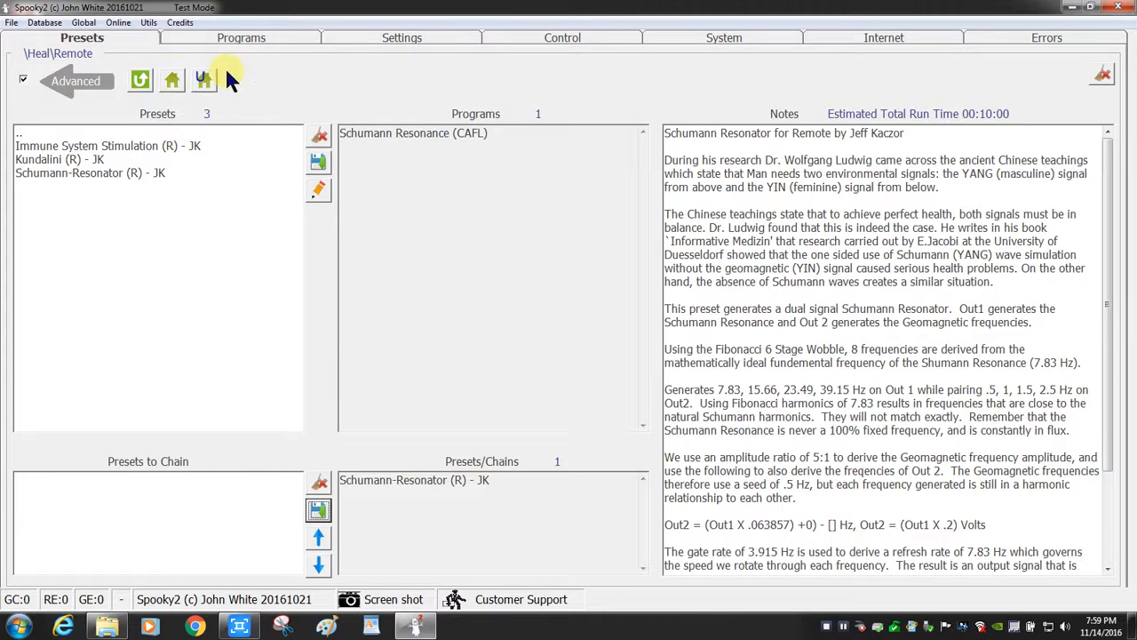
Load the saved Chain entry back from the User folder with its three presets.
{"action": "left_click", "coordinate": [202, 80]}
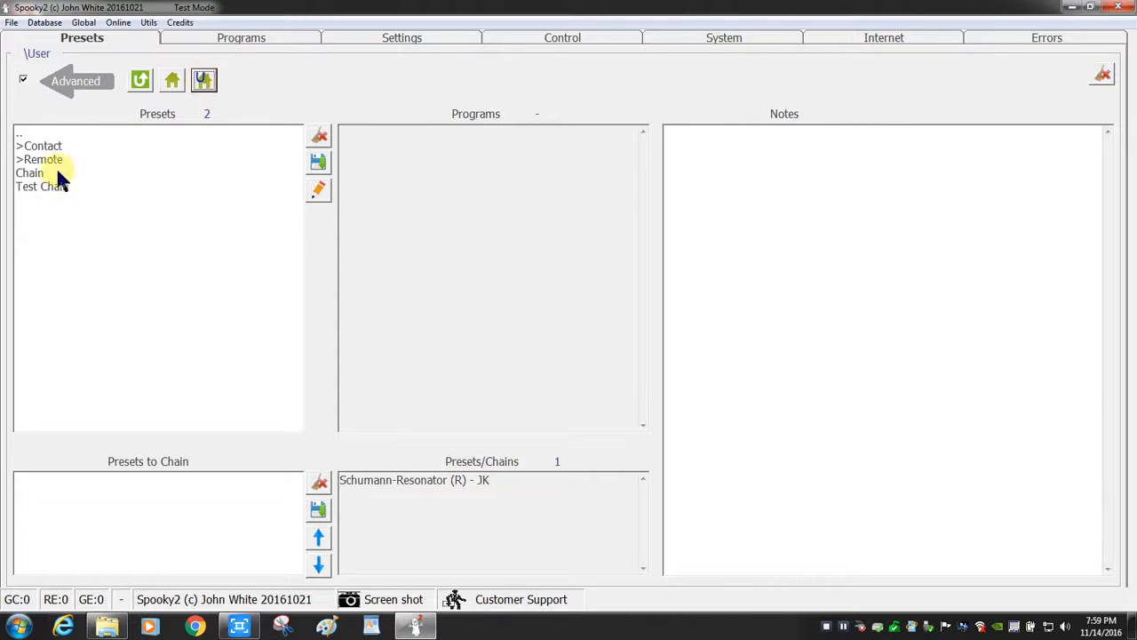
{"action": "left_click", "coordinate": [36, 173]}
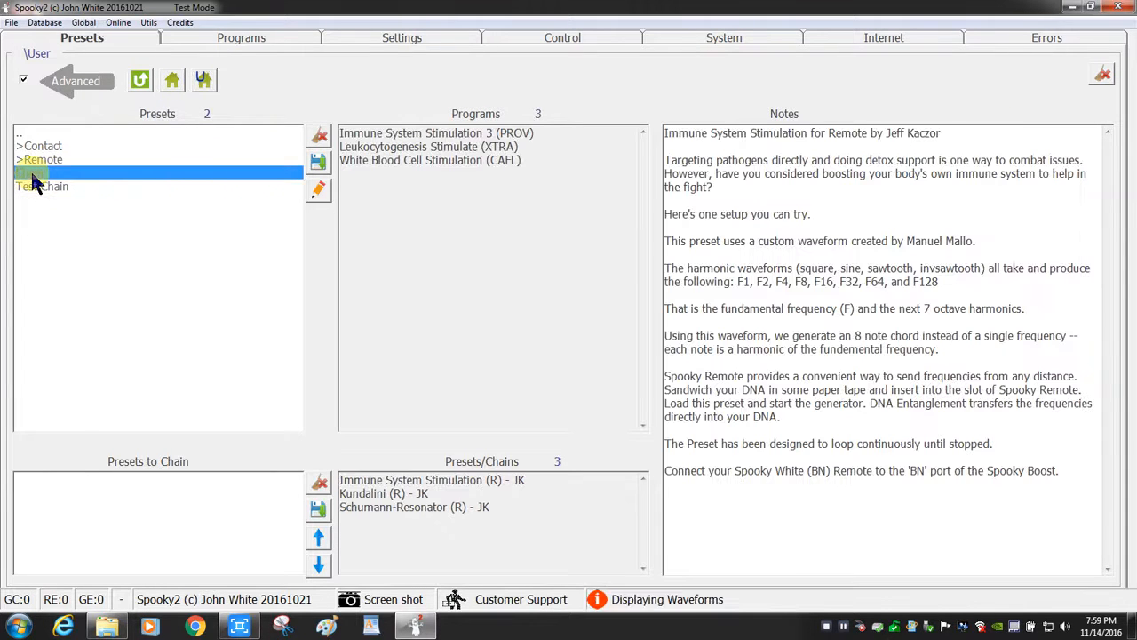
{"action": "left_click", "coordinate": [32, 172]}
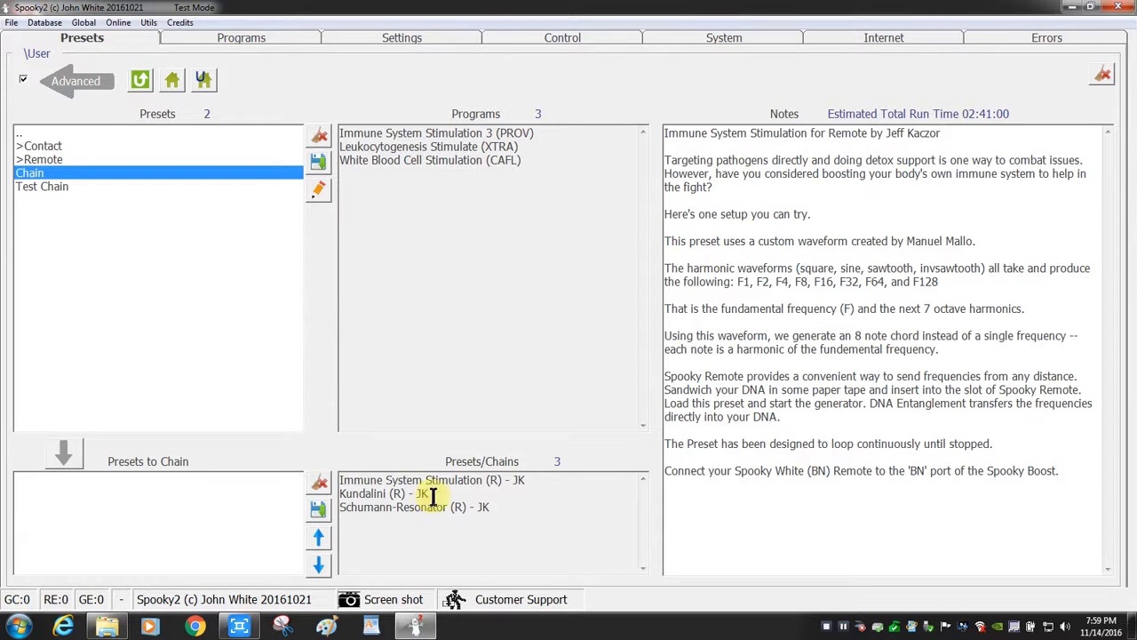
On the Control page select generator 3 and start it running the chain.
{"action": "left_click", "coordinate": [561, 37]}
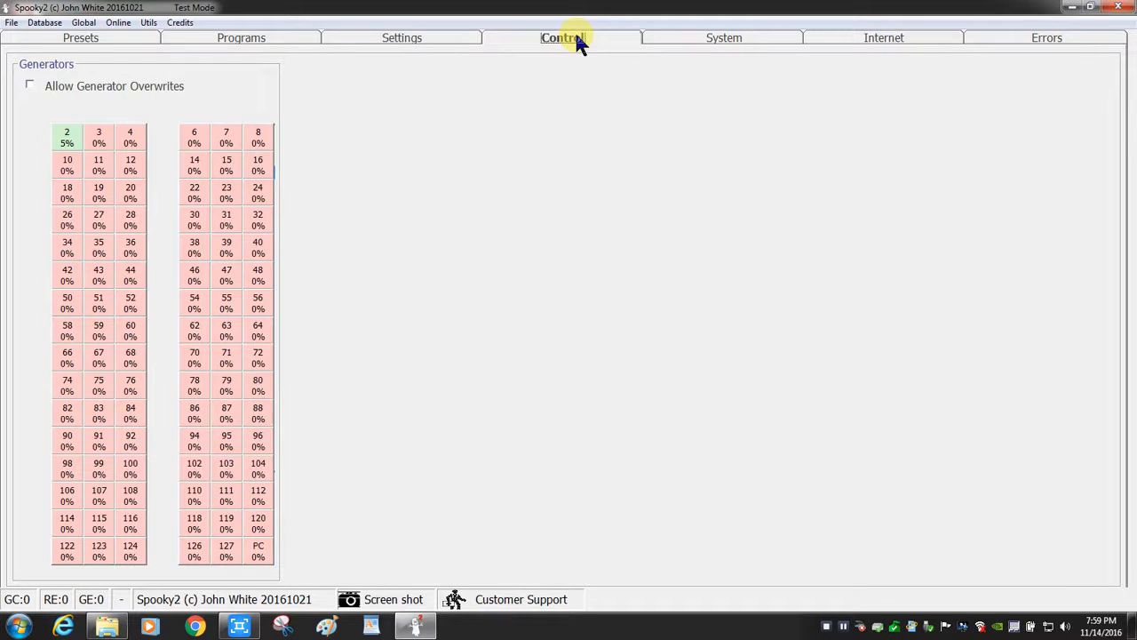
{"action": "left_click", "coordinate": [30, 85]}
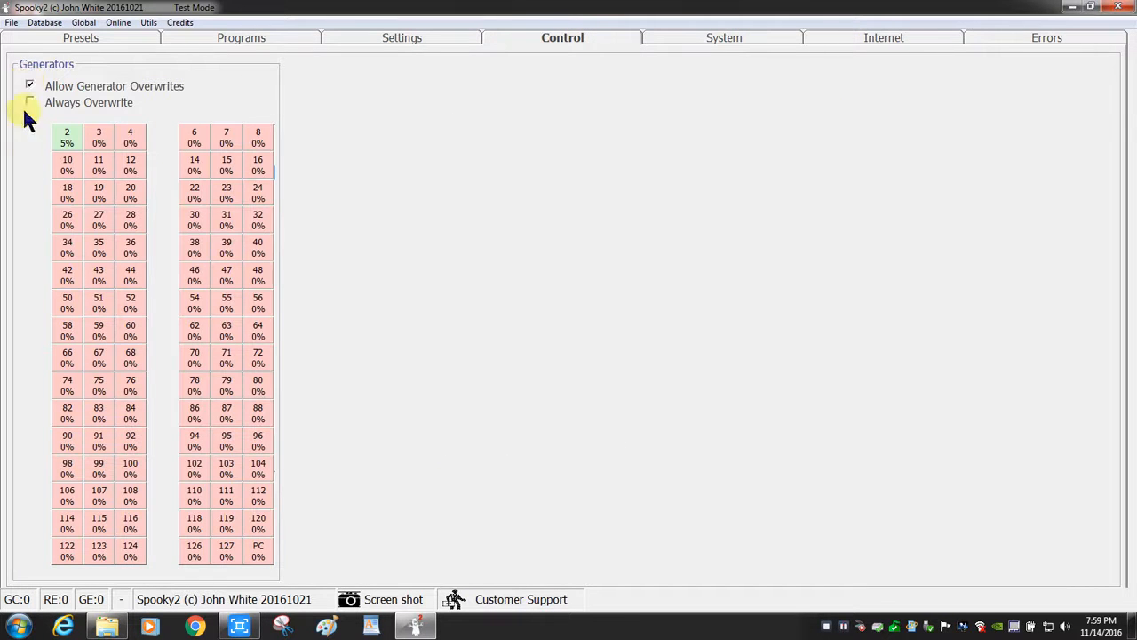
{"action": "left_click", "coordinate": [100, 137]}
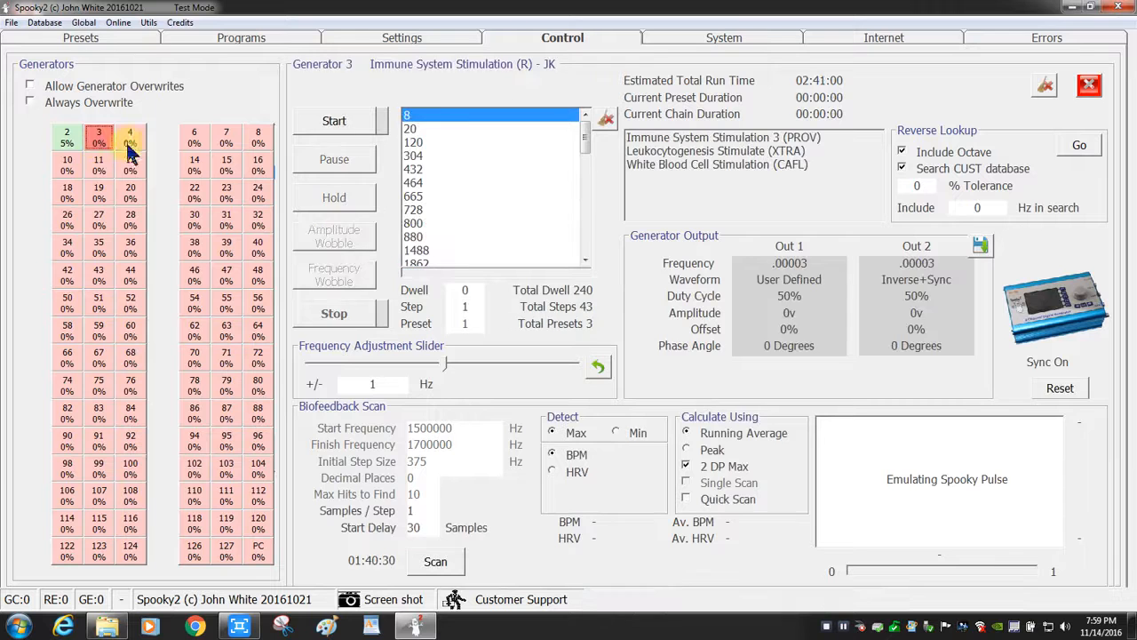
{"action": "left_click", "coordinate": [334, 121]}
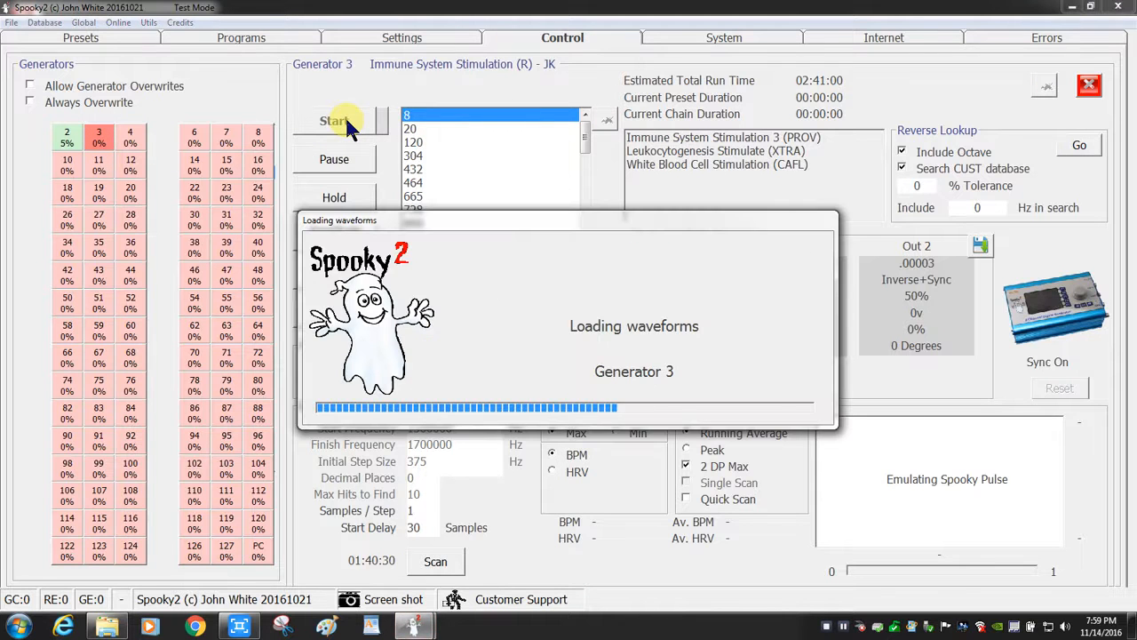
{"action": "left_click", "coordinate": [341, 121]}
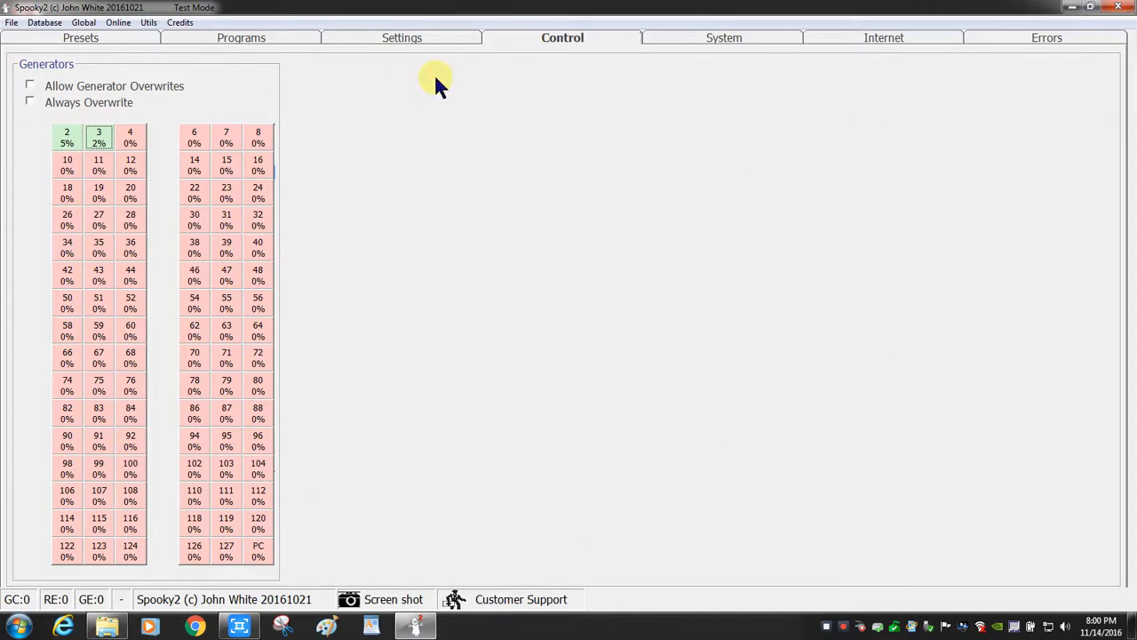
Browse into the User Remote folder, then go back to the top-level preset categories.
{"action": "left_click", "coordinate": [81, 38]}
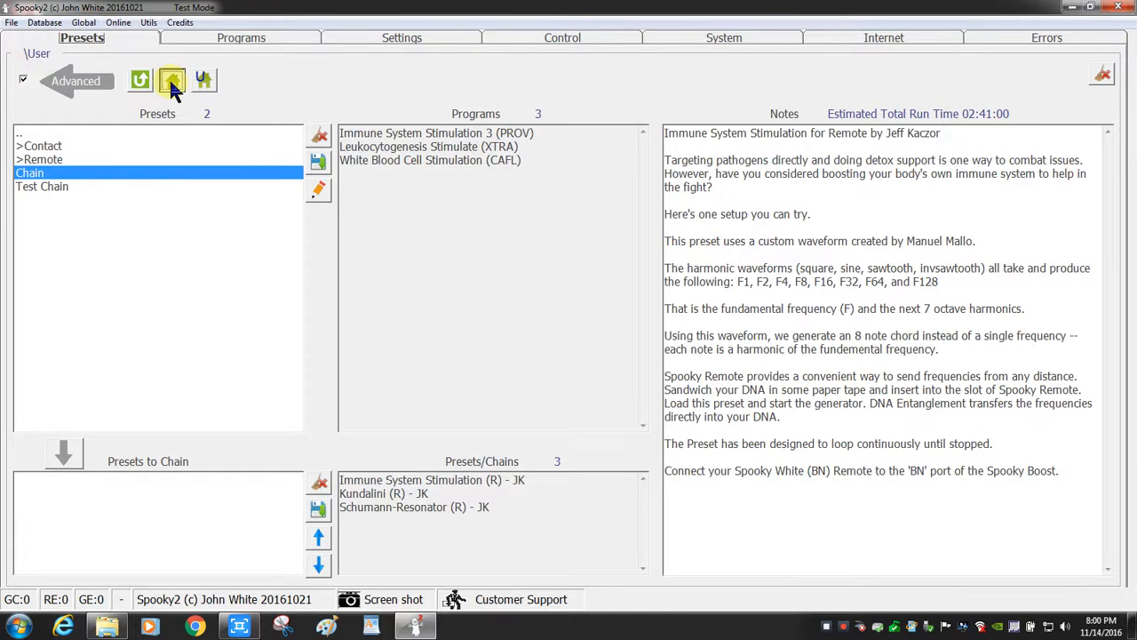
{"action": "left_click", "coordinate": [171, 80]}
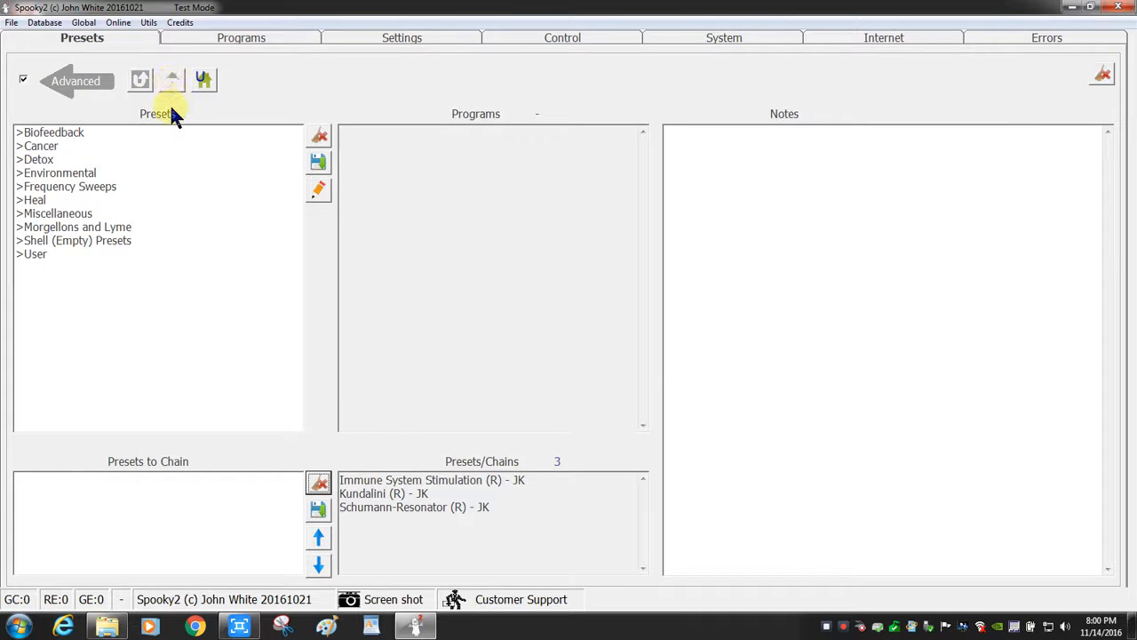
{"action": "mouse_move", "coordinate": [54, 276]}
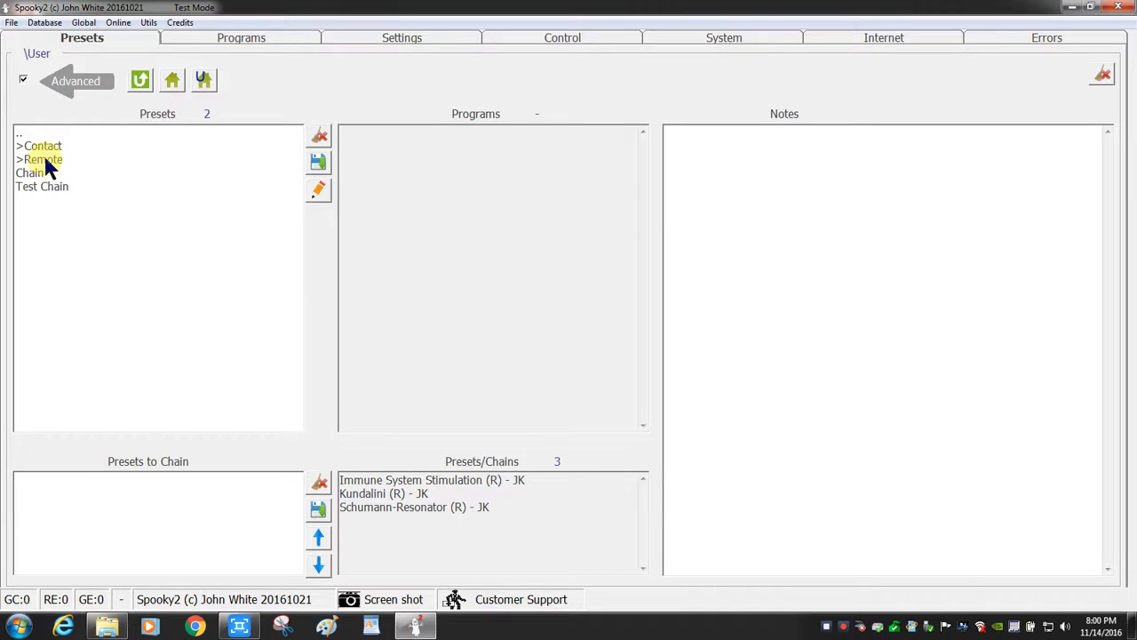
{"action": "double_click", "coordinate": [39, 160]}
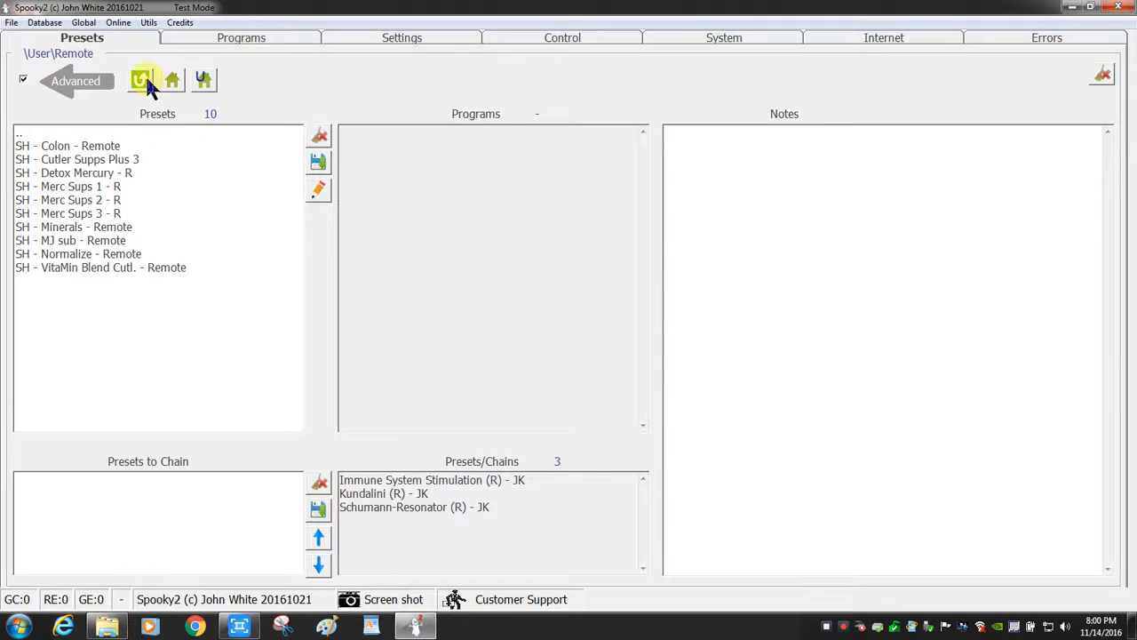
{"action": "left_click", "coordinate": [171, 79]}
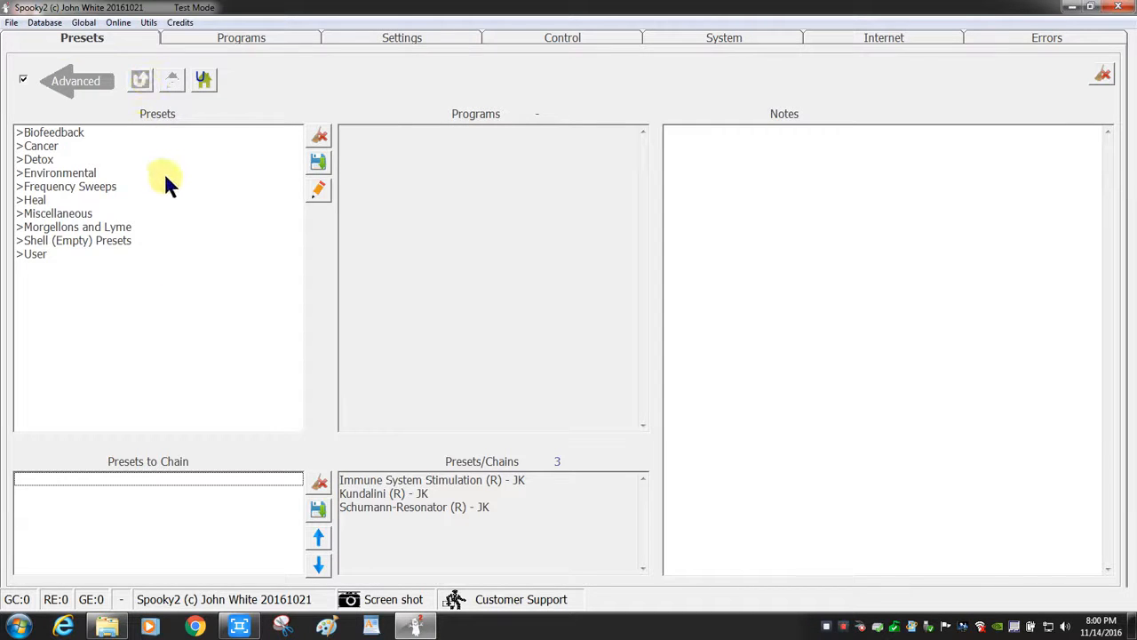
Navigate into Morgellons and Lyme v3.0 > Remote and scroll through its 83 presets.
{"action": "left_click", "coordinate": [75, 228]}
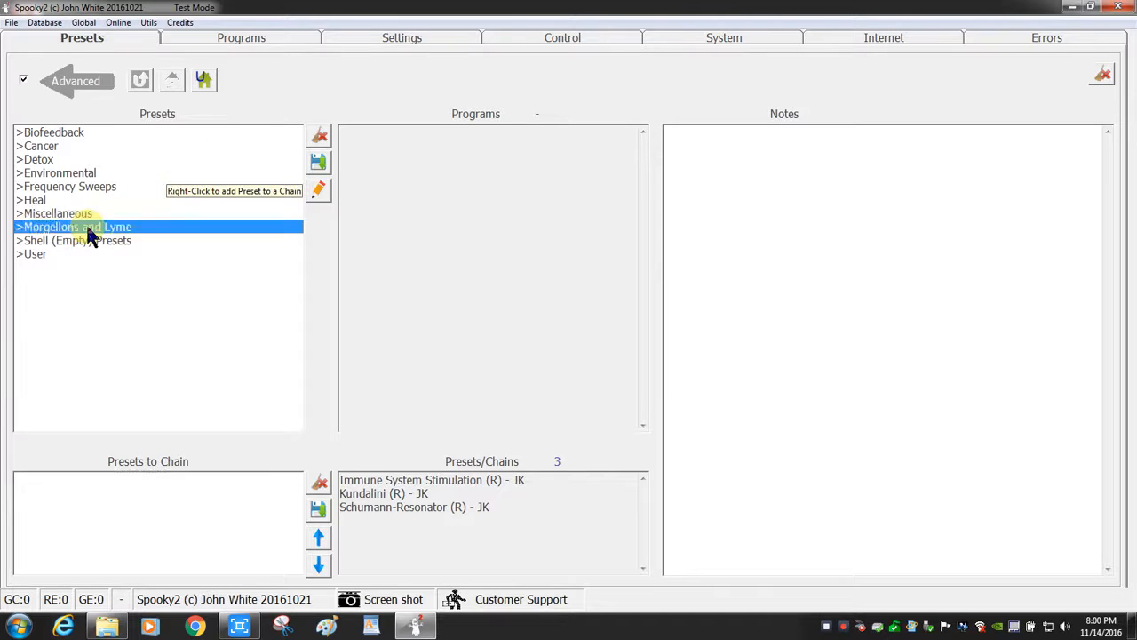
{"action": "double_click", "coordinate": [73, 228]}
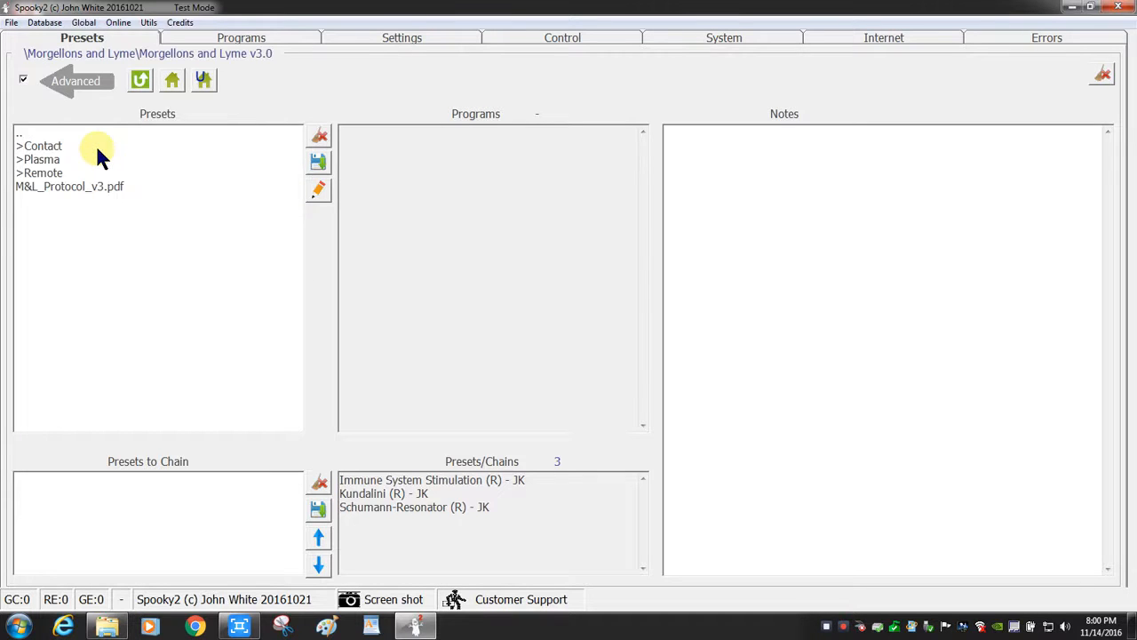
{"action": "double_click", "coordinate": [43, 172]}
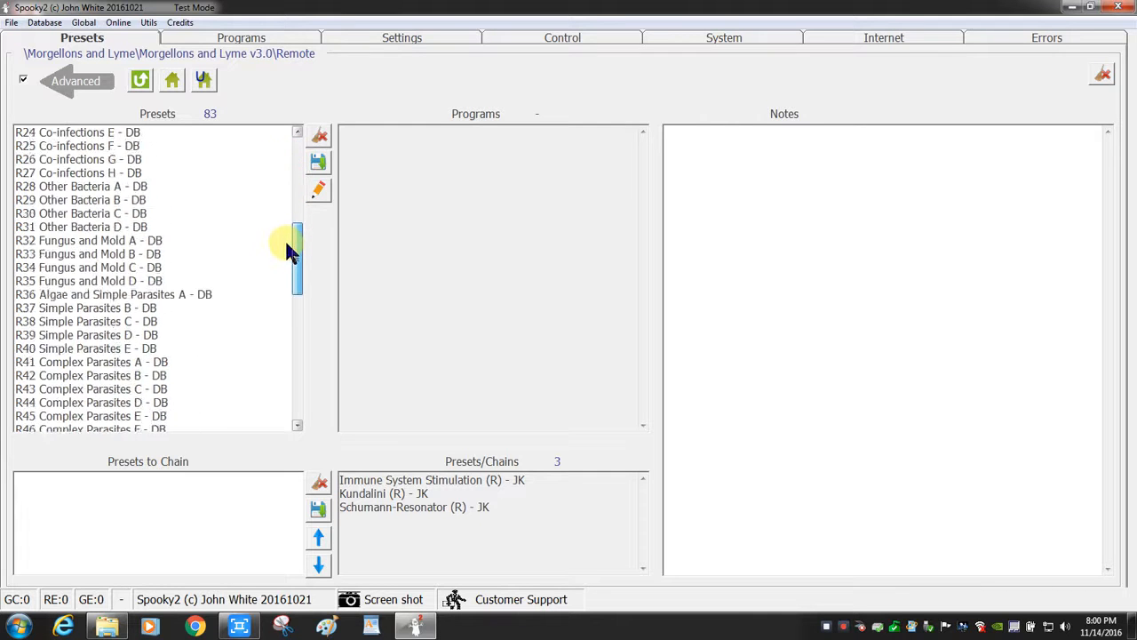
{"action": "left_click_drag", "start_coordinate": [296, 249], "coordinate": [297, 373]}
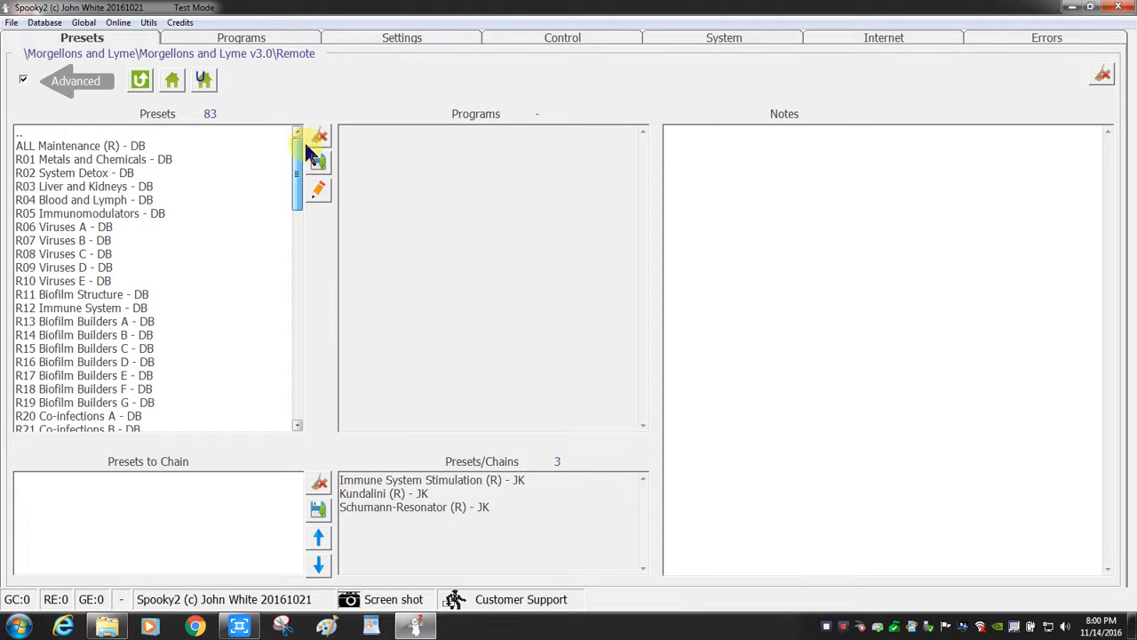
{"action": "mouse_move", "coordinate": [285, 134]}
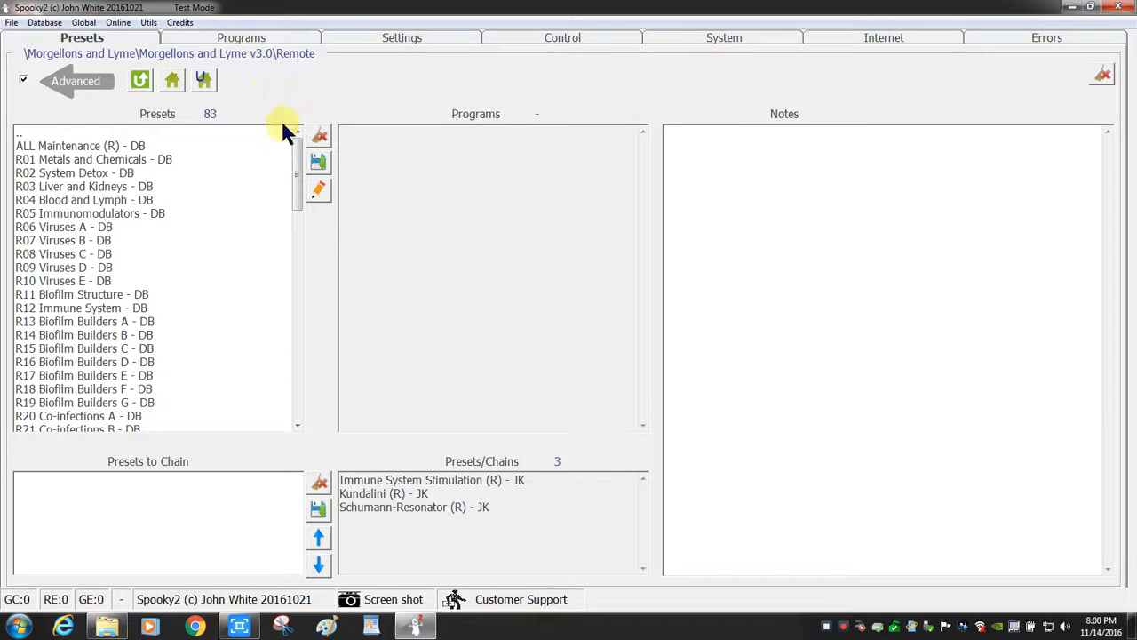
{"action": "scroll", "scroll_direction": "down", "scroll_amount": 3}
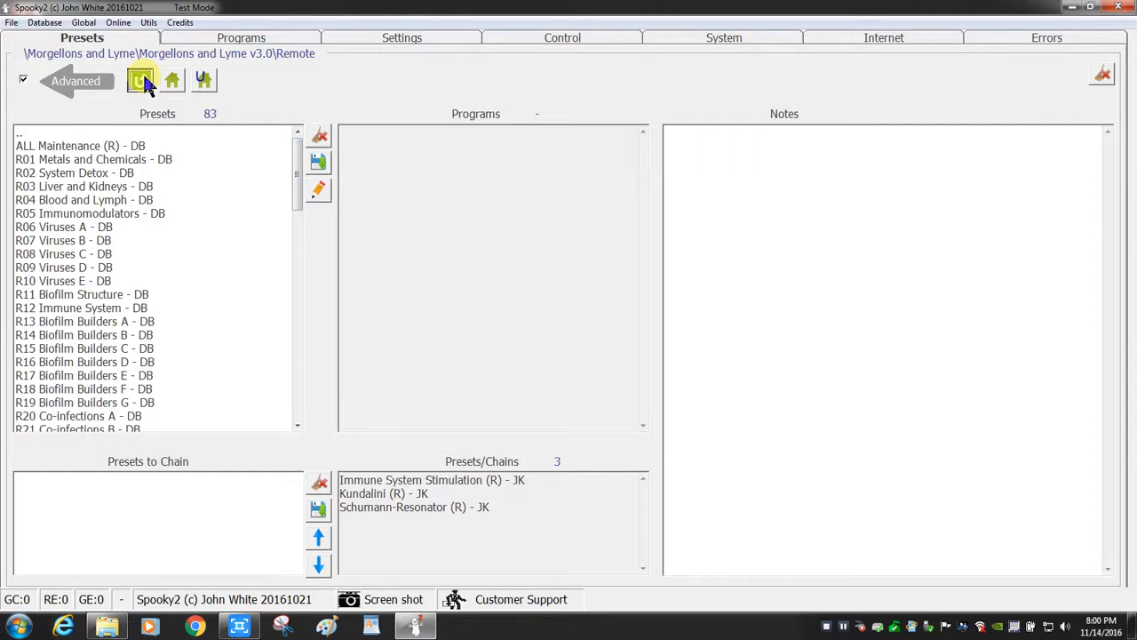
Load Broad Spectrum Antibiotic (R) - JW from Miscellaneous > Remote and return to the root categories.
{"action": "left_click", "coordinate": [142, 80]}
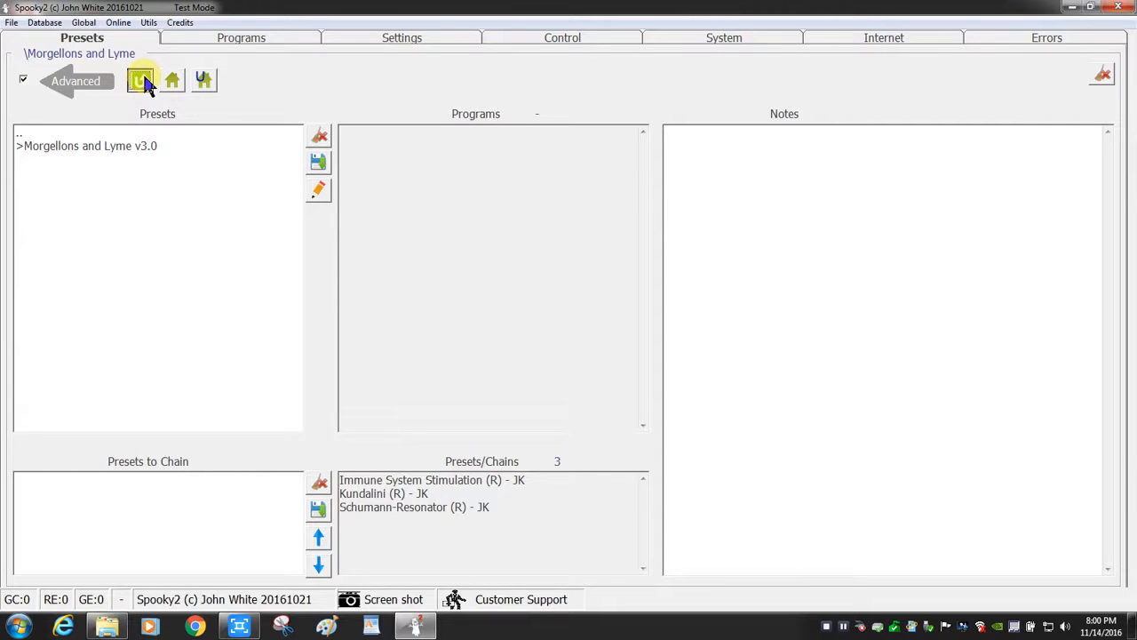
{"action": "left_click", "coordinate": [170, 80]}
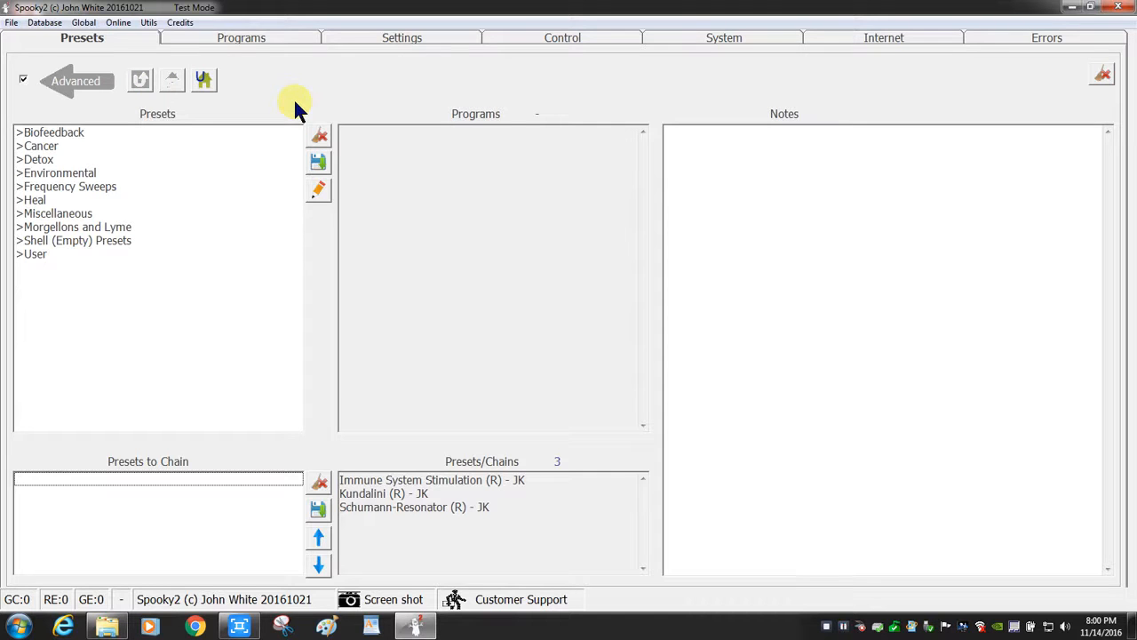
{"action": "mouse_move", "coordinate": [87, 222]}
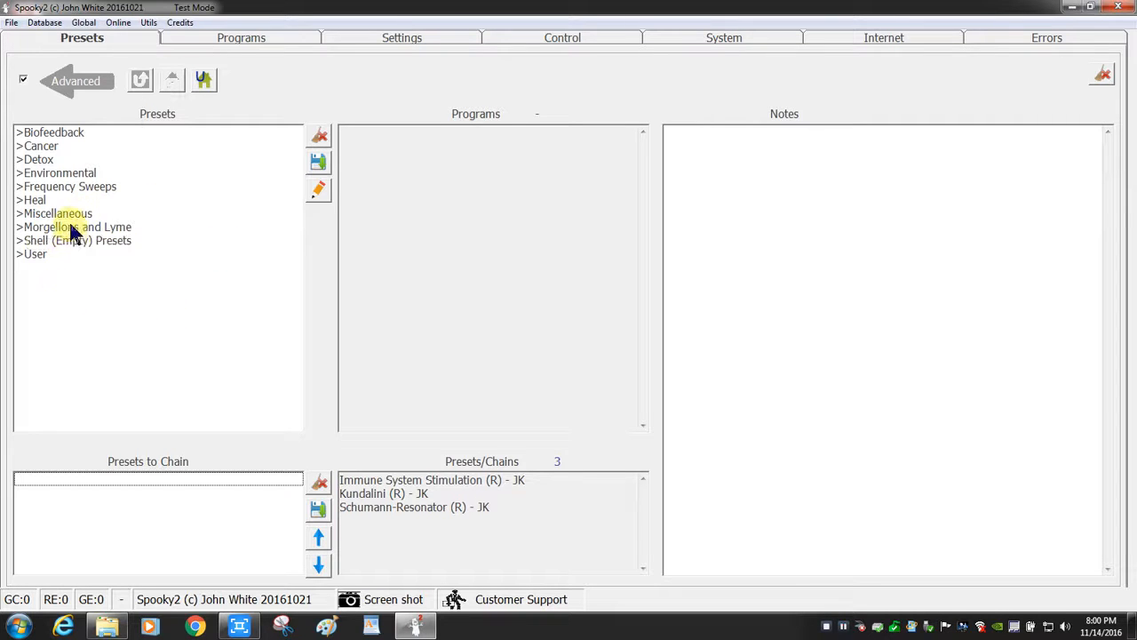
{"action": "double_click", "coordinate": [54, 213]}
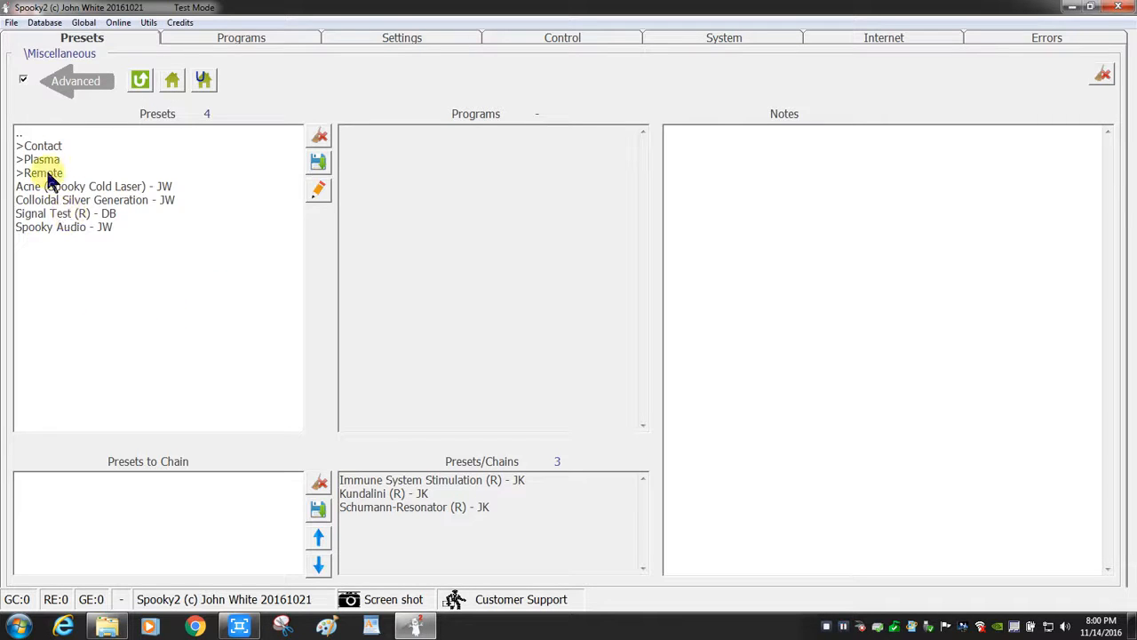
{"action": "double_click", "coordinate": [42, 173]}
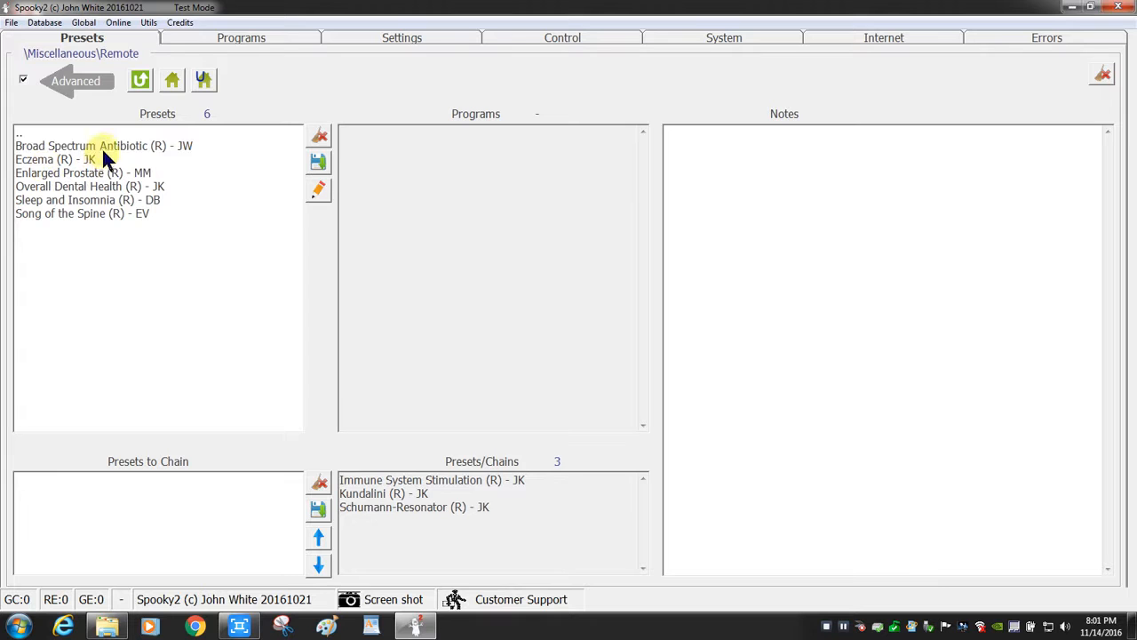
{"action": "left_click", "coordinate": [103, 145]}
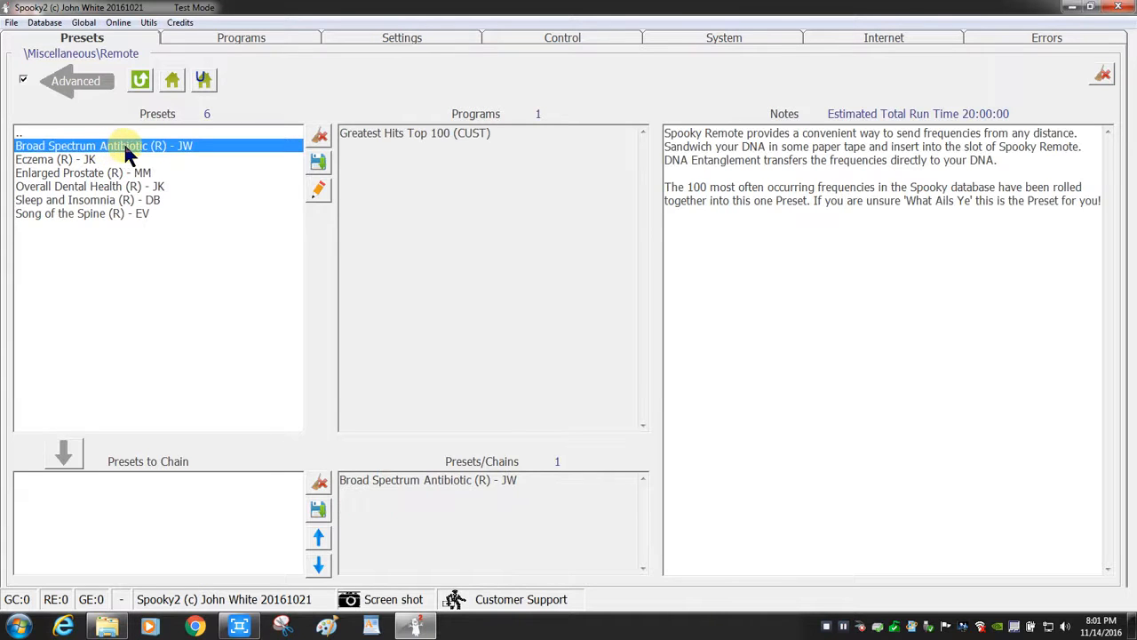
{"action": "mouse_move", "coordinate": [427, 157]}
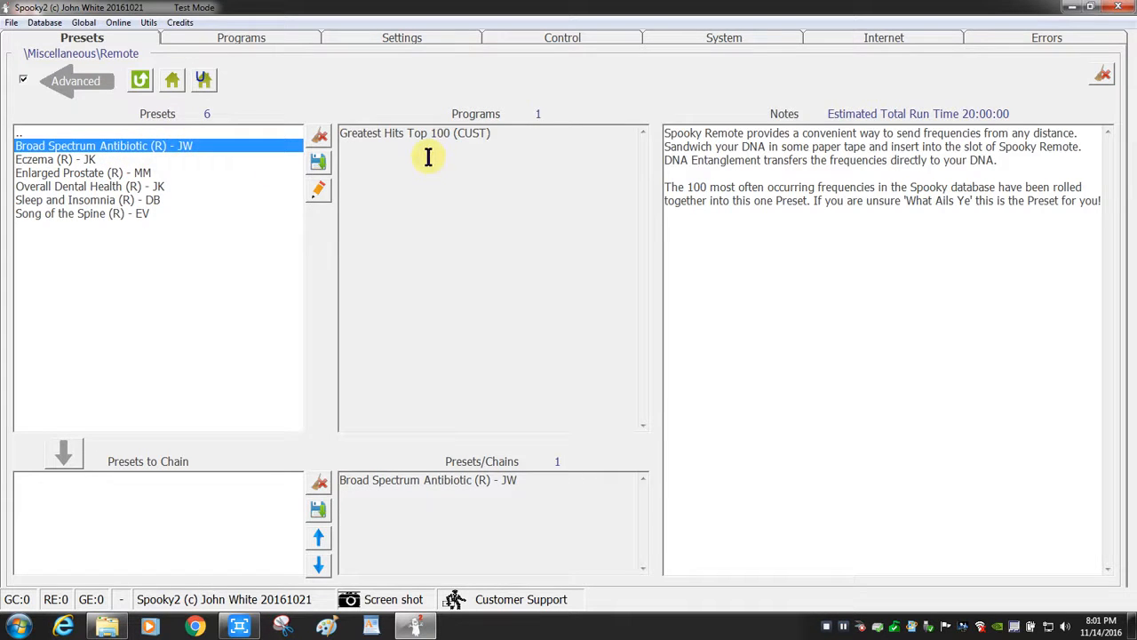
{"action": "mouse_move", "coordinate": [572, 181]}
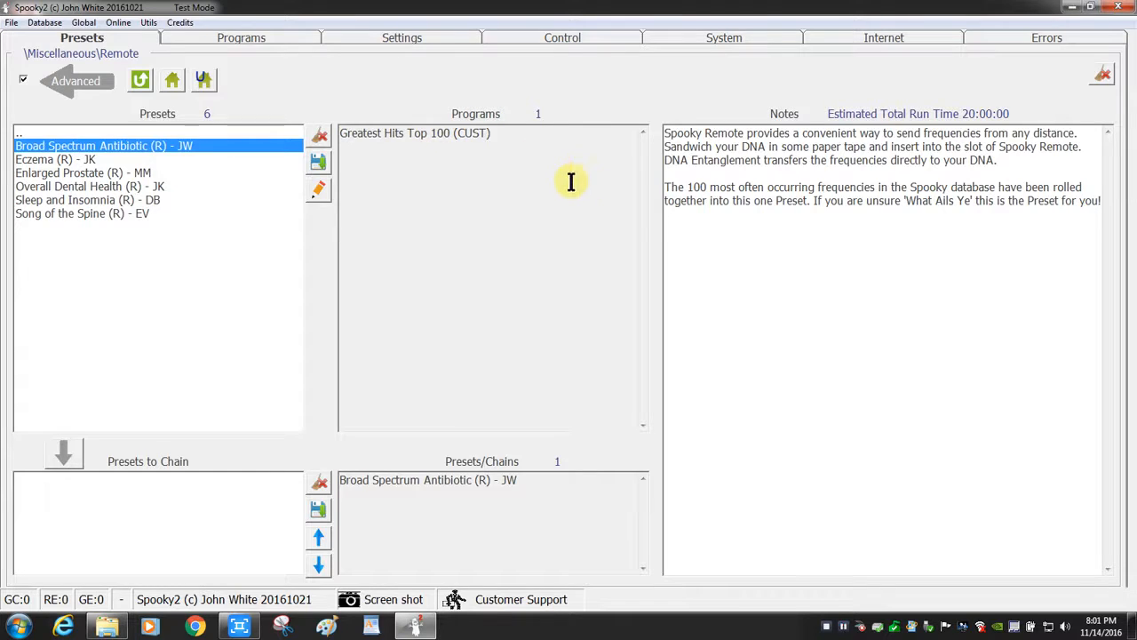
{"action": "mouse_move", "coordinate": [771, 217]}
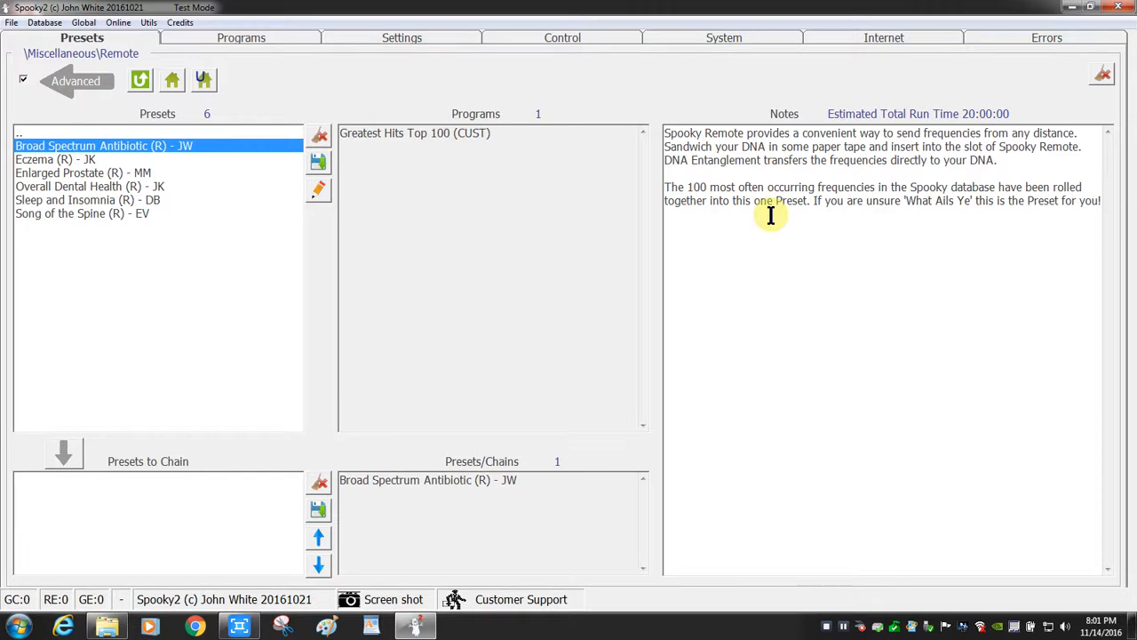
{"action": "mouse_move", "coordinate": [750, 217]}
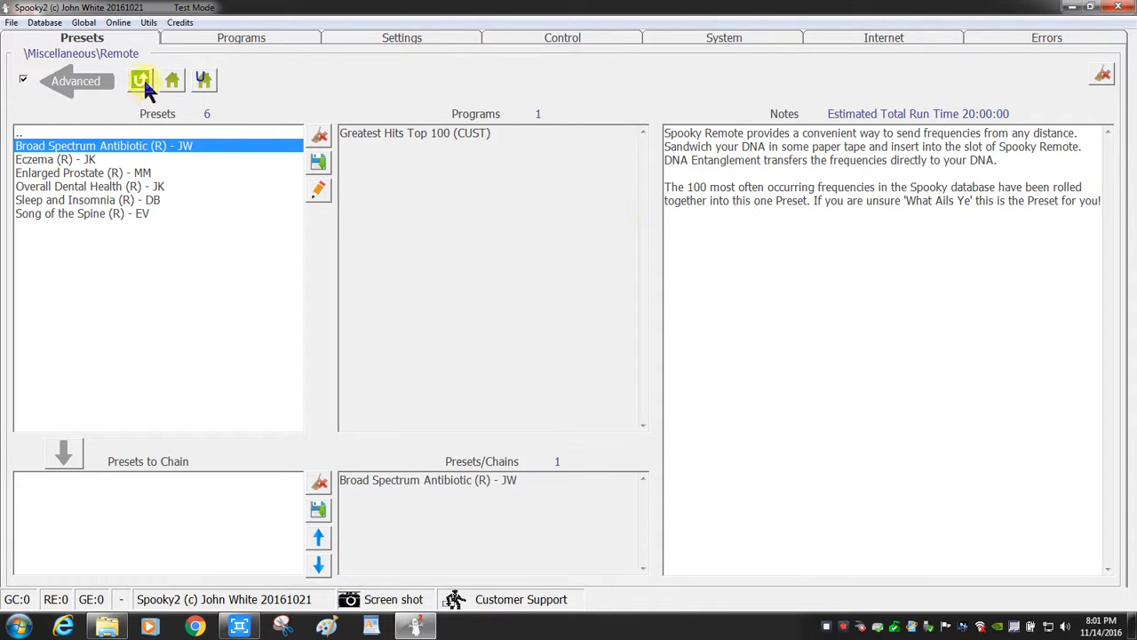
{"action": "left_click", "coordinate": [140, 80]}
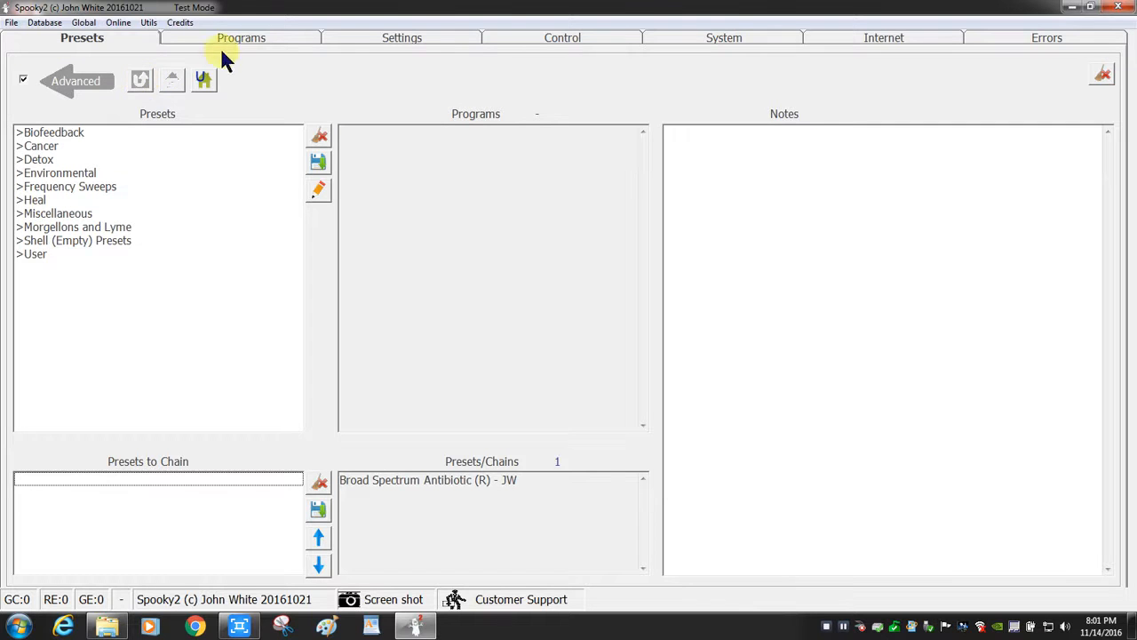
Search the Programs database for 'ain' and load the Abdominal Pain (CAFL) program.
{"action": "left_click", "coordinate": [241, 37]}
{"action": "type", "text": "p"}
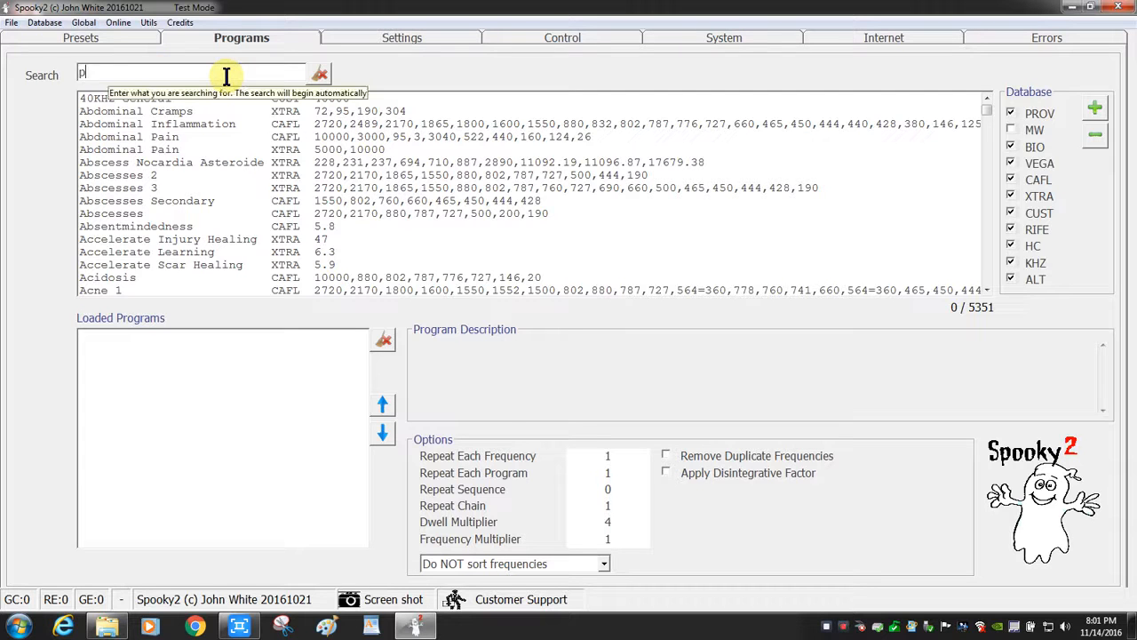
{"action": "type", "text": "ain"}
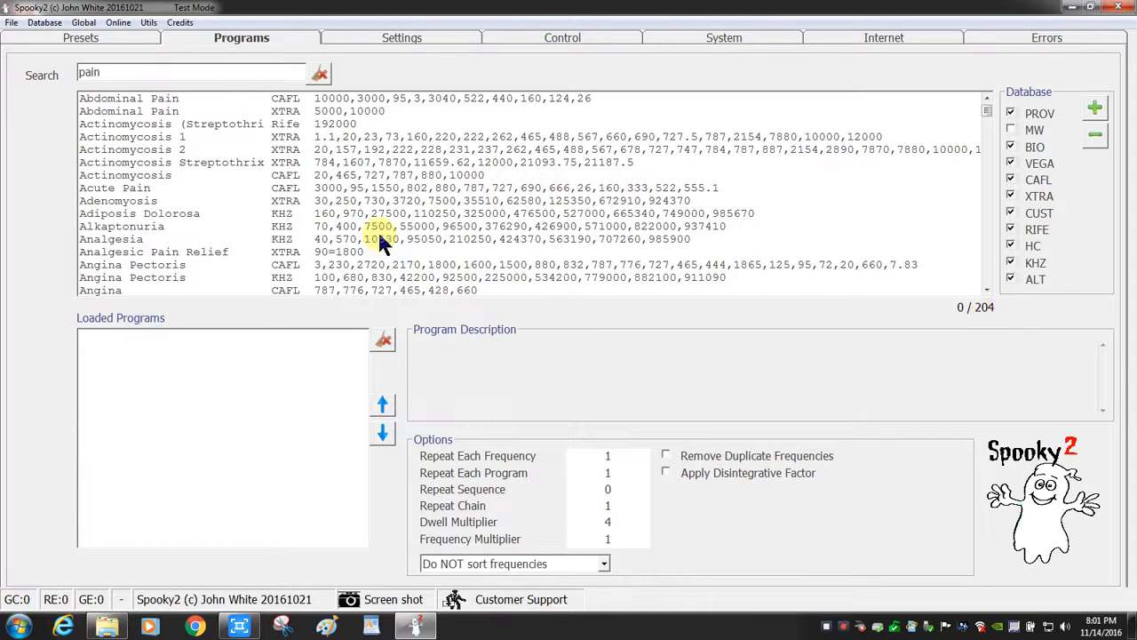
{"action": "left_click", "coordinate": [134, 98]}
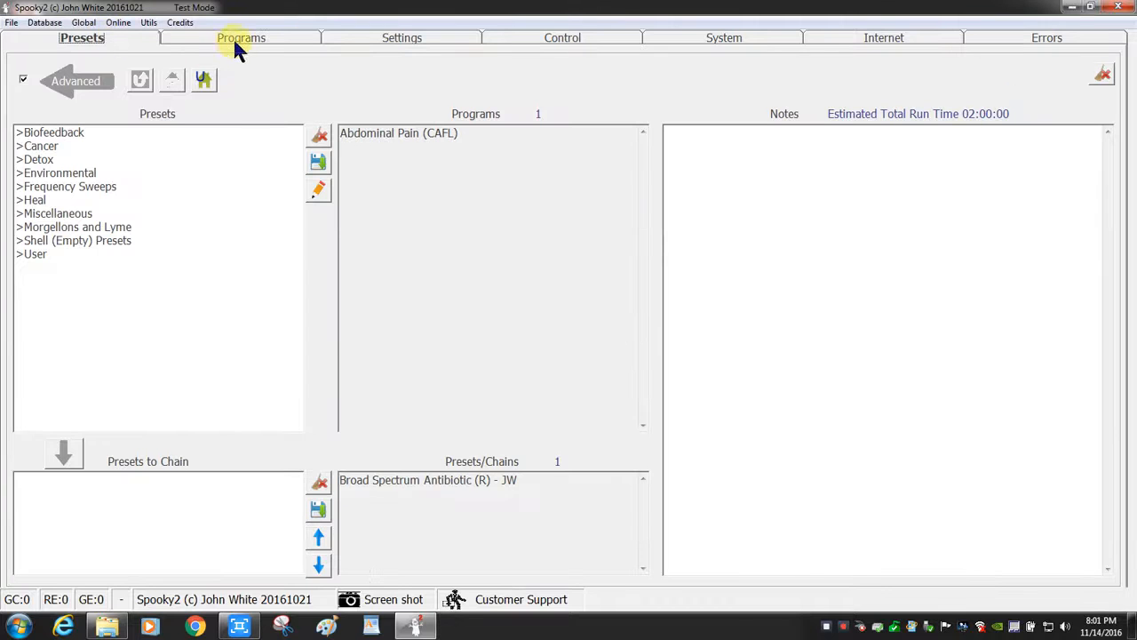
{"action": "left_click", "coordinate": [402, 38]}
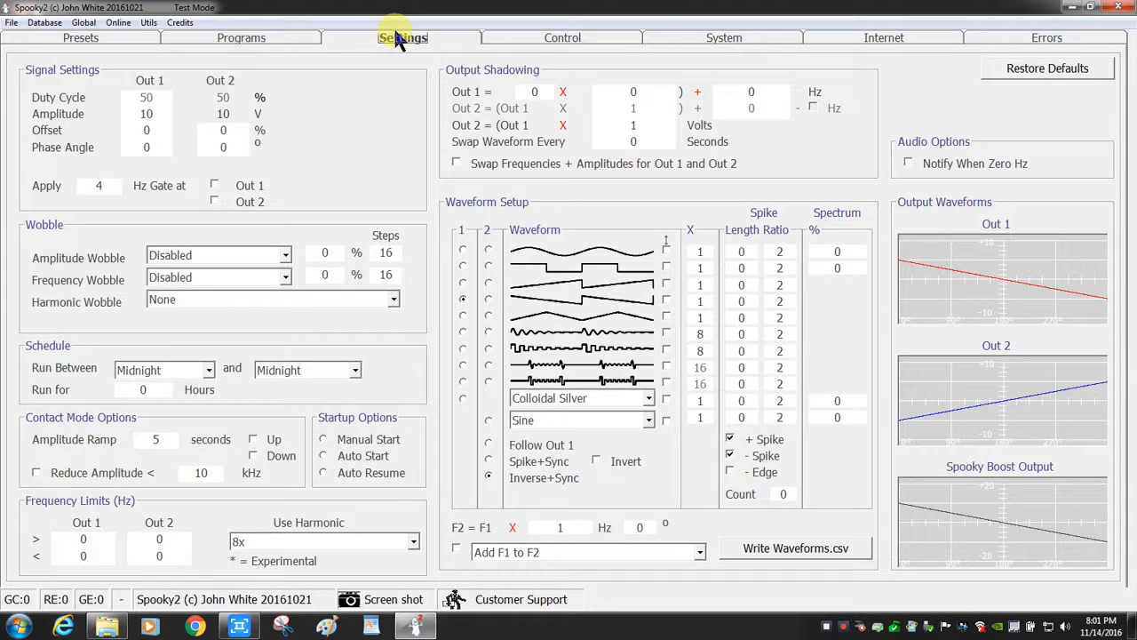
Filter the Programs list with the search term 'mind', giving 71 matches.
{"action": "left_click", "coordinate": [242, 38]}
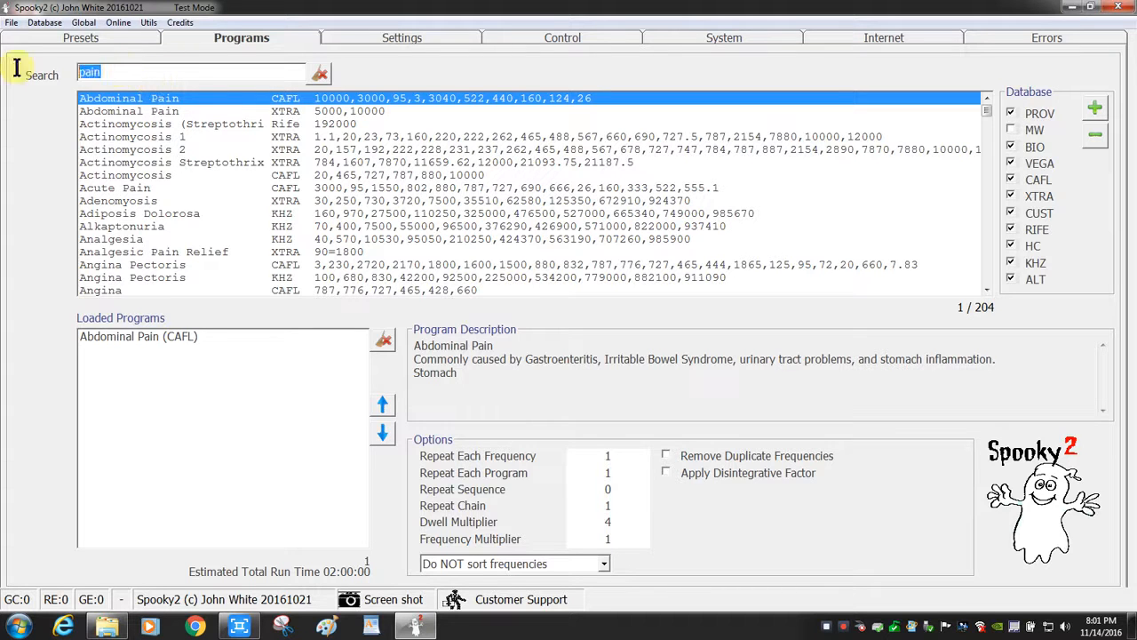
{"action": "type", "text": "m"}
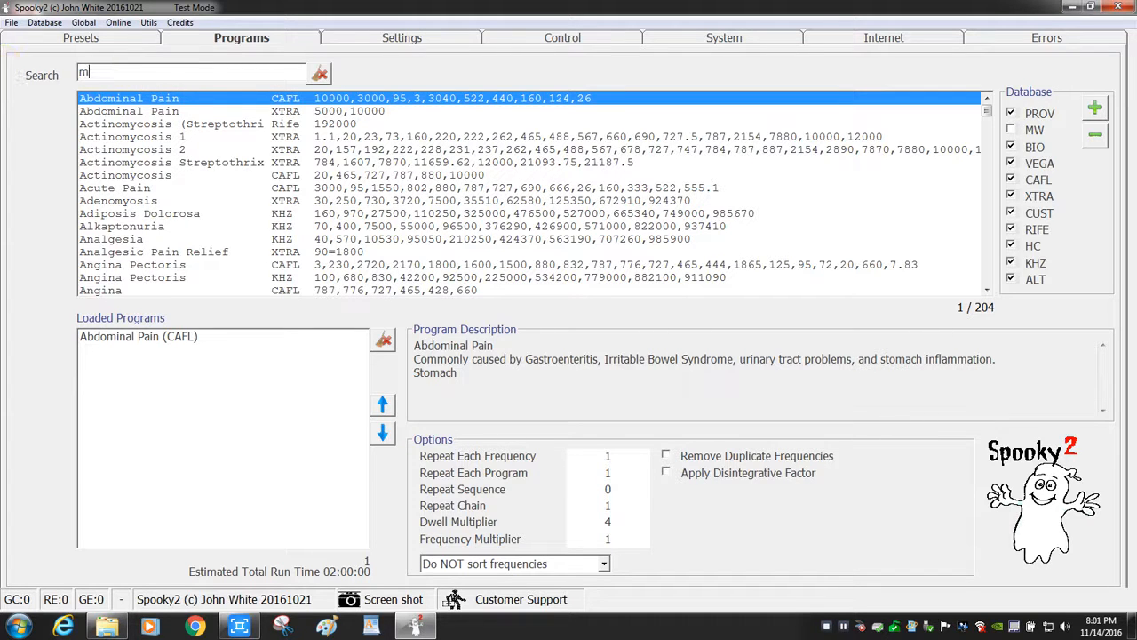
{"action": "type", "text": "ind"}
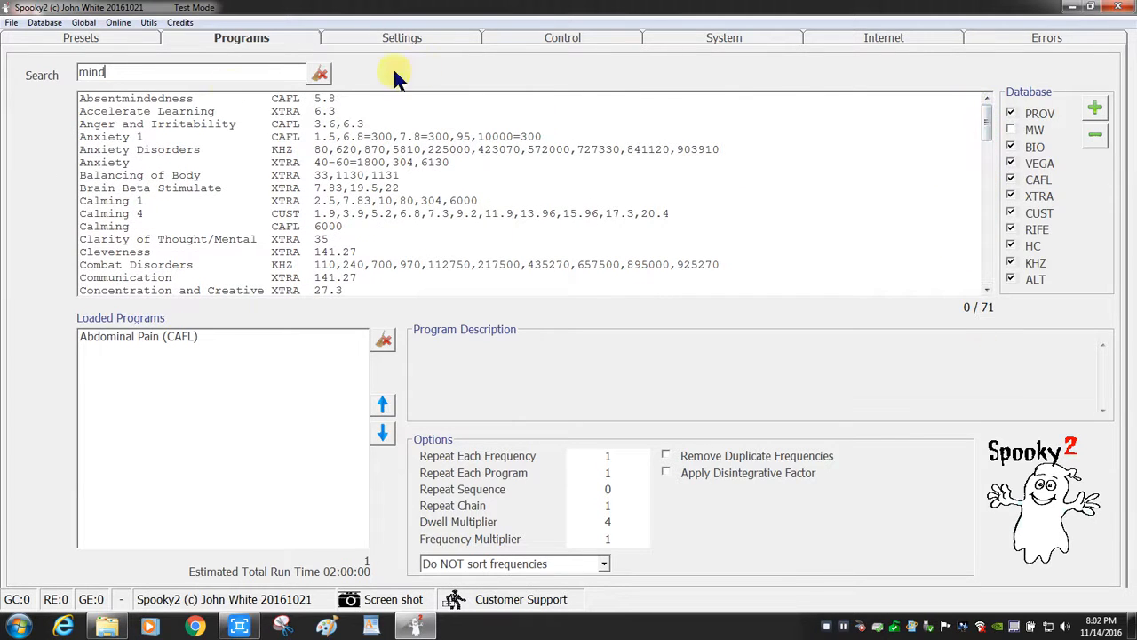
Show the Control overview via Settings, listing all generators with progress percentages.
{"action": "left_click", "coordinate": [402, 38]}
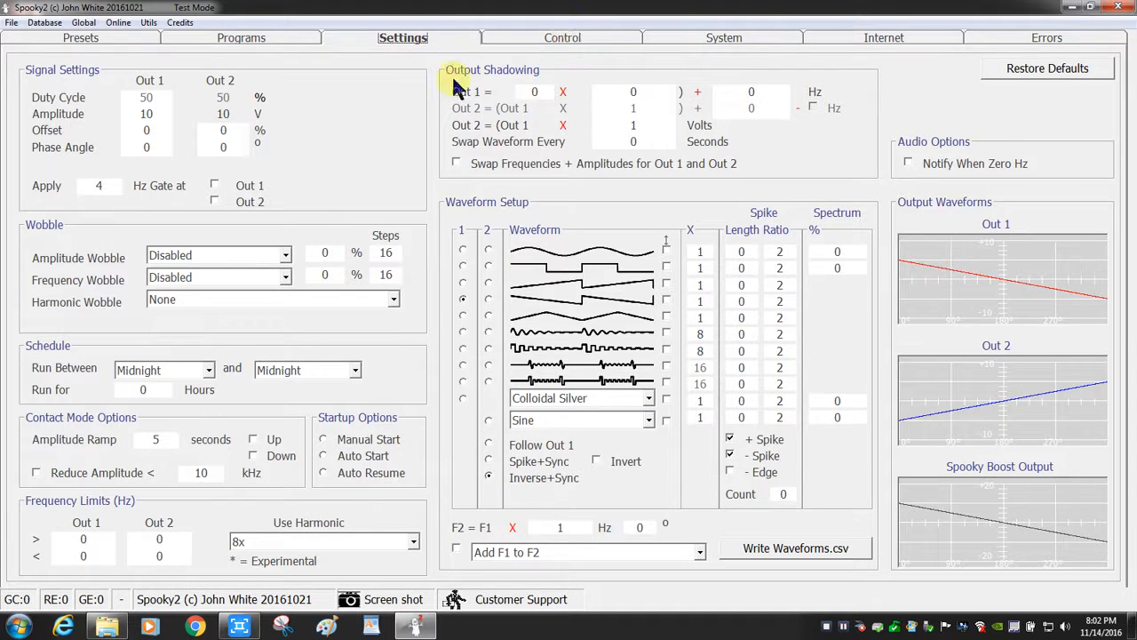
{"action": "mouse_move", "coordinate": [346, 160]}
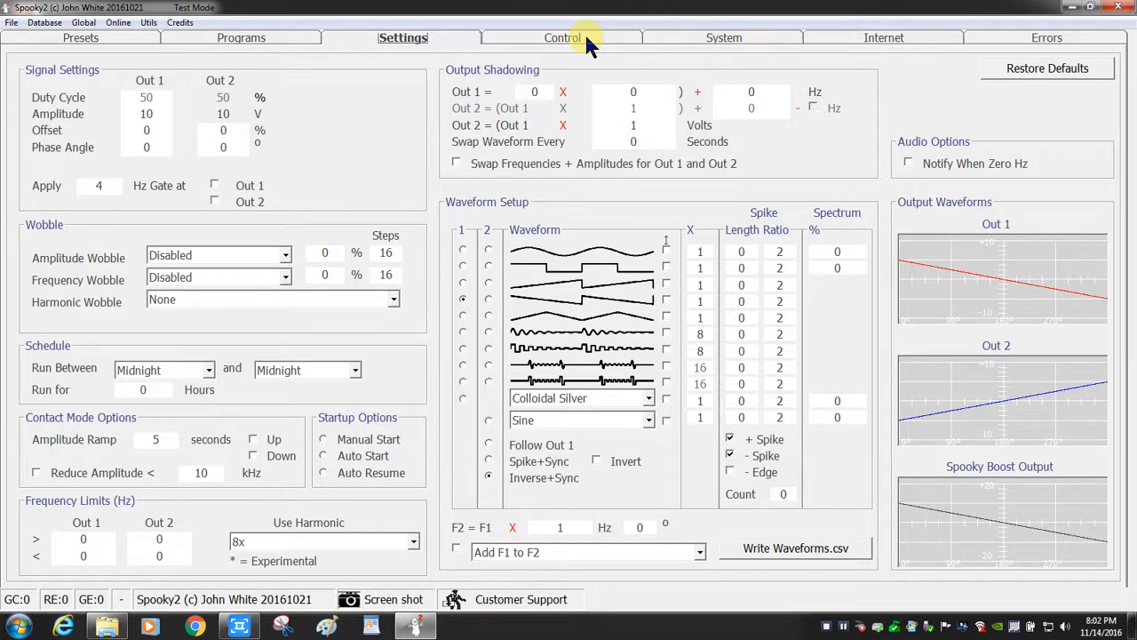
{"action": "left_click", "coordinate": [562, 37]}
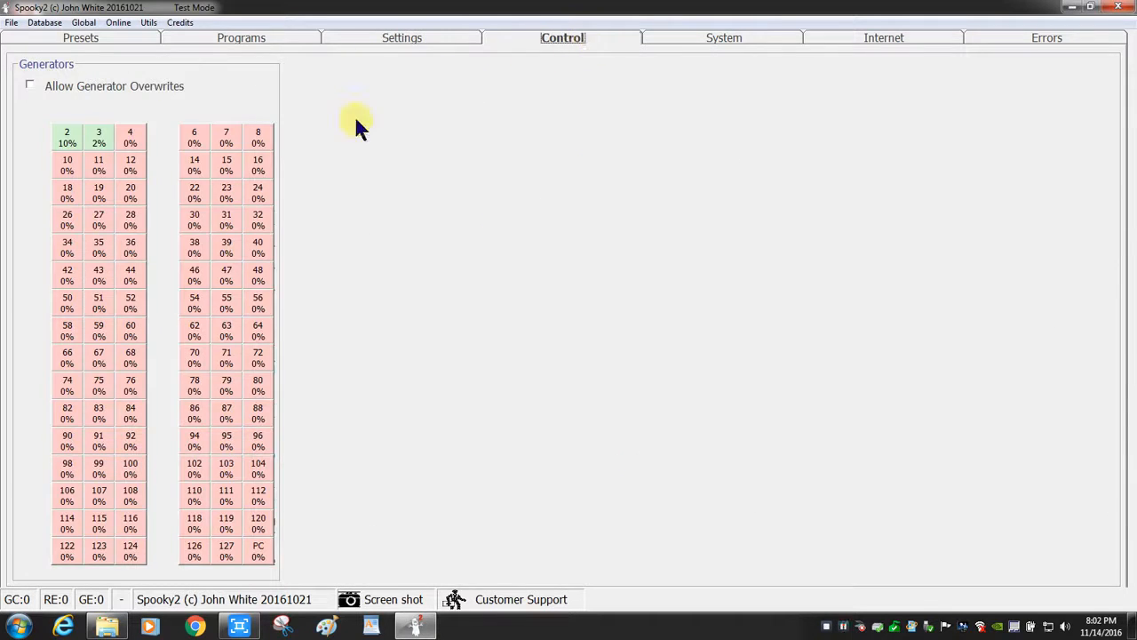
{"action": "mouse_move", "coordinate": [69, 139]}
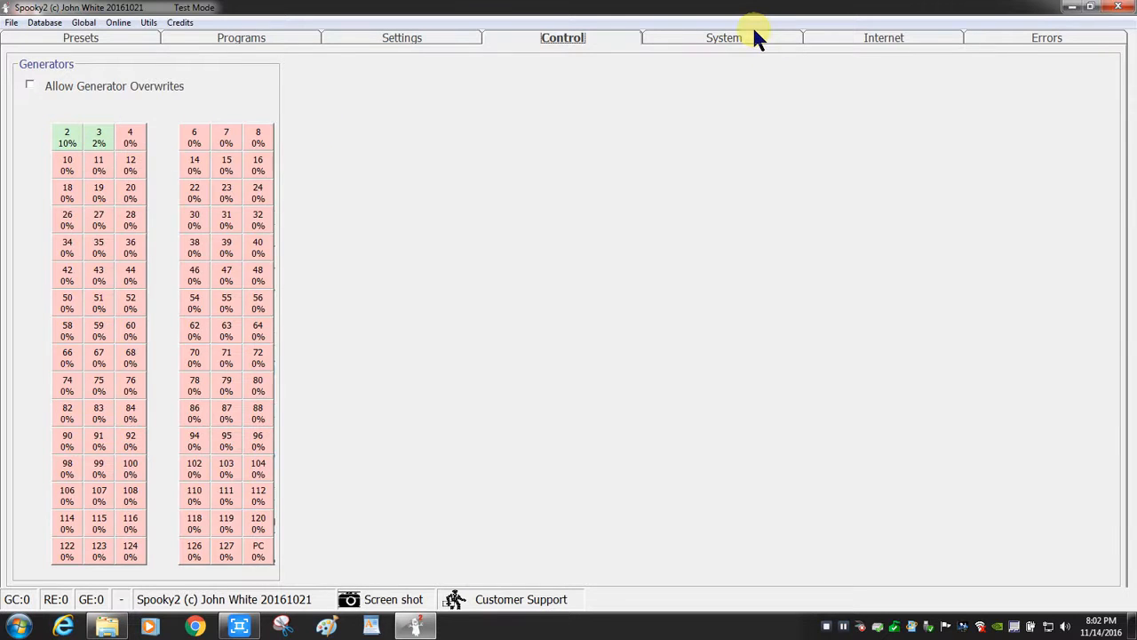
Display the System settings with general options, hardware and databases in use.
{"action": "left_click", "coordinate": [725, 37]}
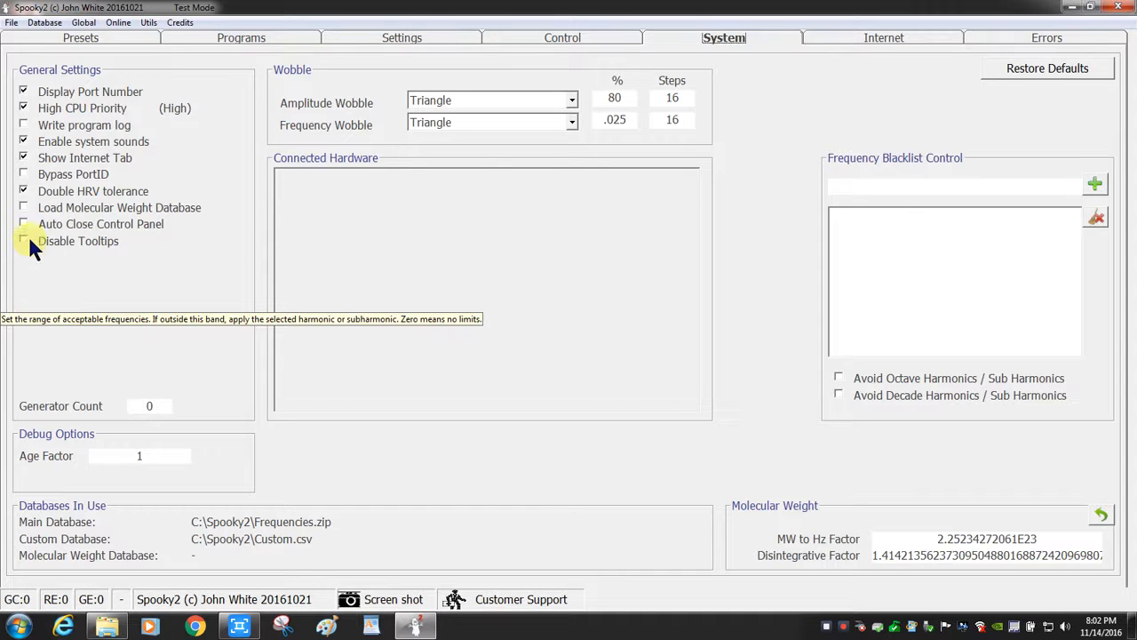
{"action": "mouse_move", "coordinate": [25, 206]}
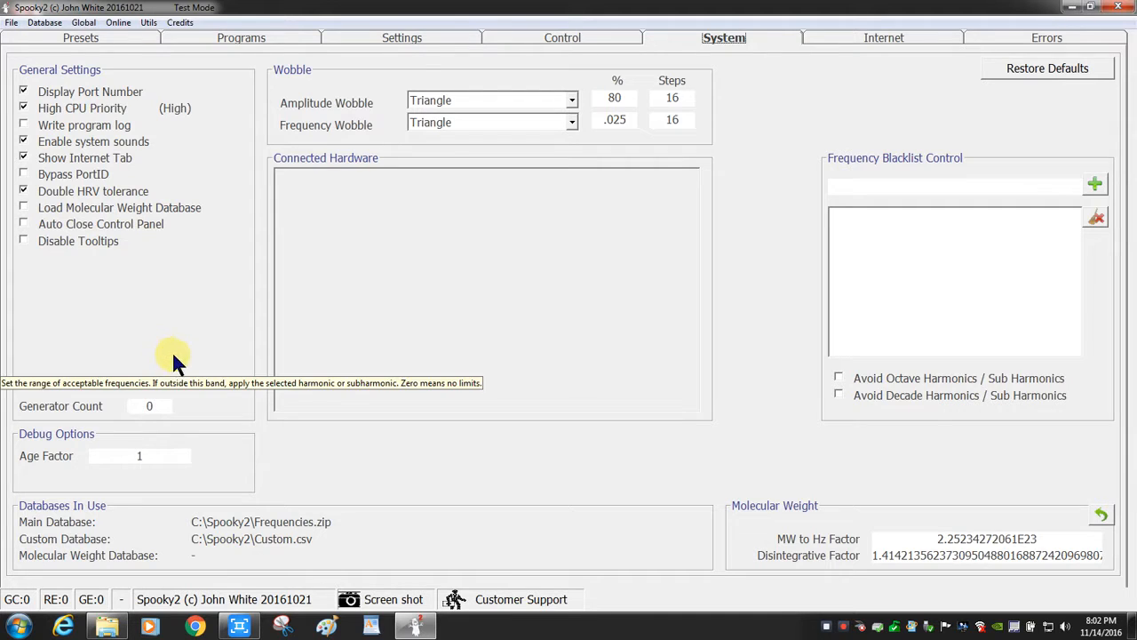
{"action": "mouse_move", "coordinate": [158, 409]}
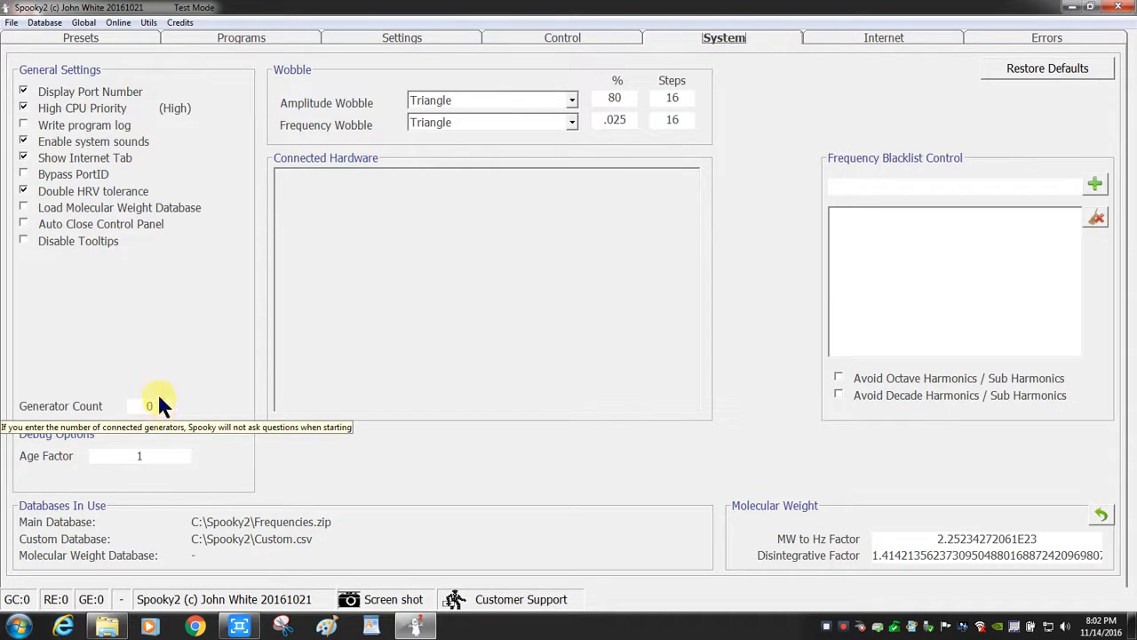
{"action": "mouse_move", "coordinate": [318, 500]}
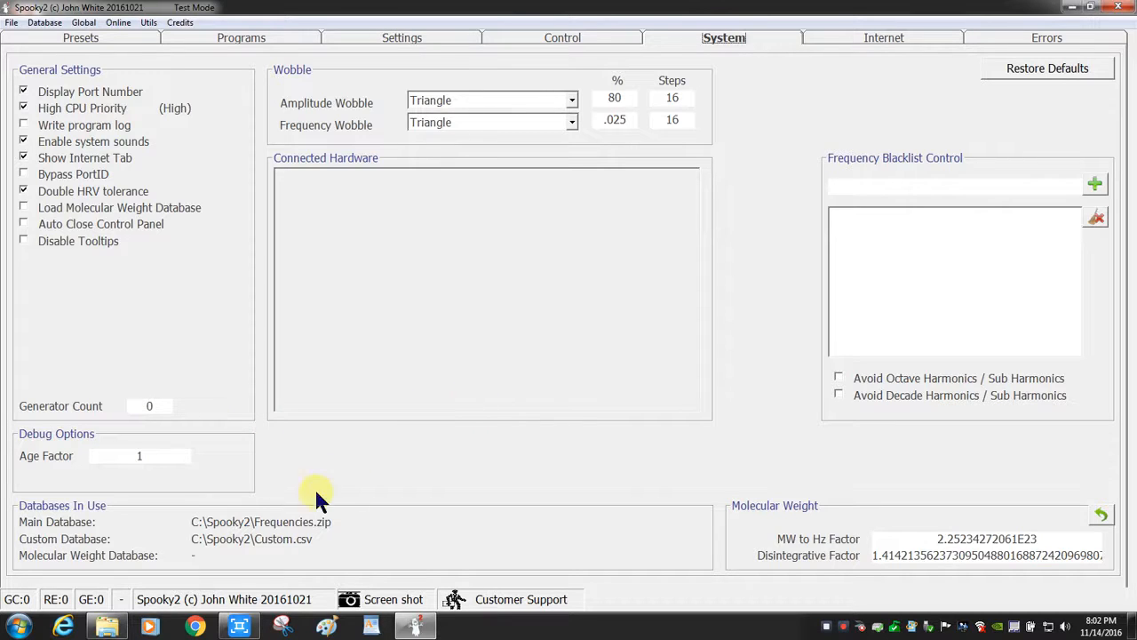
{"action": "mouse_move", "coordinate": [39, 522]}
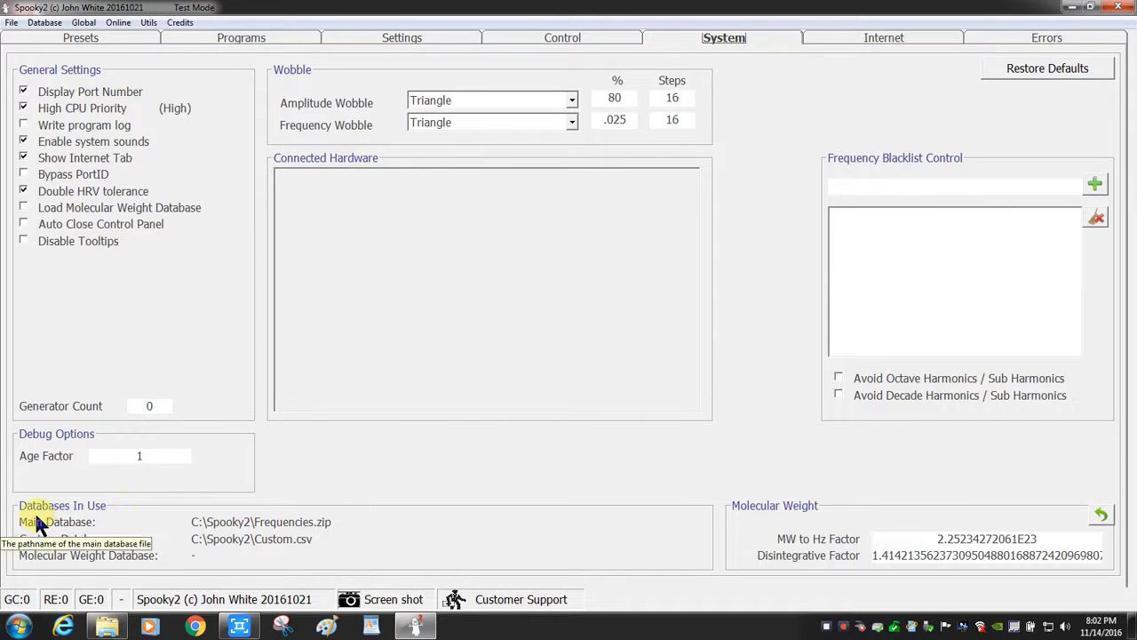
{"action": "mouse_move", "coordinate": [311, 167]}
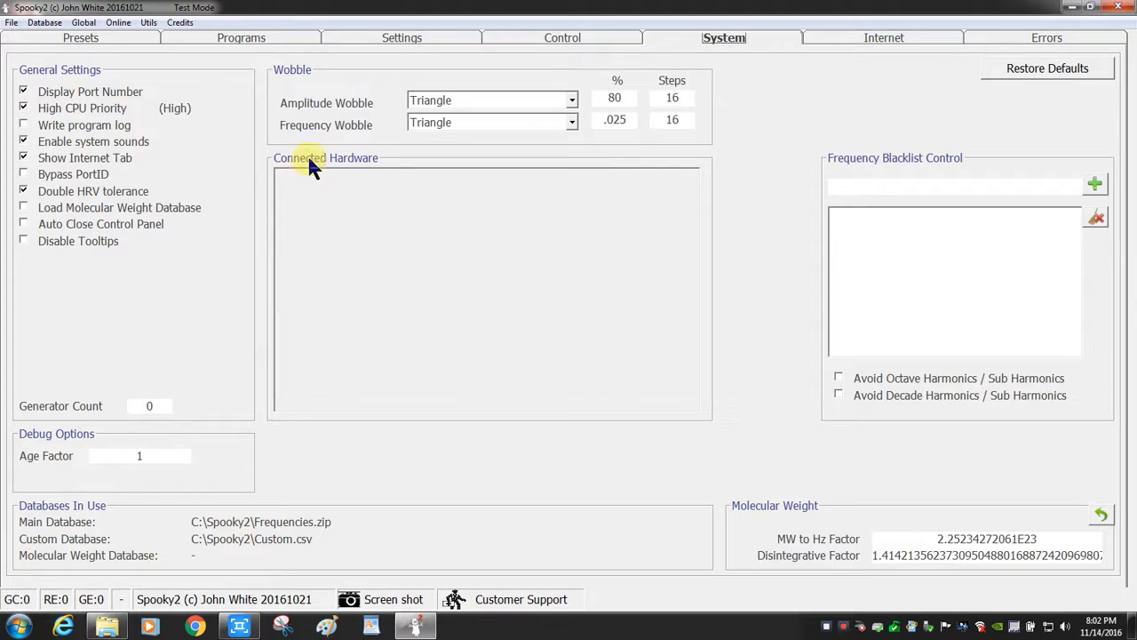
{"action": "mouse_move", "coordinate": [306, 187]}
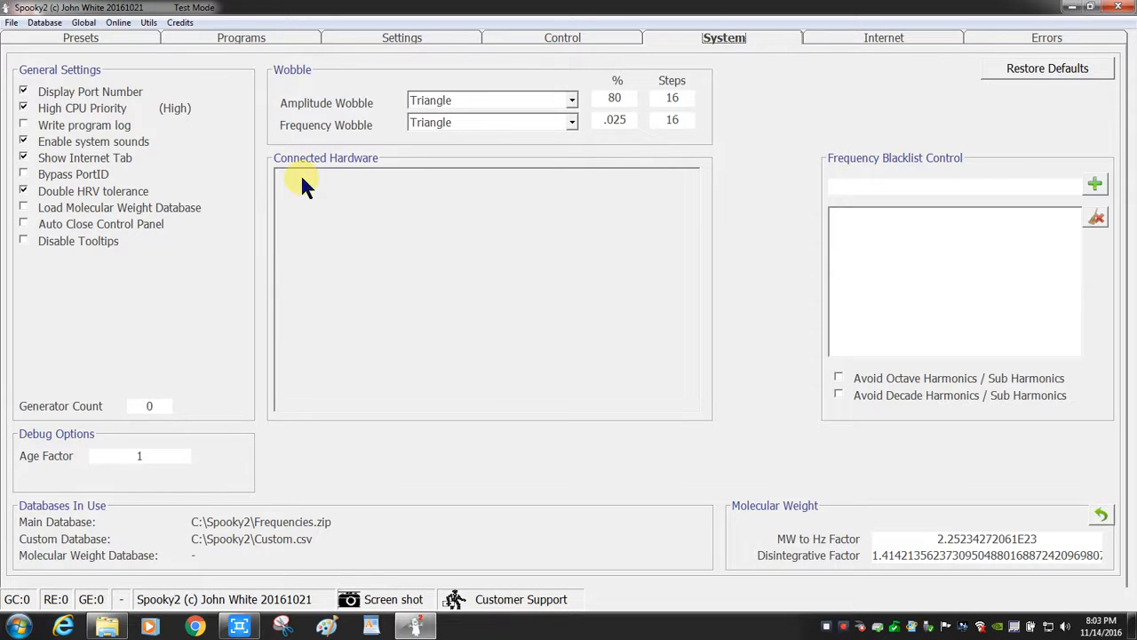
{"action": "mouse_move", "coordinate": [305, 183]}
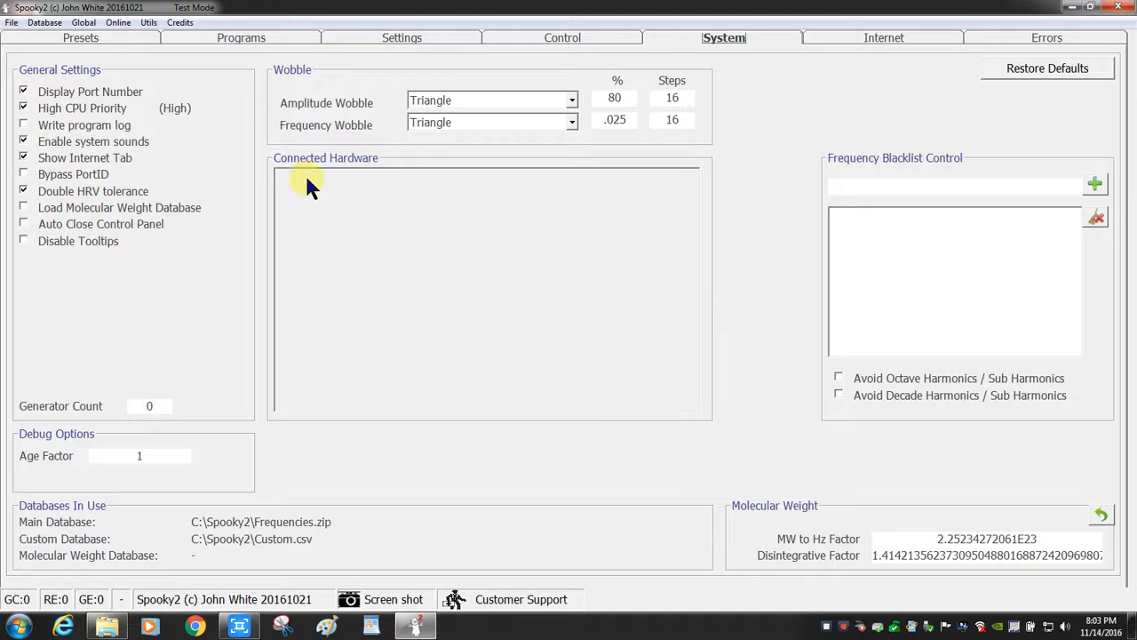
{"action": "mouse_move", "coordinate": [417, 193]}
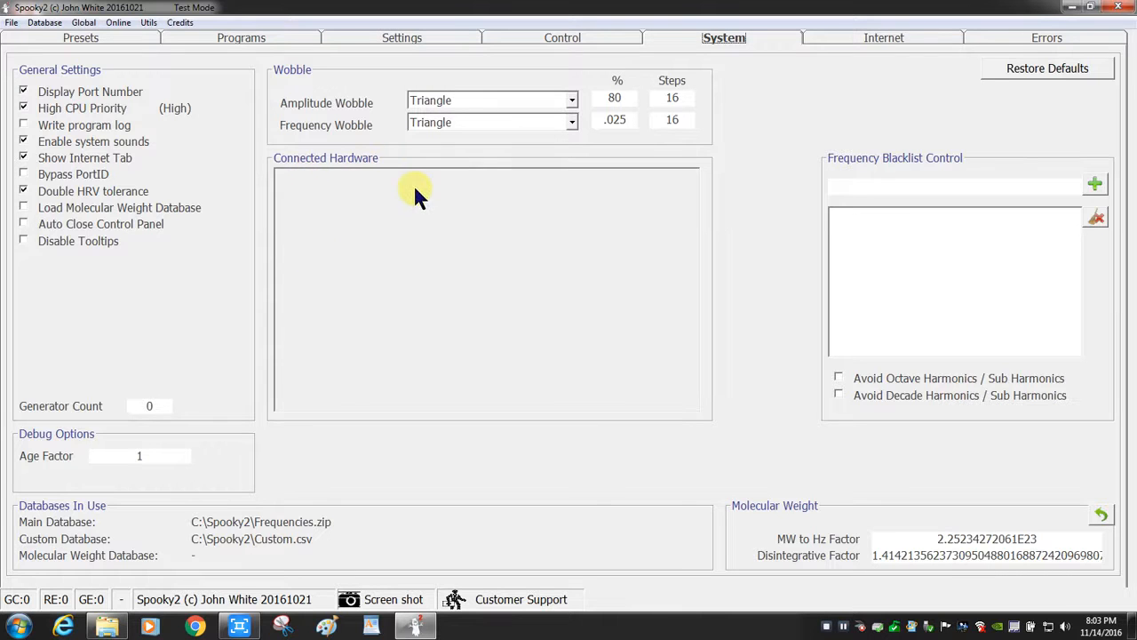
{"action": "mouse_move", "coordinate": [577, 229]}
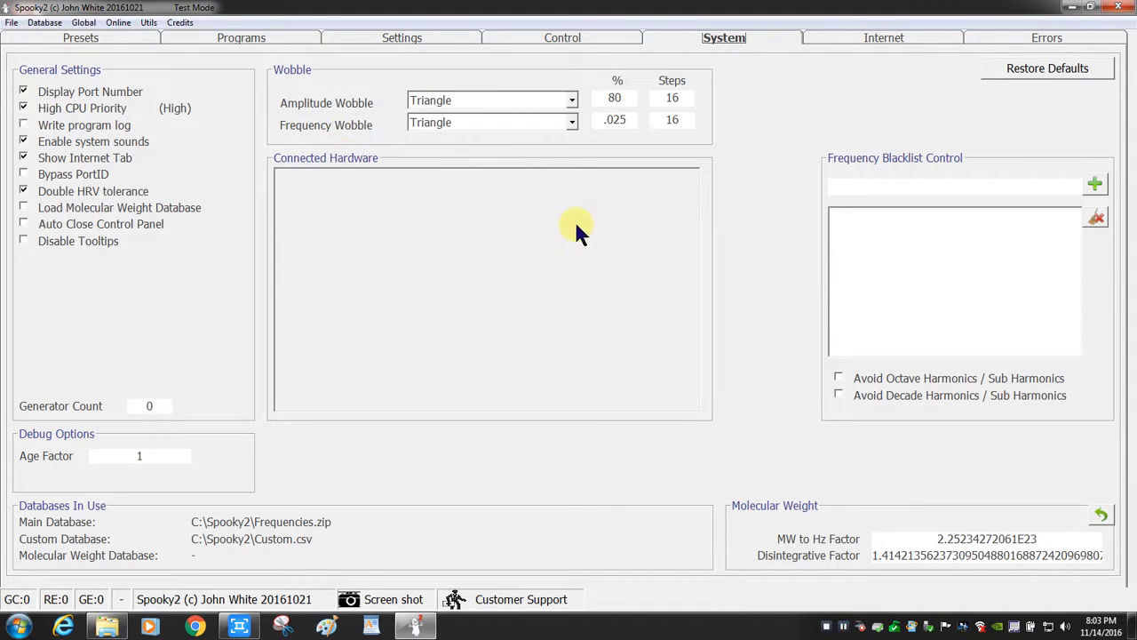
Show the Internet page with the email form and social media links.
{"action": "left_click", "coordinate": [883, 38]}
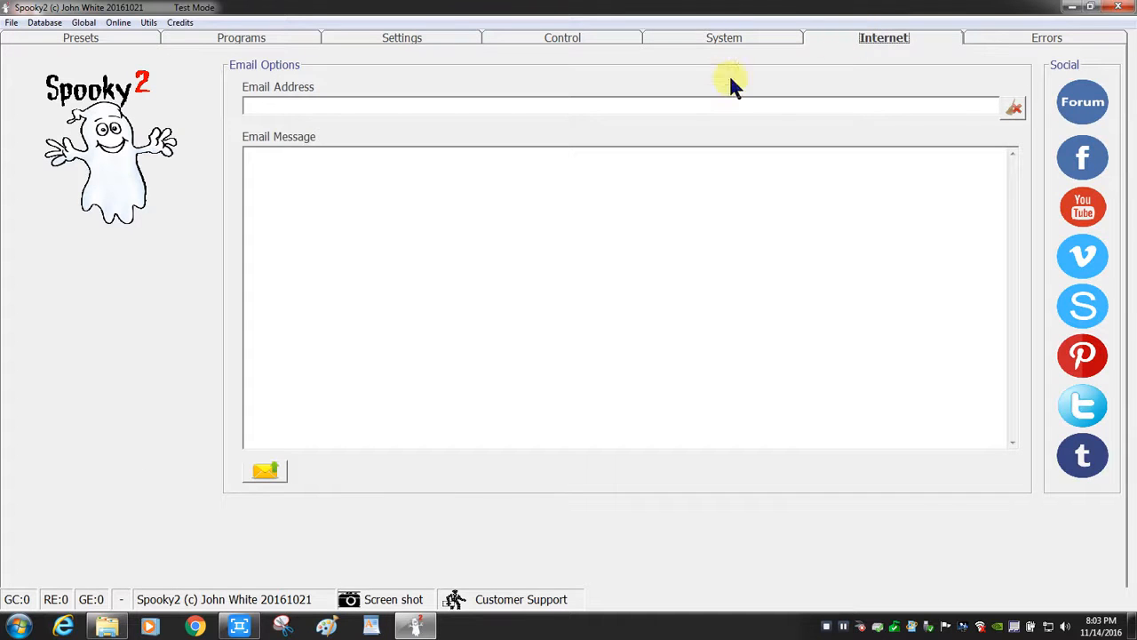
{"action": "mouse_move", "coordinate": [284, 453]}
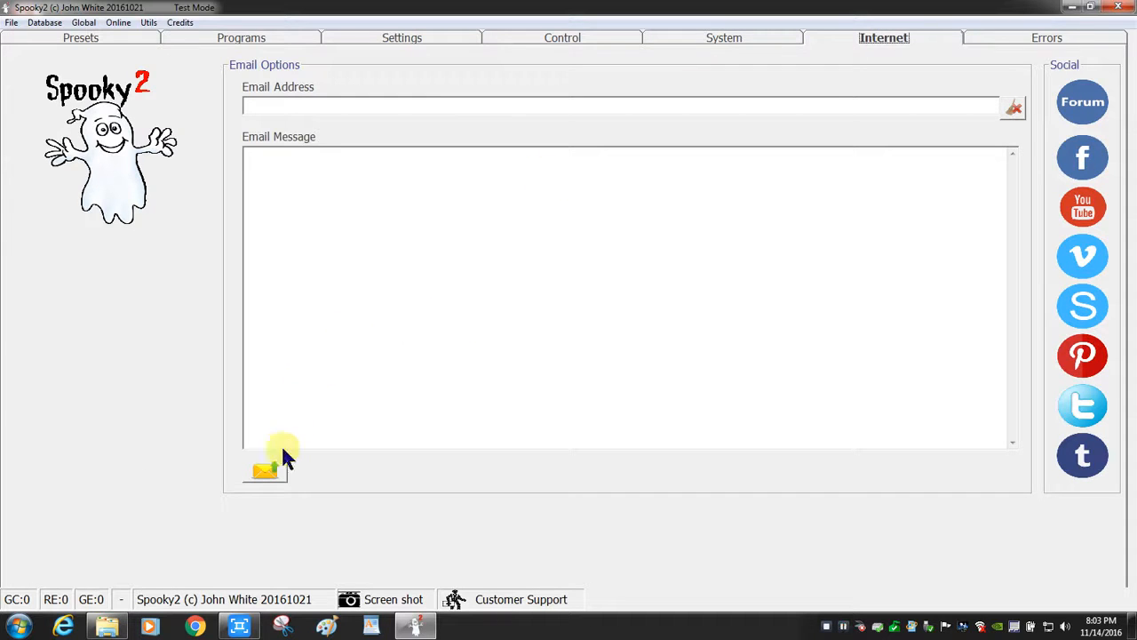
{"action": "mouse_move", "coordinate": [174, 305]}
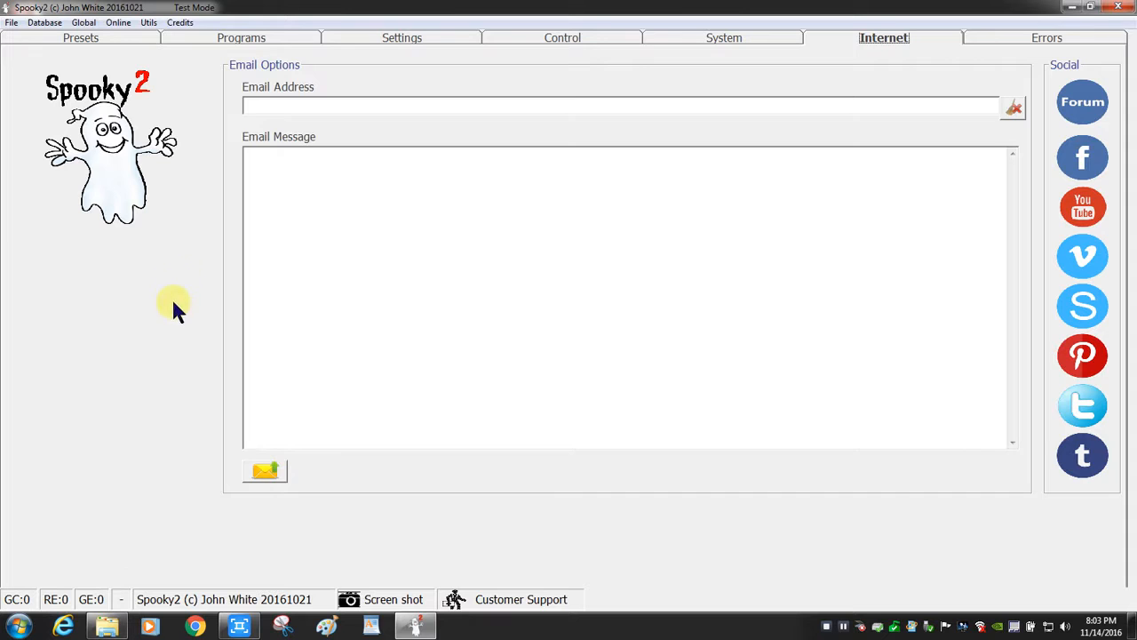
{"action": "mouse_move", "coordinate": [178, 365]}
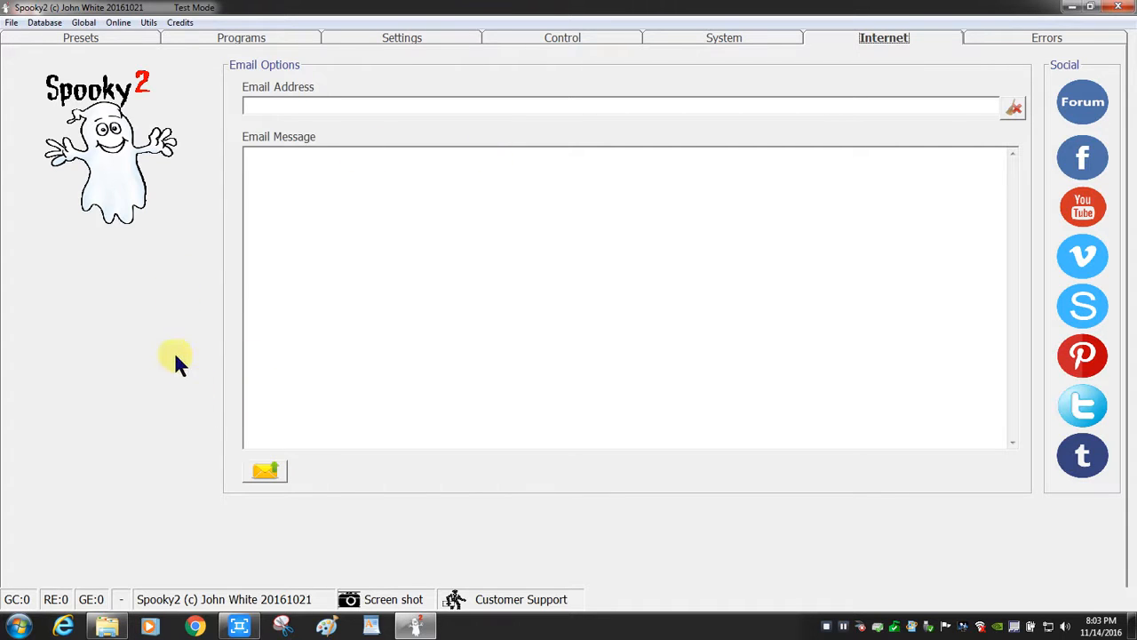
{"action": "mouse_move", "coordinate": [1002, 37]}
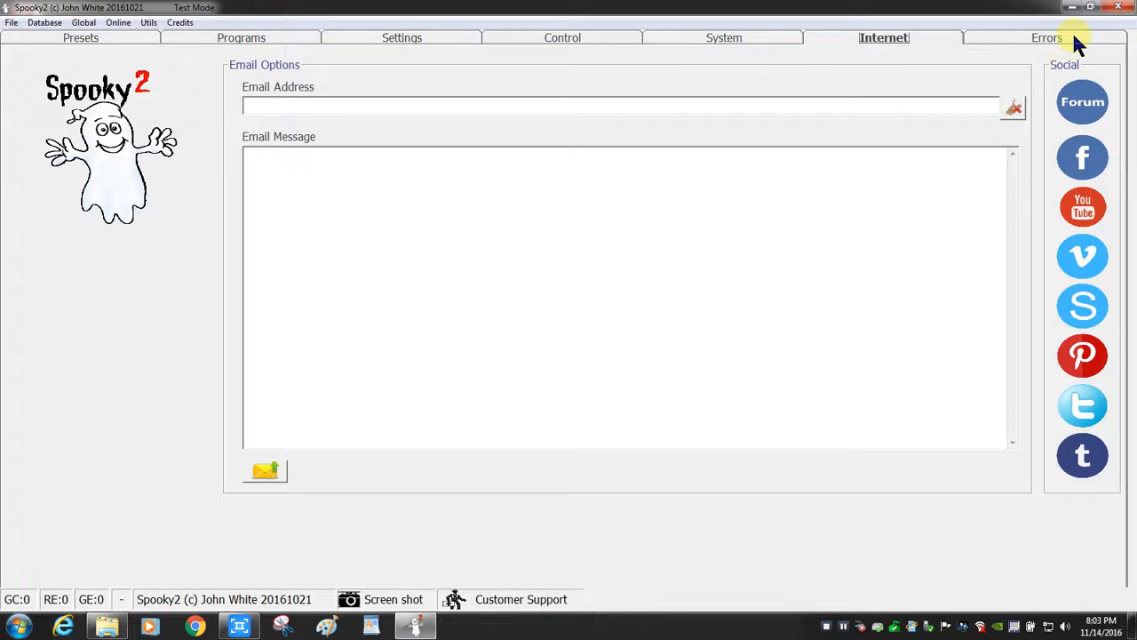
Show the Errors page with its empty error log.
{"action": "left_click", "coordinate": [1047, 37]}
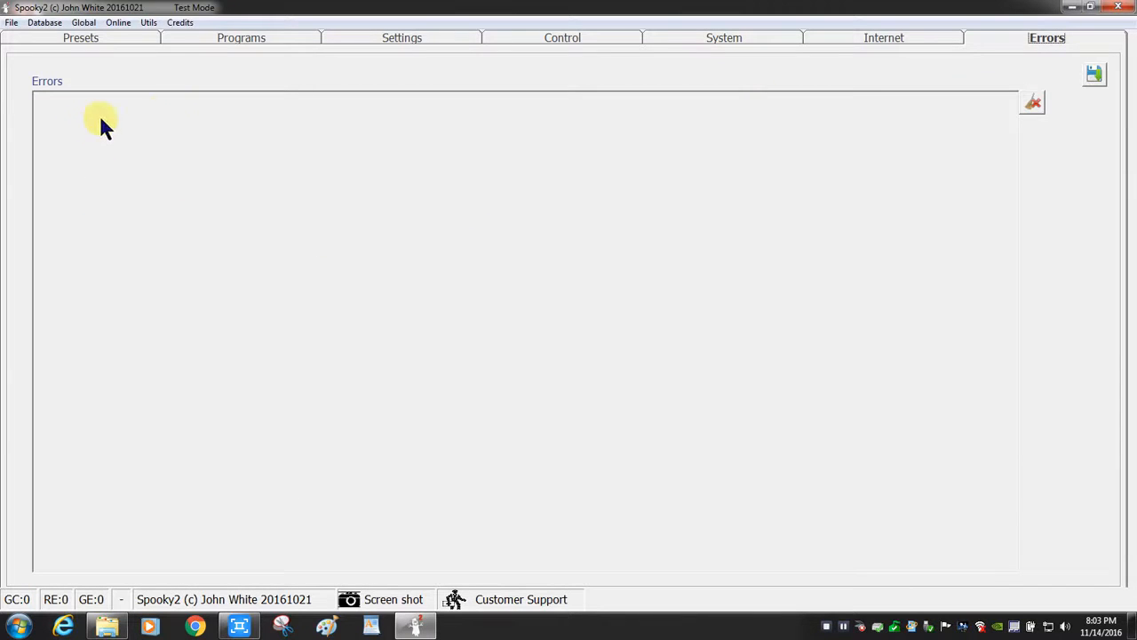
{"action": "mouse_move", "coordinate": [177, 319]}
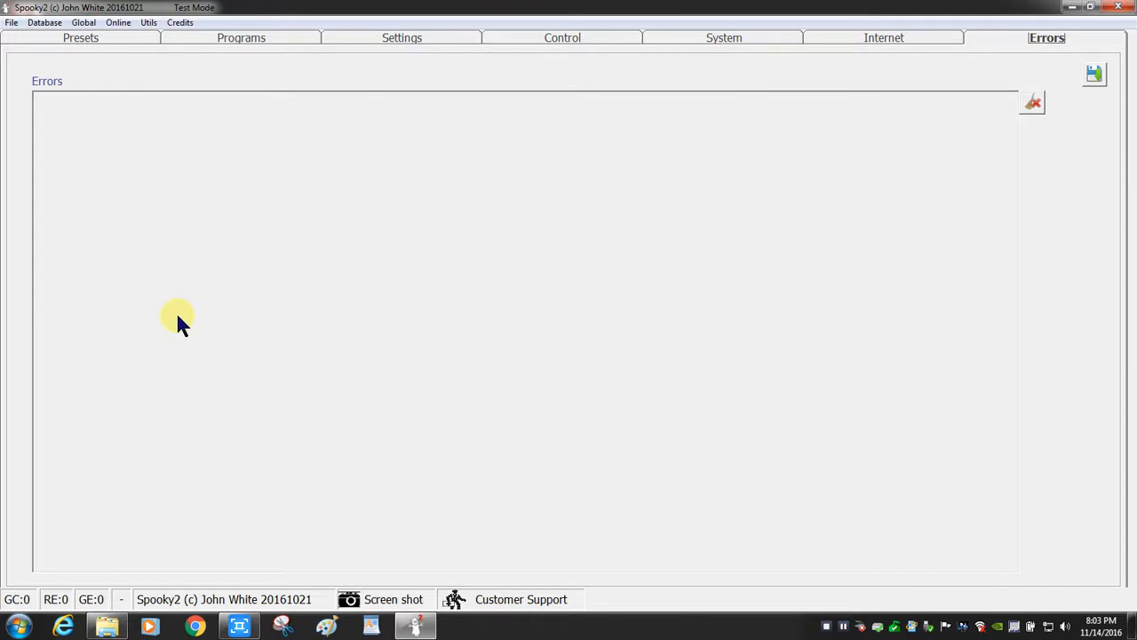
{"action": "mouse_move", "coordinate": [16, 599]}
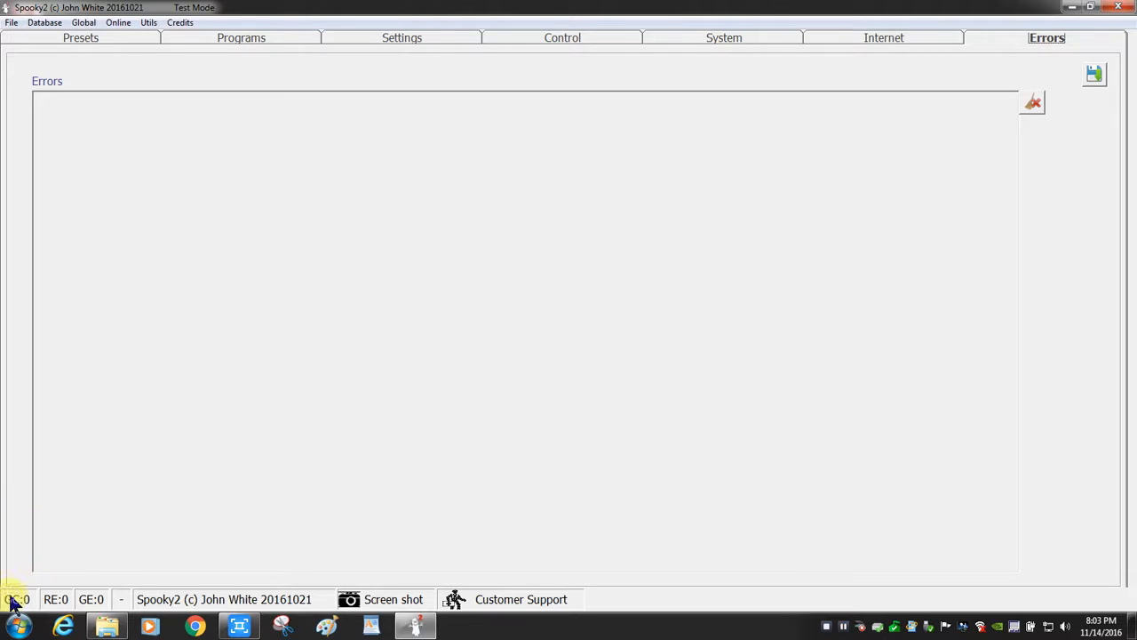
{"action": "mouse_move", "coordinate": [80, 569]}
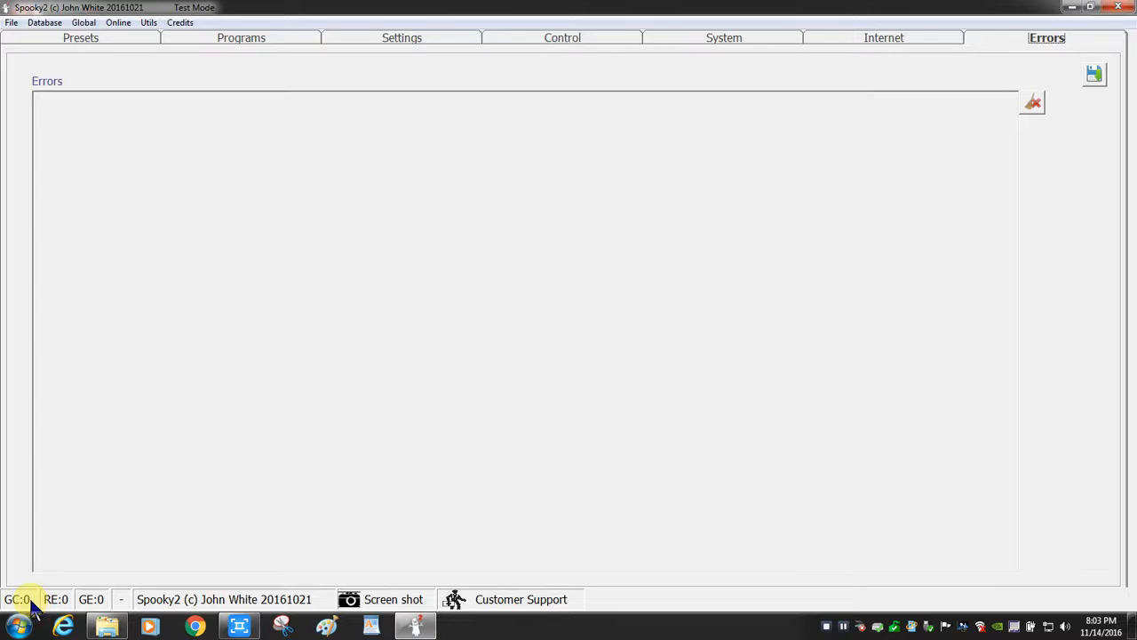
{"action": "mouse_move", "coordinate": [73, 567]}
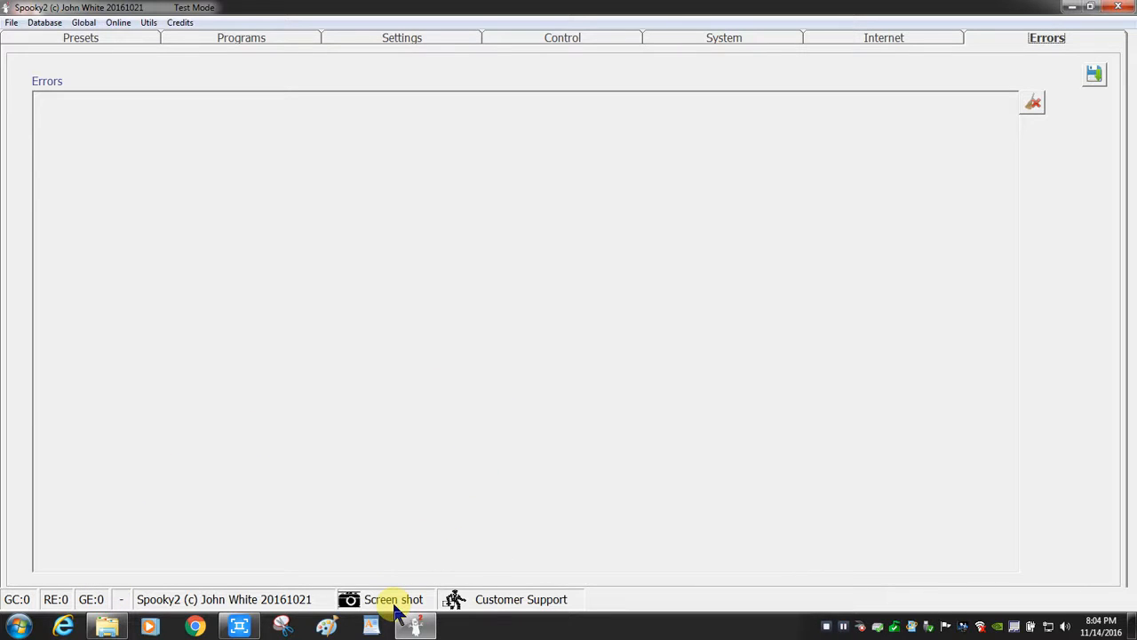
{"action": "mouse_move", "coordinate": [400, 576]}
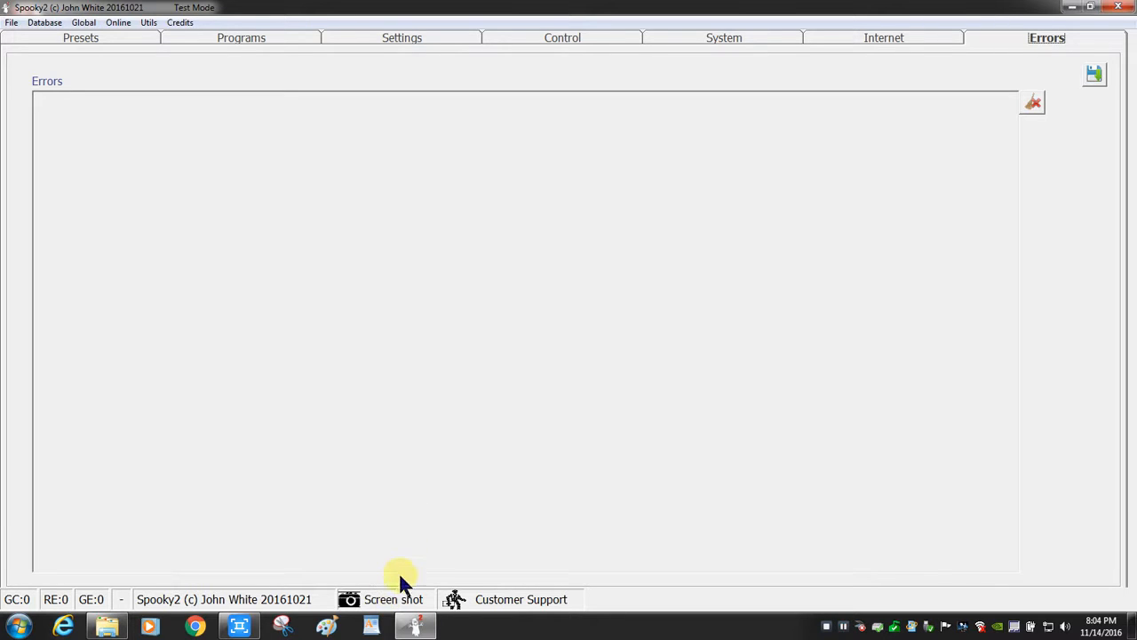
{"action": "mouse_move", "coordinate": [725, 38]}
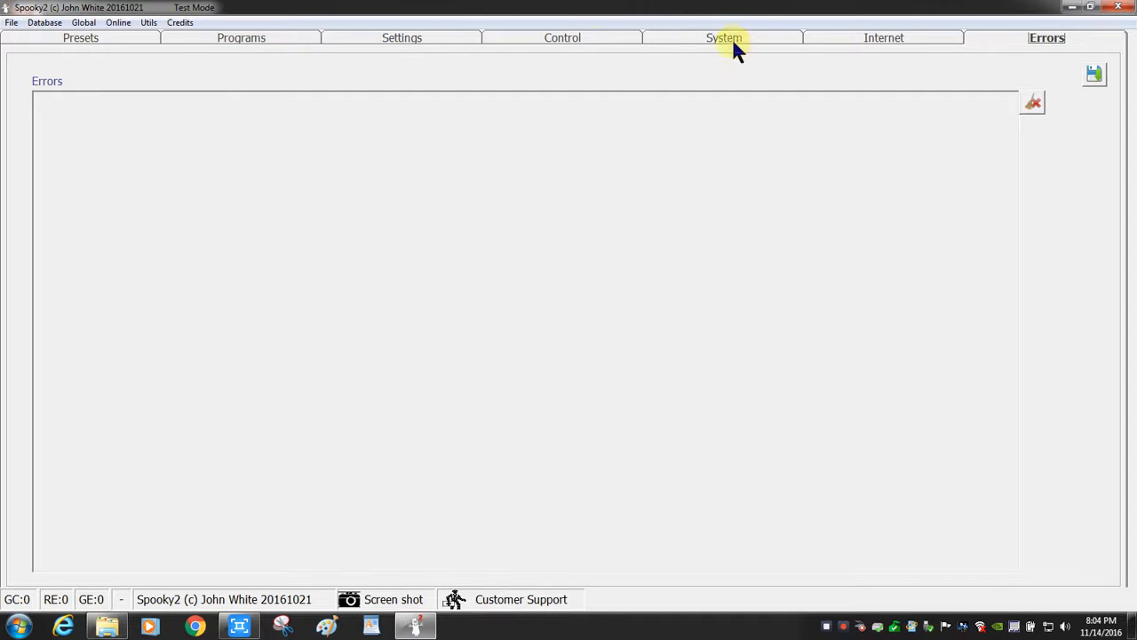
{"action": "mouse_move", "coordinate": [910, 38]}
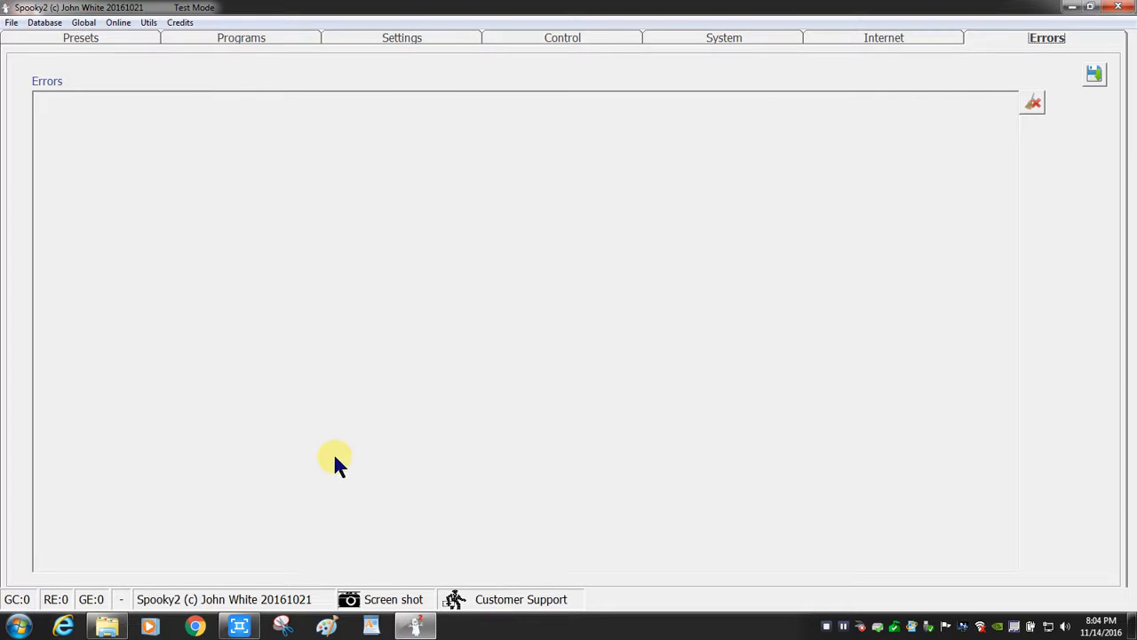
{"action": "mouse_move", "coordinate": [480, 512]}
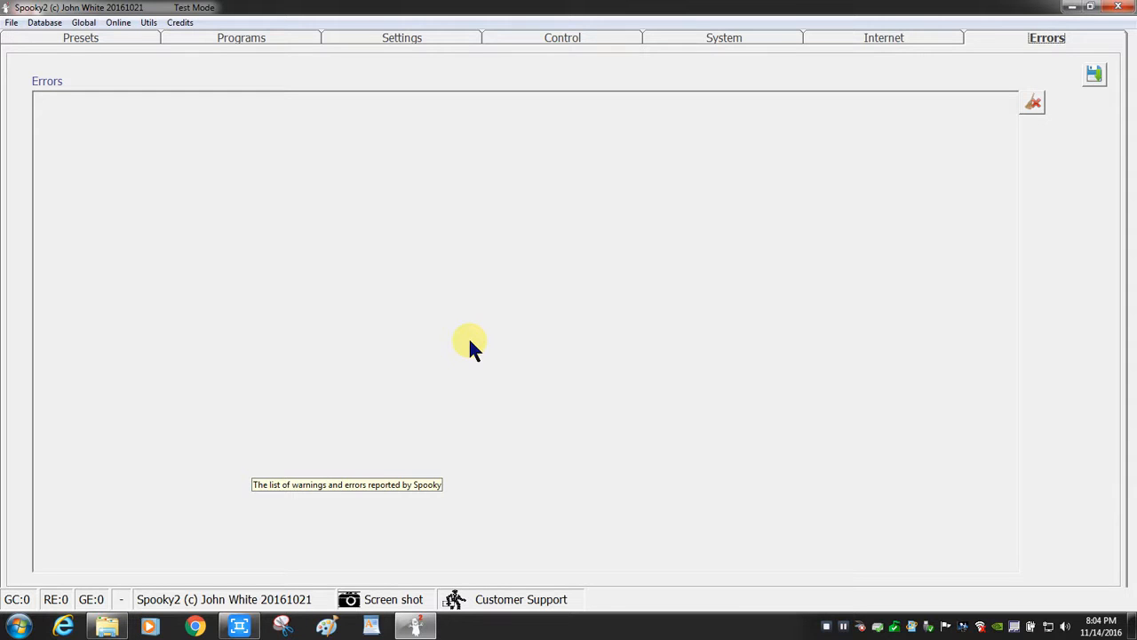
{"action": "mouse_move", "coordinate": [405, 613]}
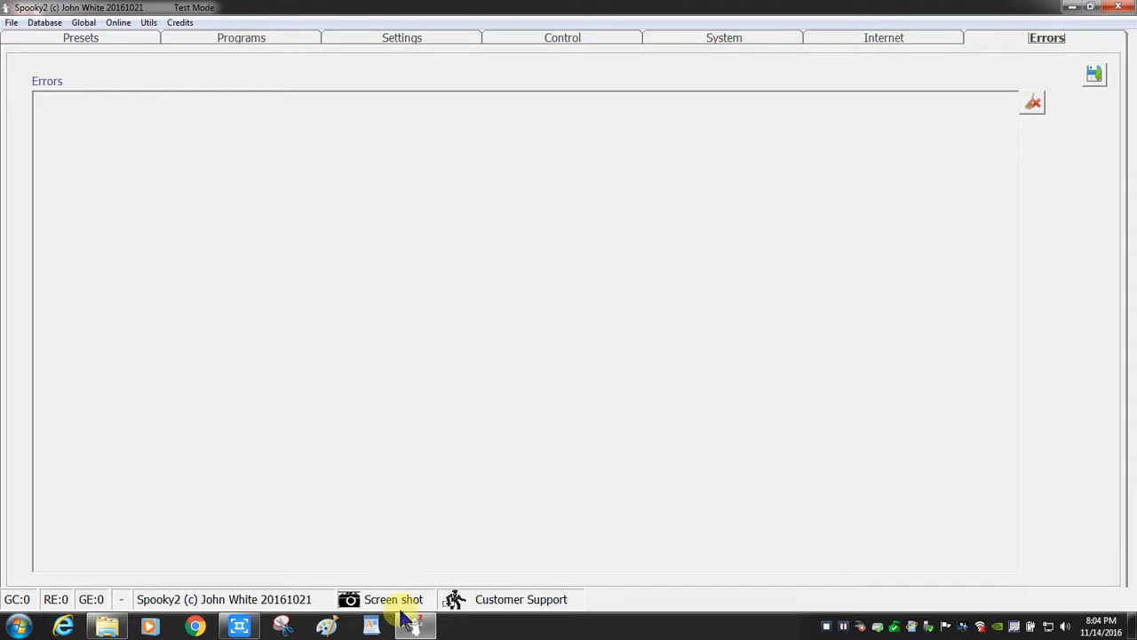
{"action": "mouse_move", "coordinate": [531, 324]}
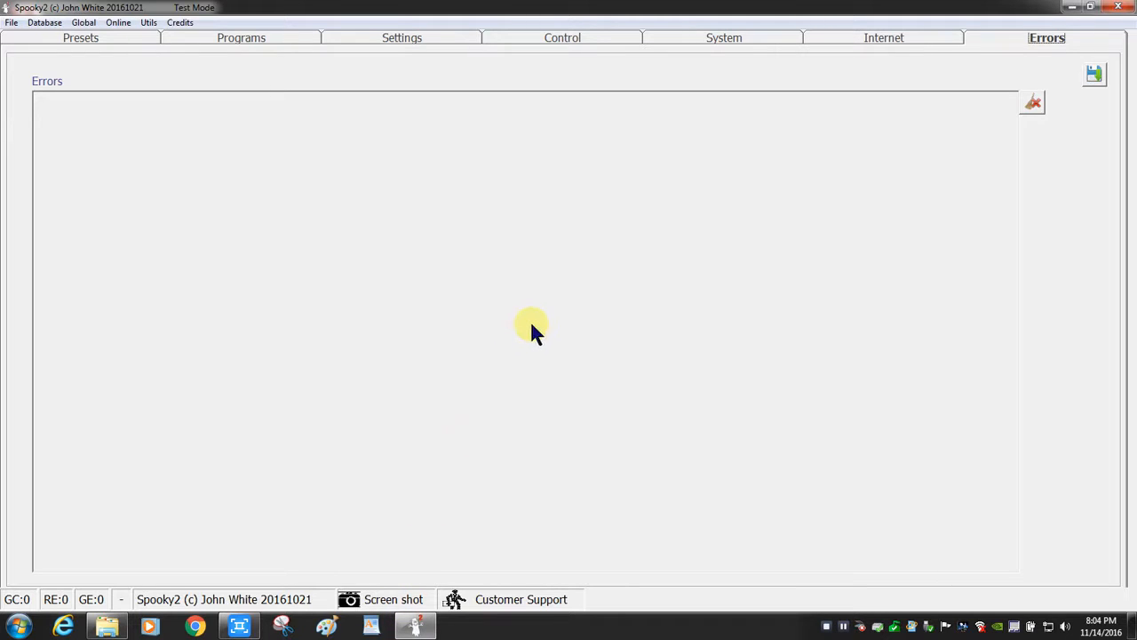
{"action": "mouse_move", "coordinate": [691, 192]}
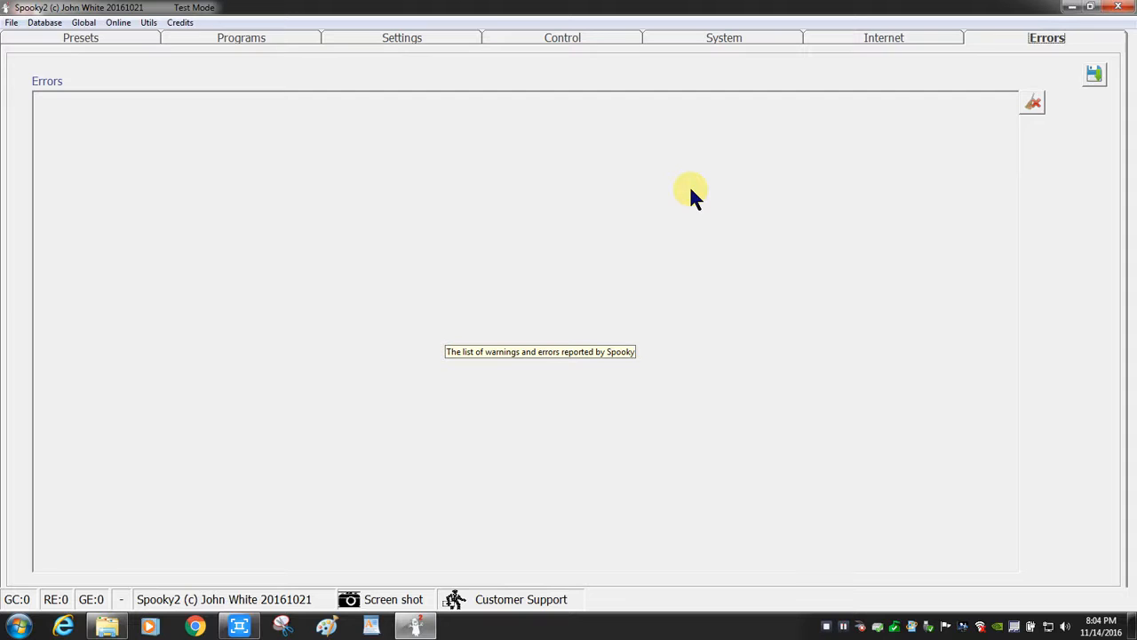
{"action": "mouse_move", "coordinate": [800, 174]}
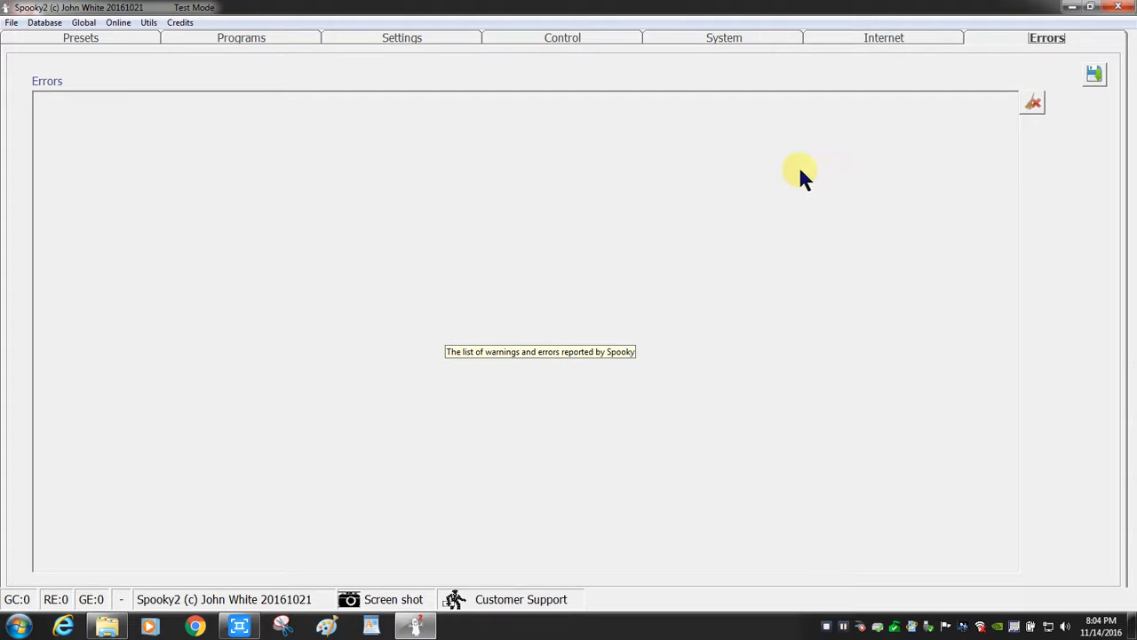
{"action": "mouse_move", "coordinate": [583, 164]}
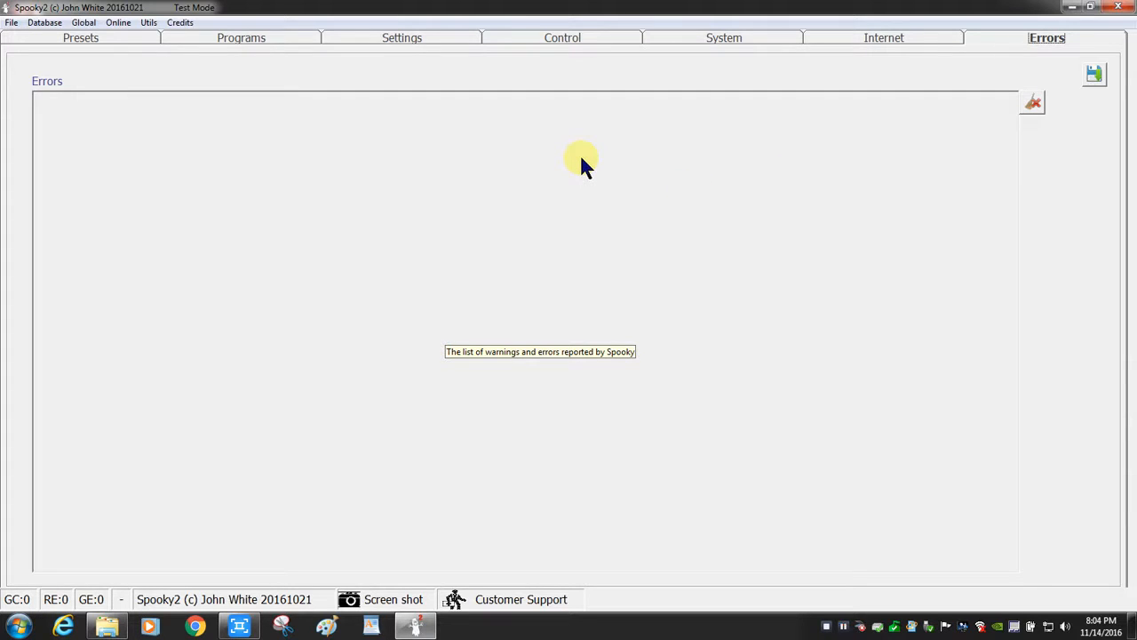
{"action": "mouse_move", "coordinate": [526, 75]}
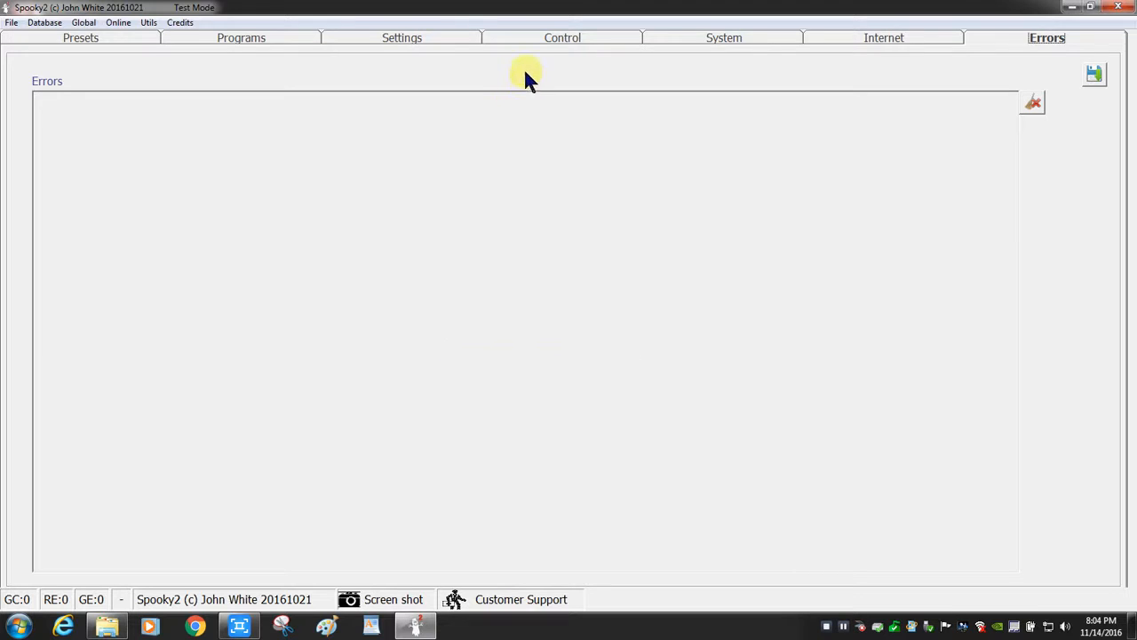
Return to the Presets page and bring up the Friends of Spooky credits window.
{"action": "left_click", "coordinate": [81, 38]}
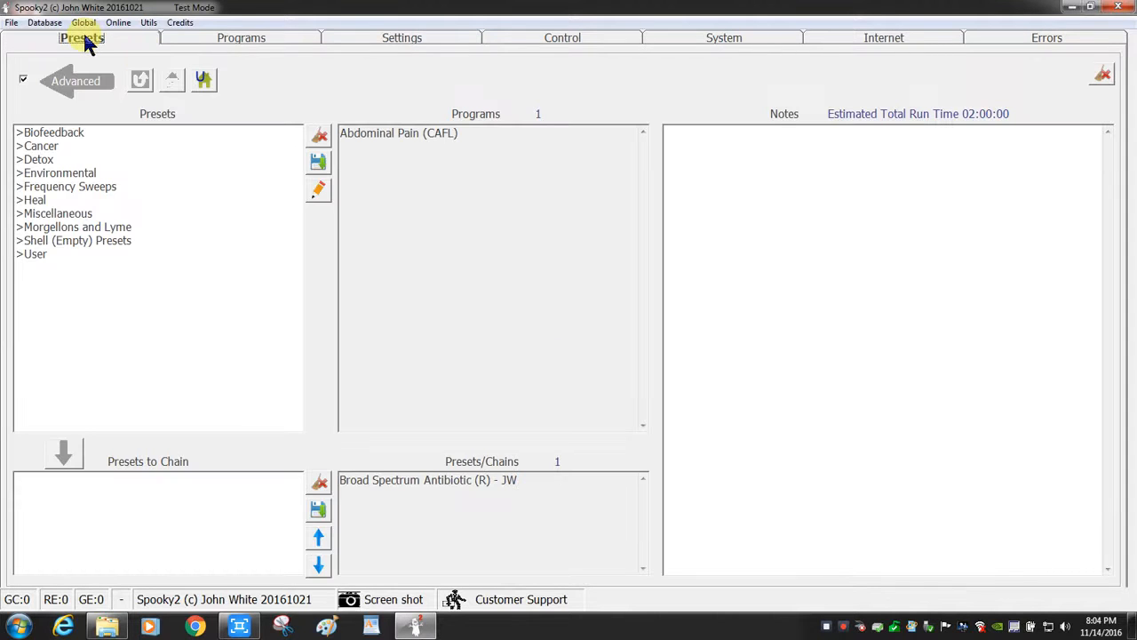
{"action": "left_click", "coordinate": [178, 22]}
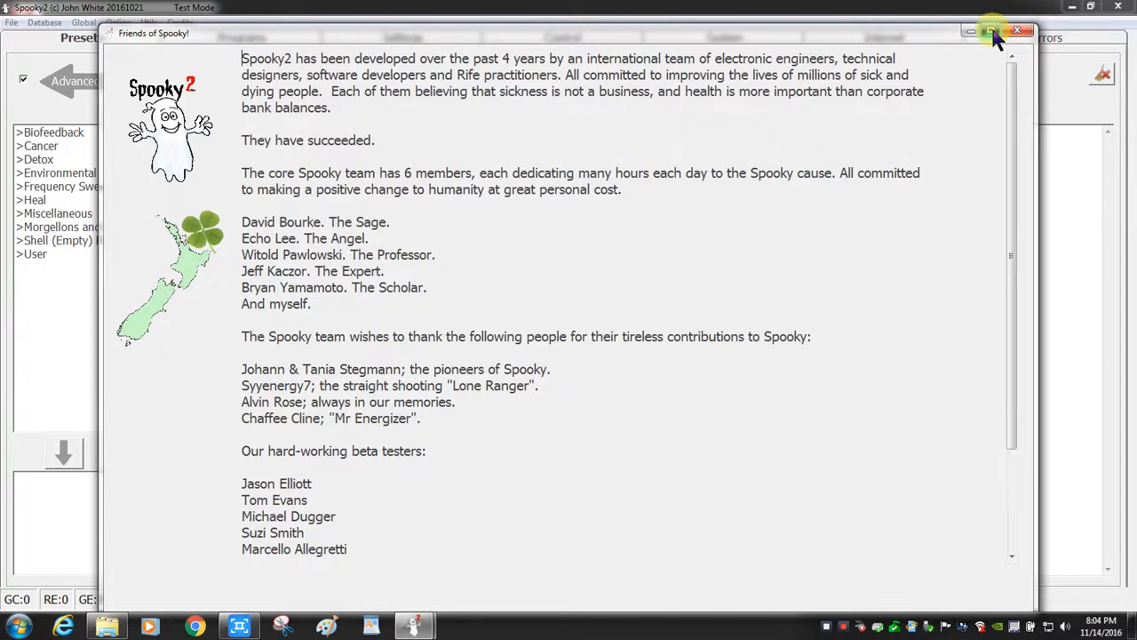
Maximize the Friends of Spooky window and scroll through the team credits.
{"action": "left_click", "coordinate": [991, 32]}
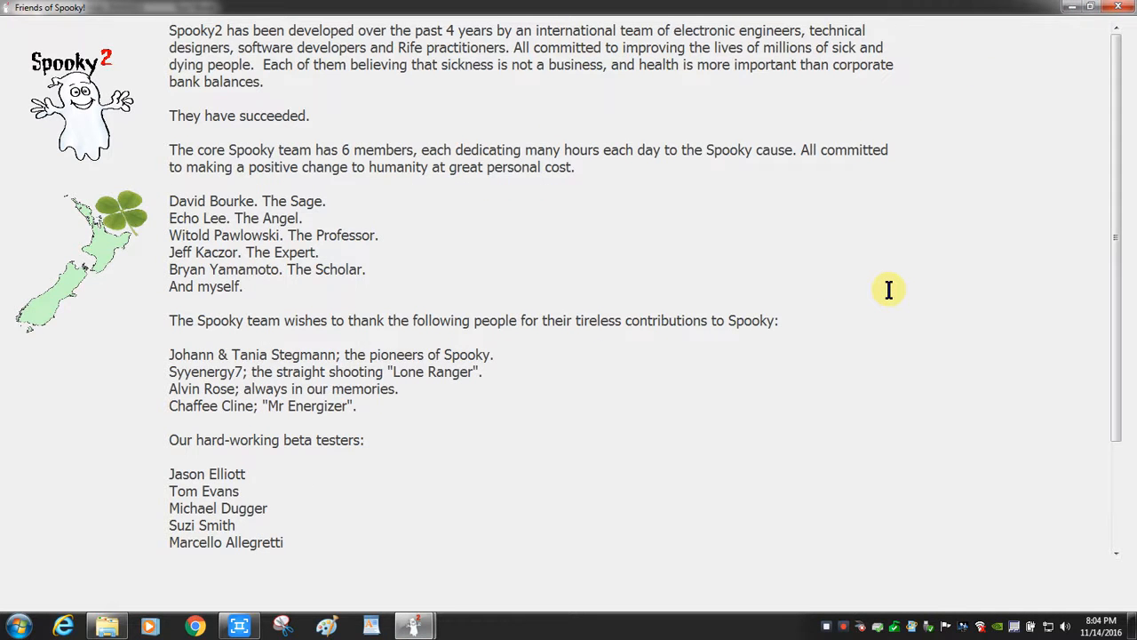
{"action": "mouse_move", "coordinate": [1091, 190]}
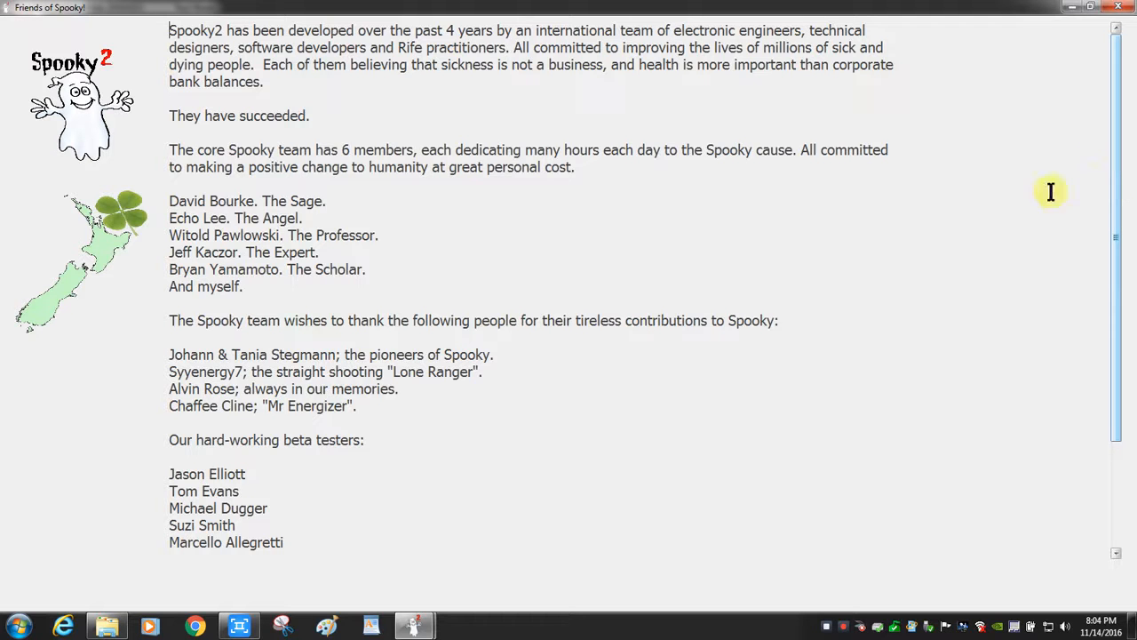
{"action": "mouse_move", "coordinate": [970, 212]}
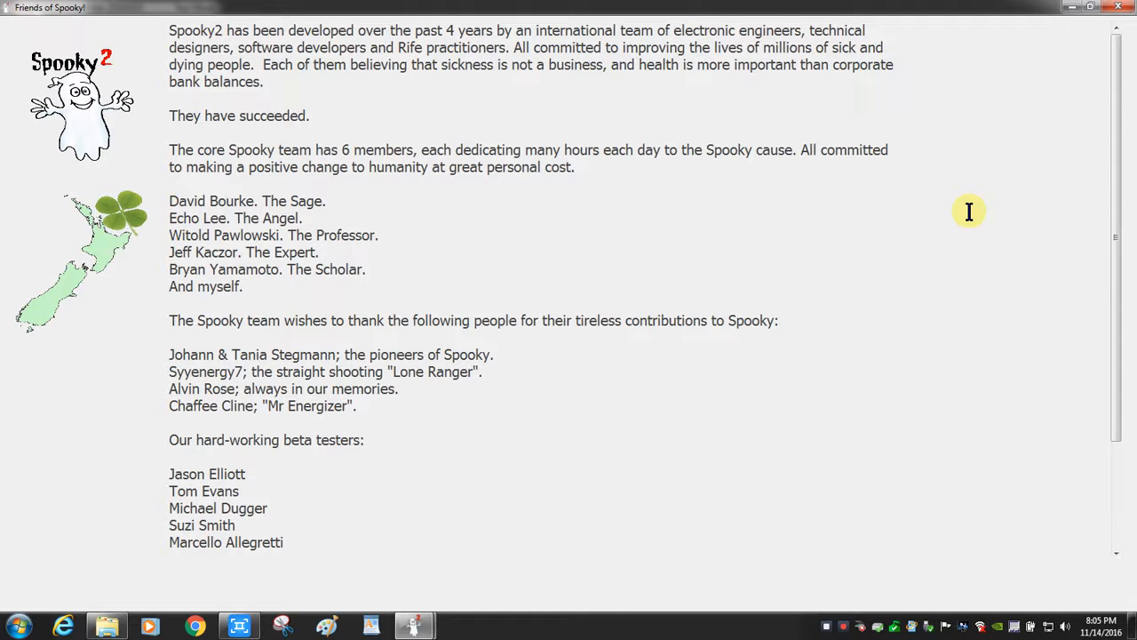
{"action": "mouse_move", "coordinate": [1098, 196]}
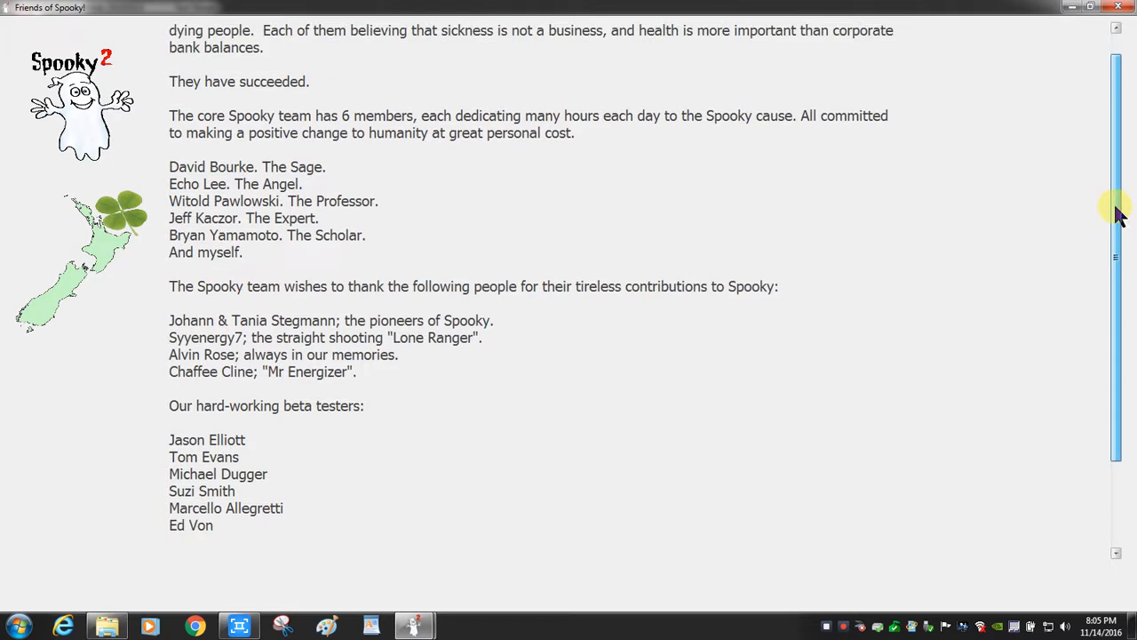
{"action": "scroll", "scroll_direction": "down", "scroll_amount": 3}
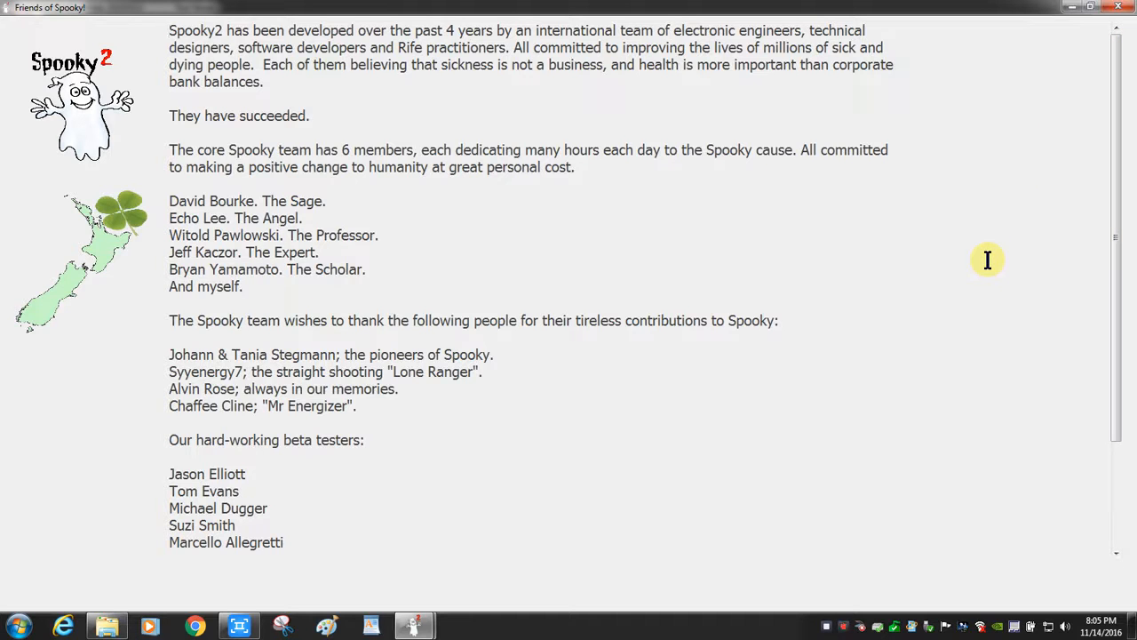
{"action": "mouse_move", "coordinate": [910, 260]}
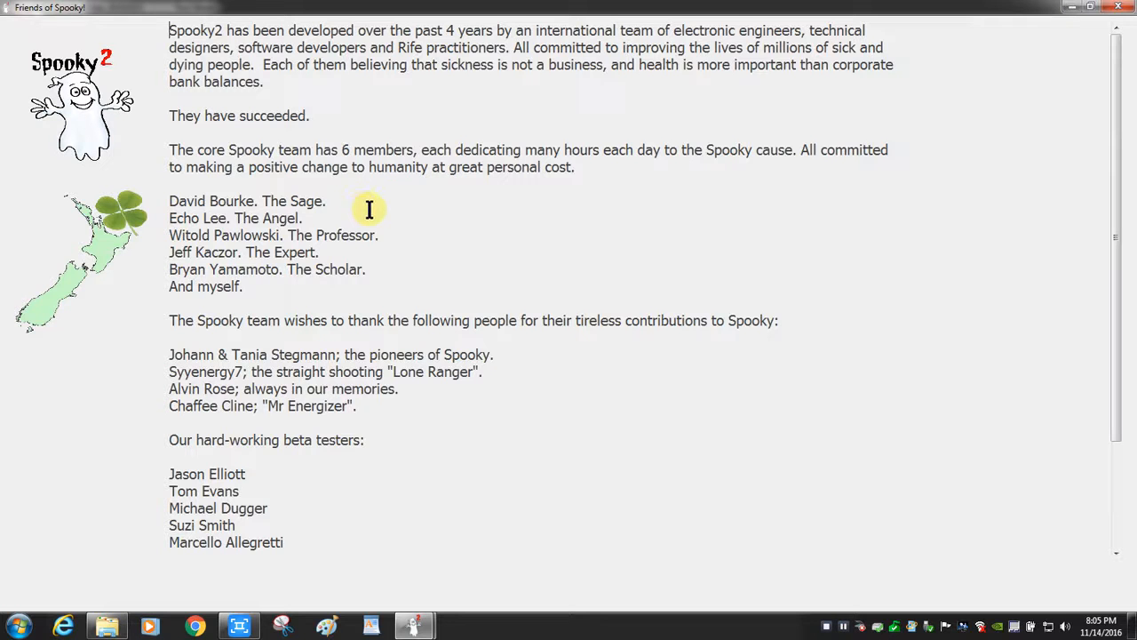
{"action": "mouse_move", "coordinate": [240, 286]}
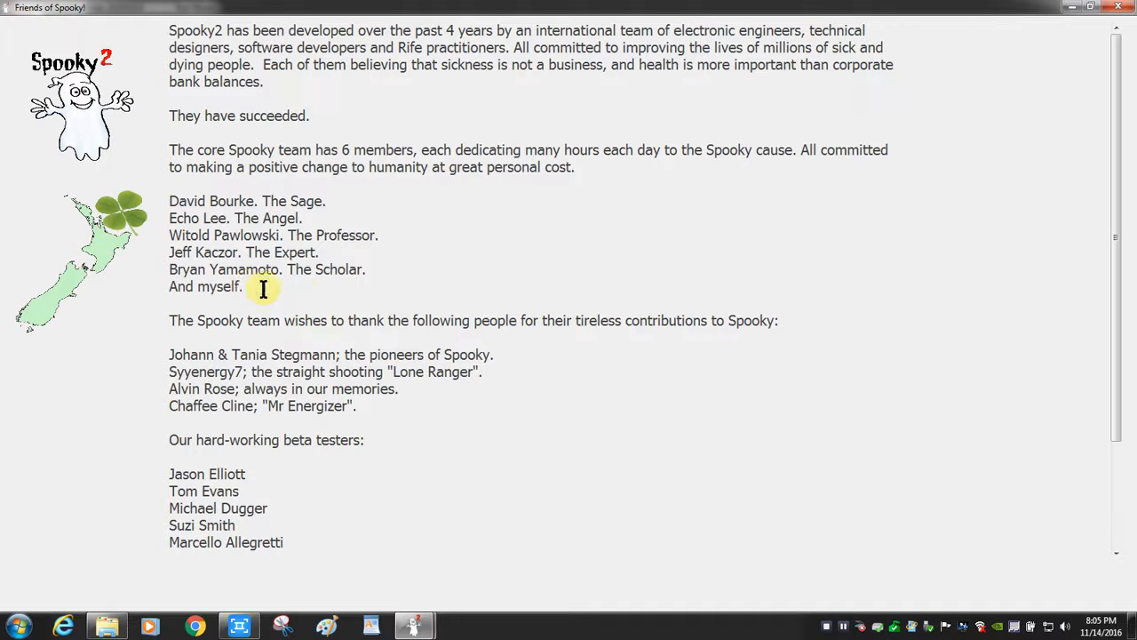
{"action": "mouse_move", "coordinate": [1105, 224]}
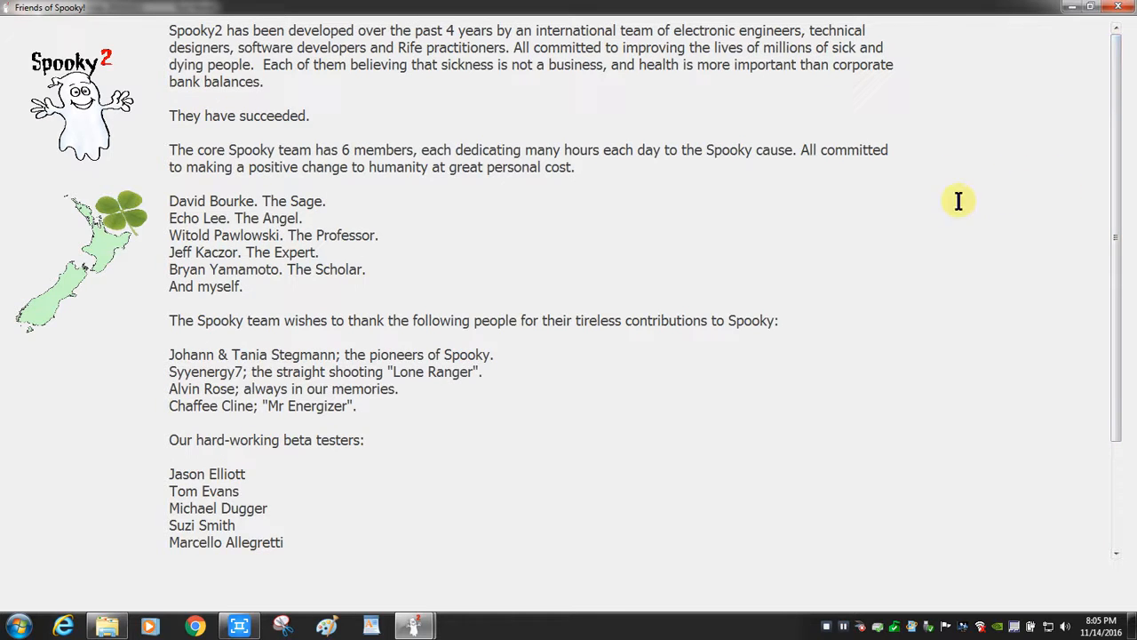
{"action": "mouse_move", "coordinate": [959, 227]}
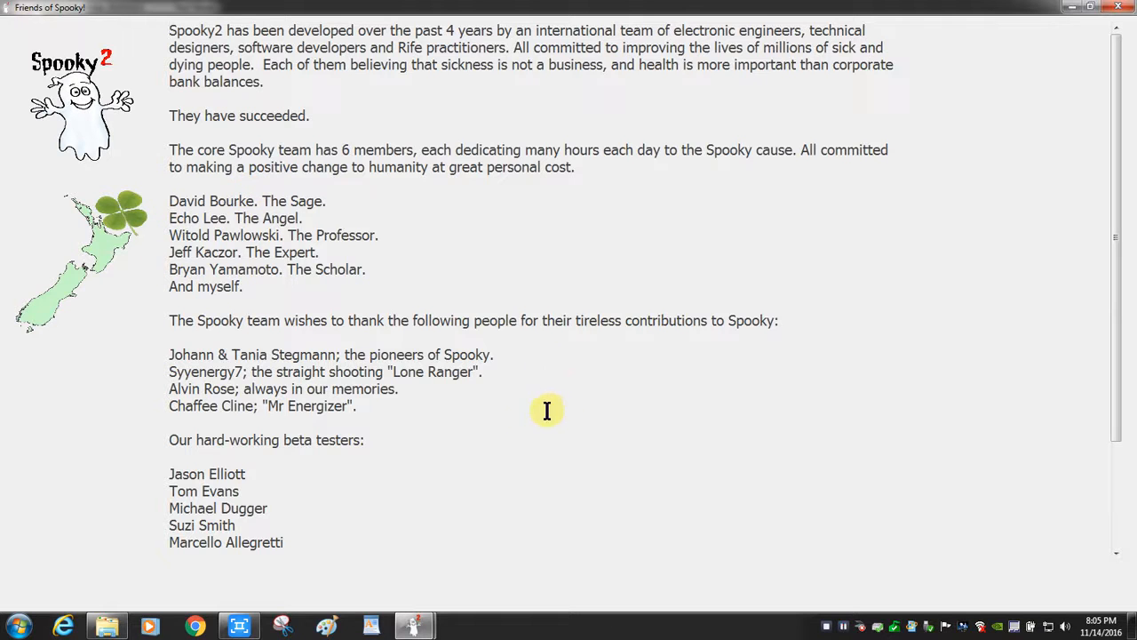
{"action": "mouse_move", "coordinate": [945, 190]}
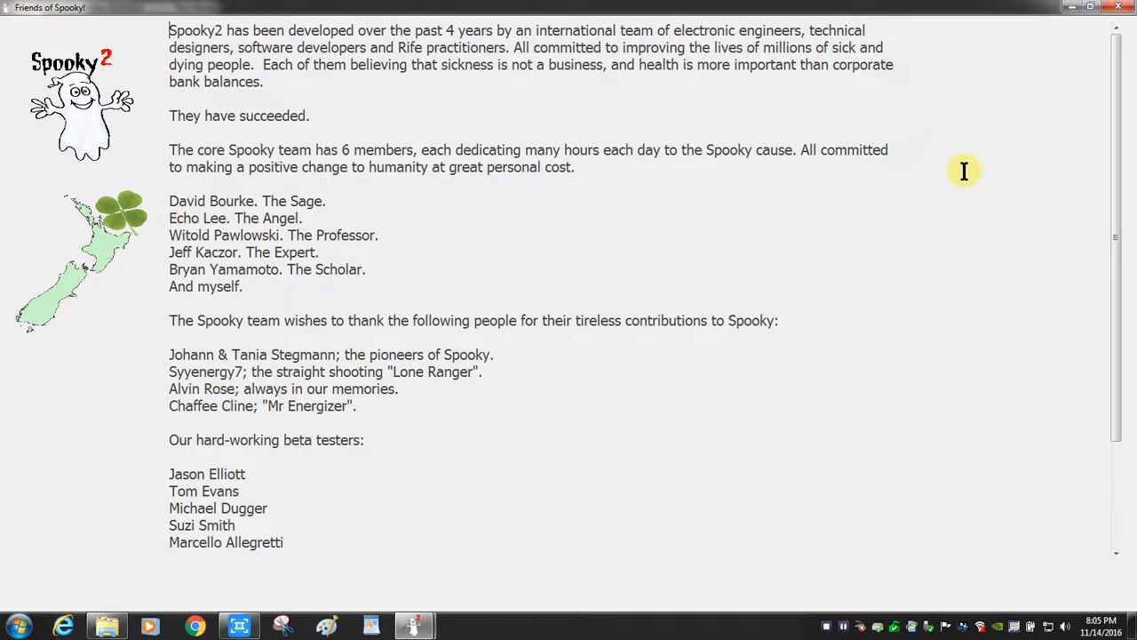
{"action": "mouse_move", "coordinate": [970, 112]}
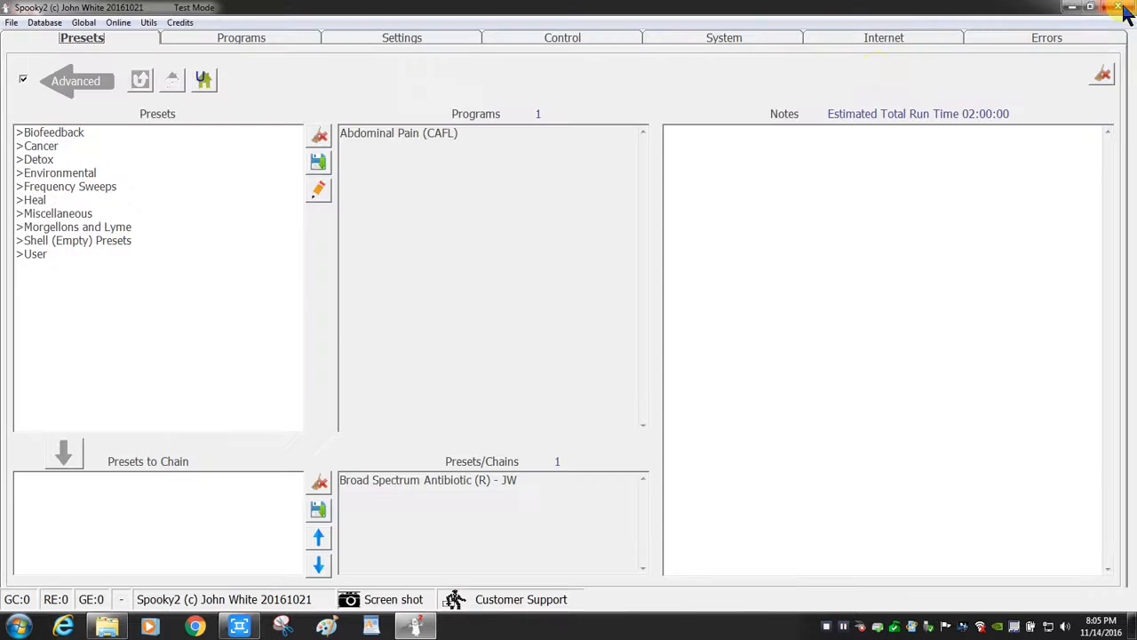
{"action": "mouse_move", "coordinate": [336, 75]}
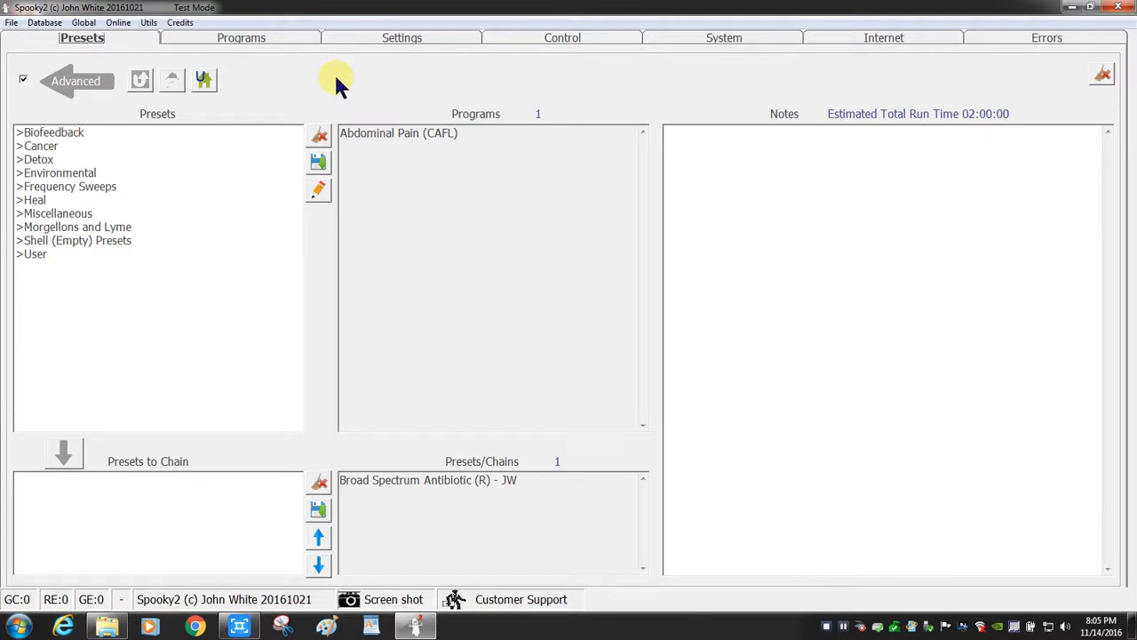
{"action": "mouse_move", "coordinate": [773, 85]}
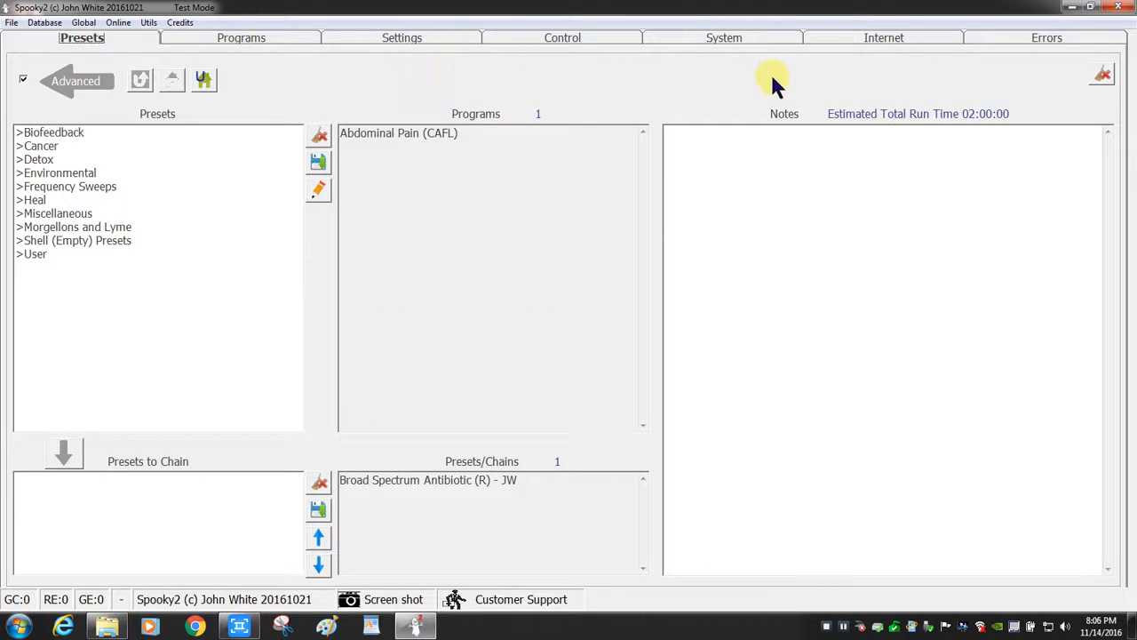
{"action": "mouse_move", "coordinate": [671, 85]}
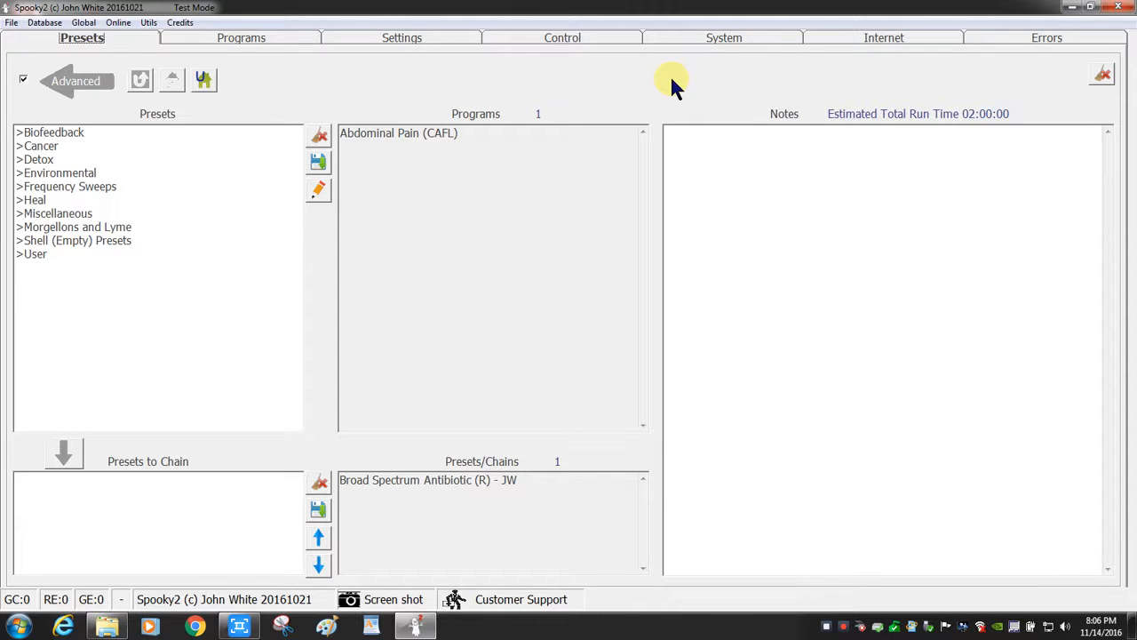